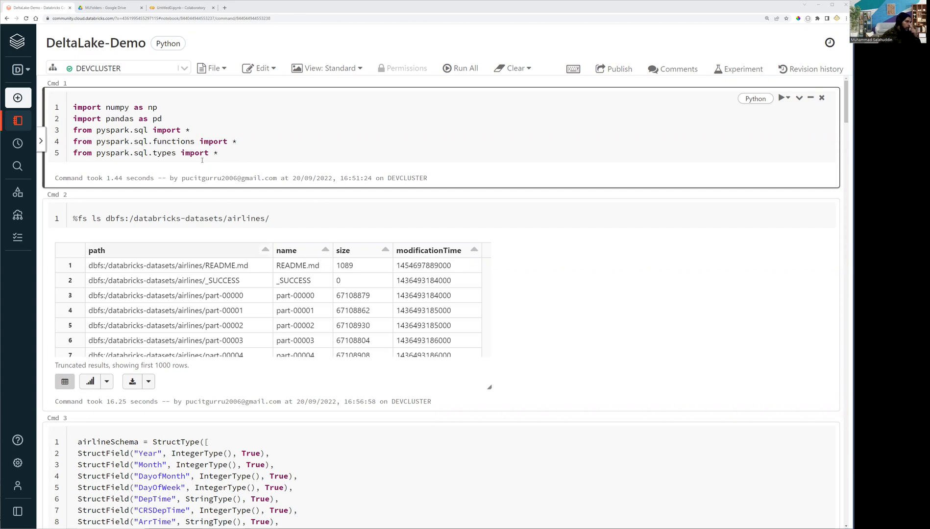
{"action": "mouse_move", "coordinate": [193, 166]}
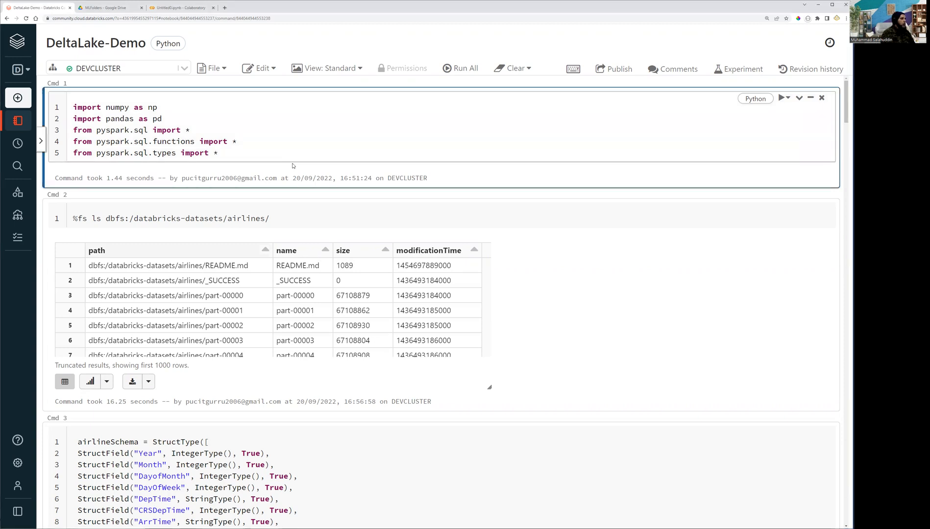
Review the airlines dataset file listing and the airline schema cell, then focus the CSV read cell
{"action": "left_click", "coordinate": [173, 218]}
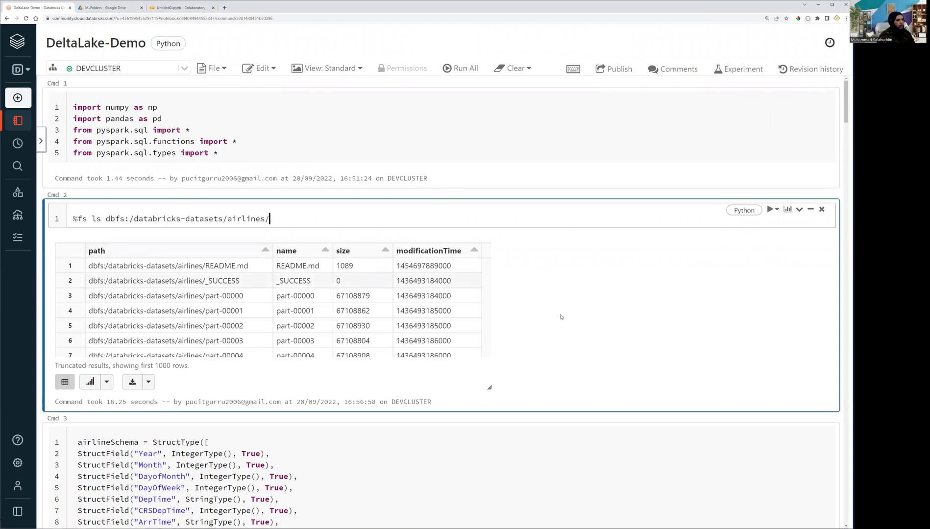
{"action": "scroll", "scroll_direction": "down", "scroll_amount": 3}
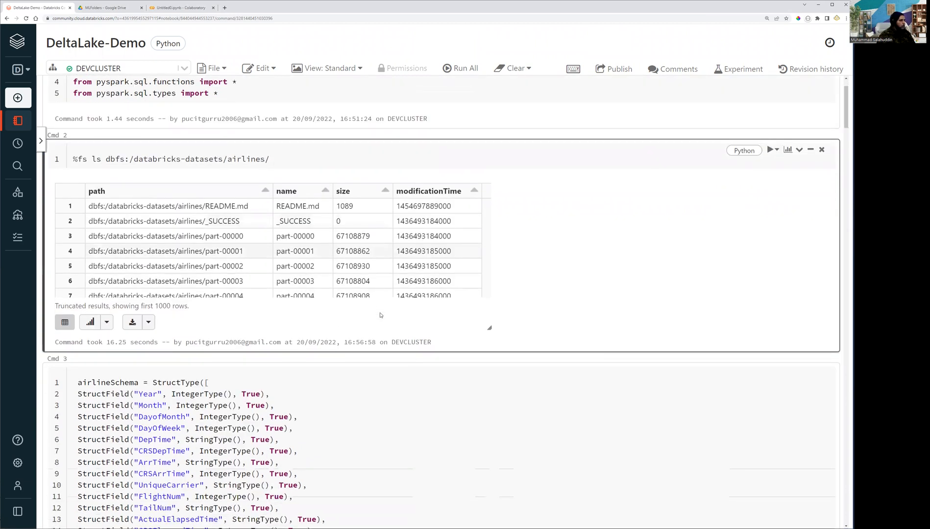
{"action": "scroll", "scroll_direction": "up", "scroll_amount": 3}
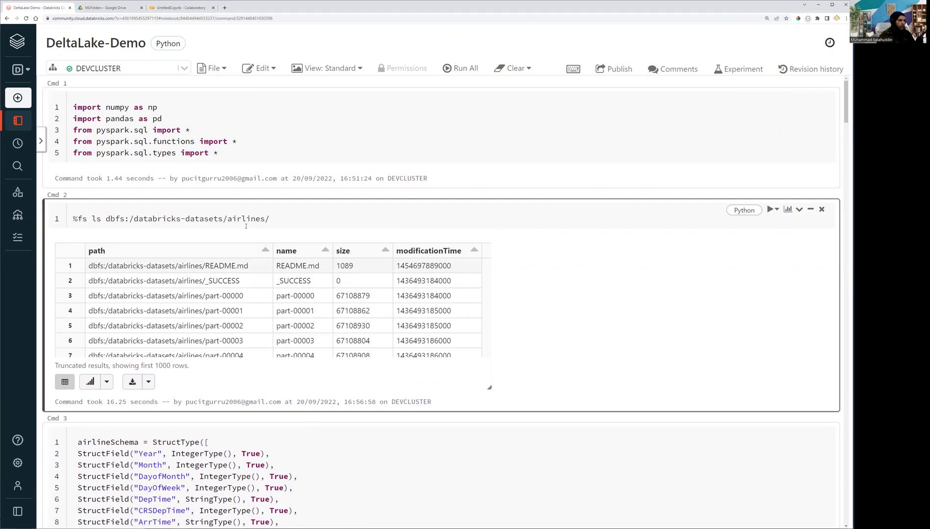
{"action": "mouse_move", "coordinate": [483, 301]}
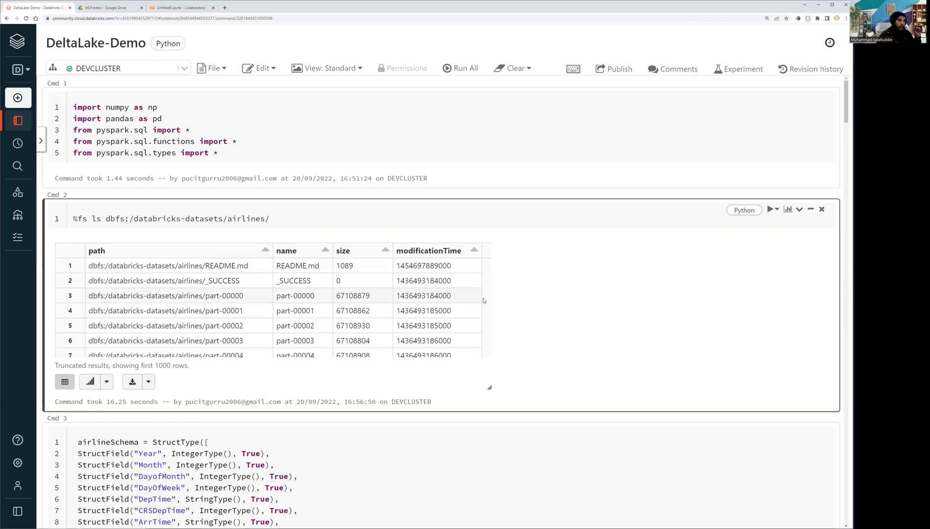
{"action": "scroll", "scroll_direction": "down", "scroll_amount": 3}
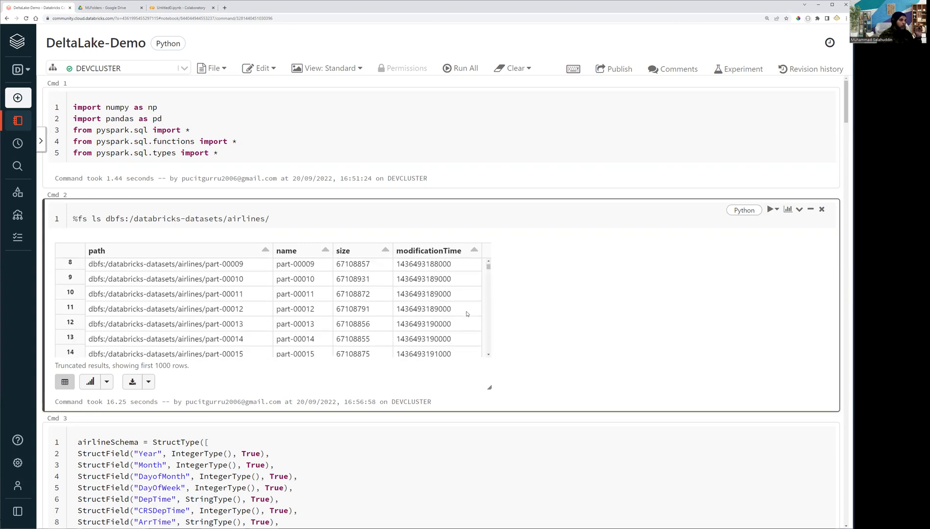
{"action": "scroll", "scroll_direction": "down", "scroll_amount": 3}
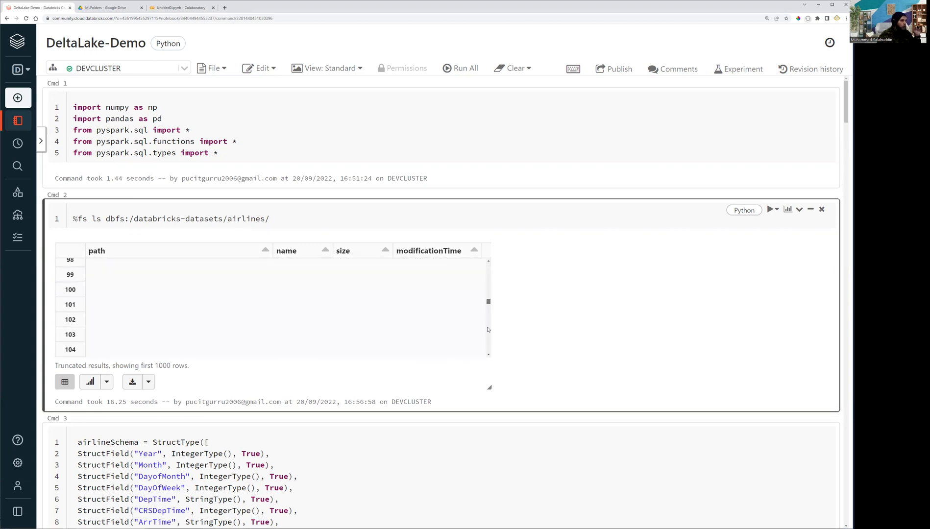
{"action": "scroll", "scroll_direction": "down", "scroll_amount": 3}
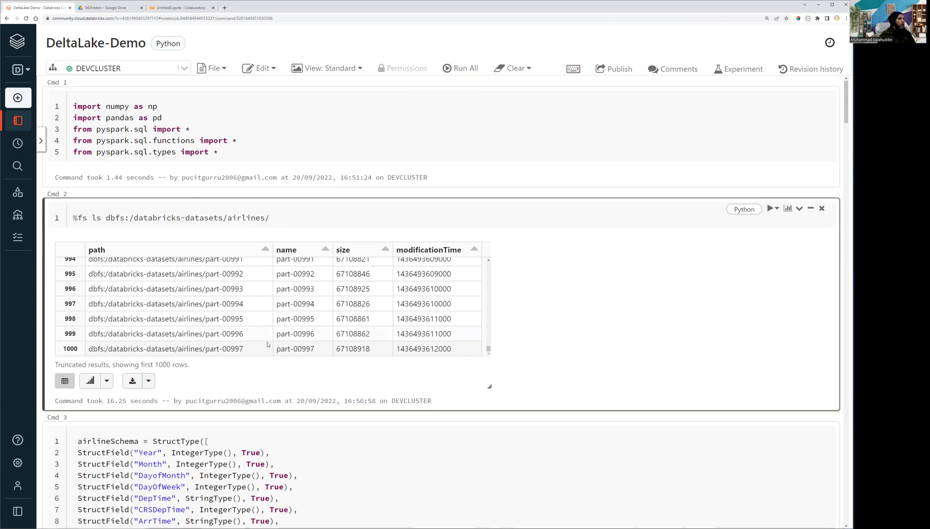
{"action": "scroll", "scroll_direction": "down", "scroll_amount": 3}
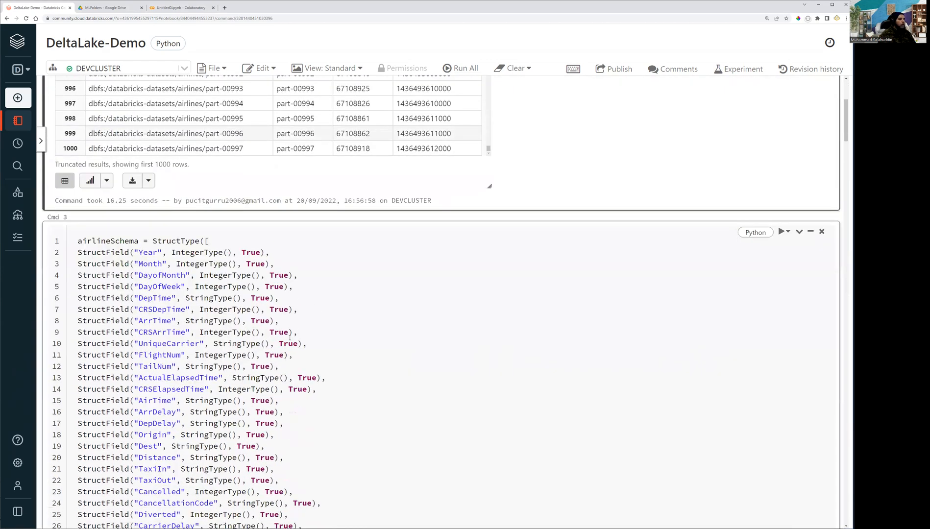
{"action": "scroll", "scroll_direction": "down", "scroll_amount": 3}
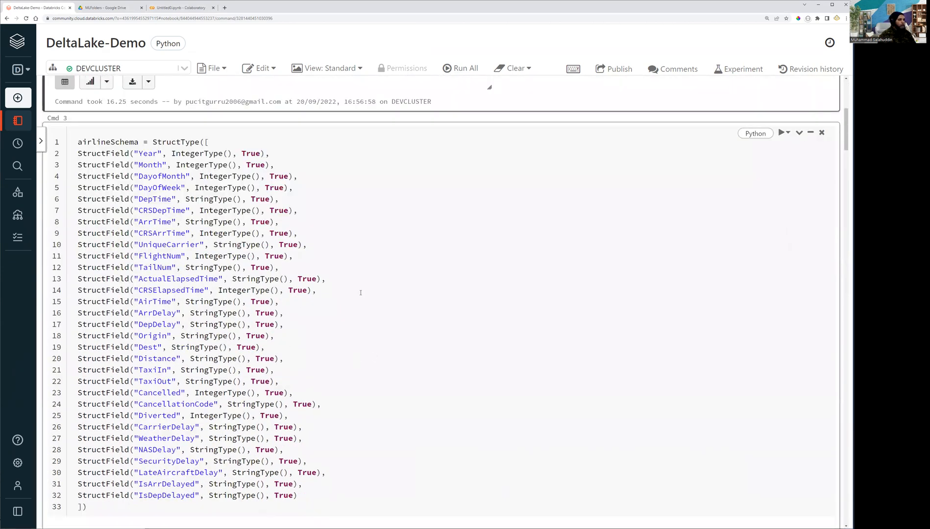
{"action": "scroll", "scroll_direction": "down", "scroll_amount": 3}
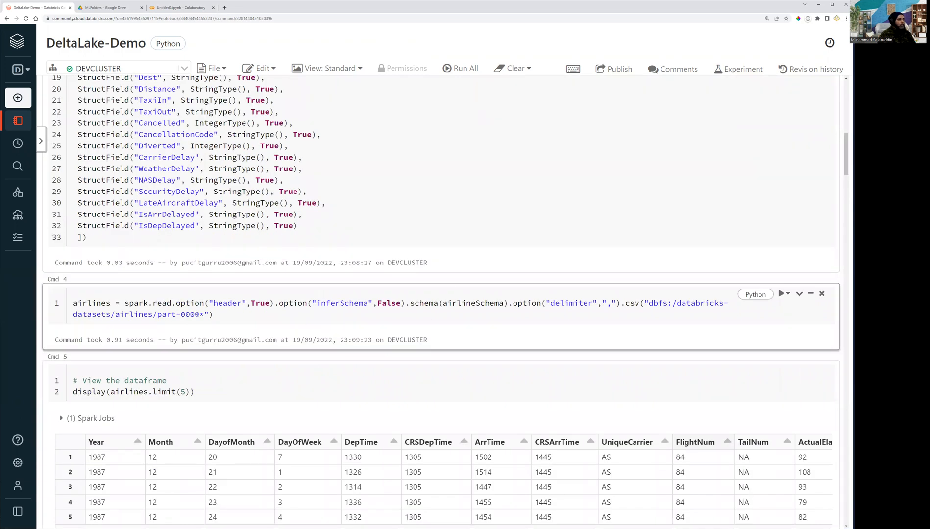
{"action": "double_click", "coordinate": [178, 314]}
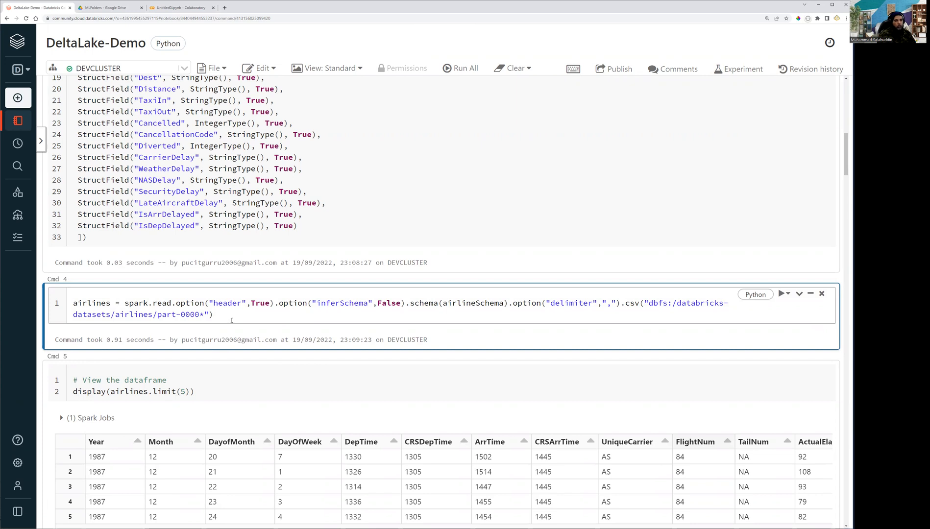
Check the airlines file path in Cmd 4 and run spark.read on the CSV files with airlineSchema
{"action": "scroll", "scroll_direction": "up", "scroll_amount": 3}
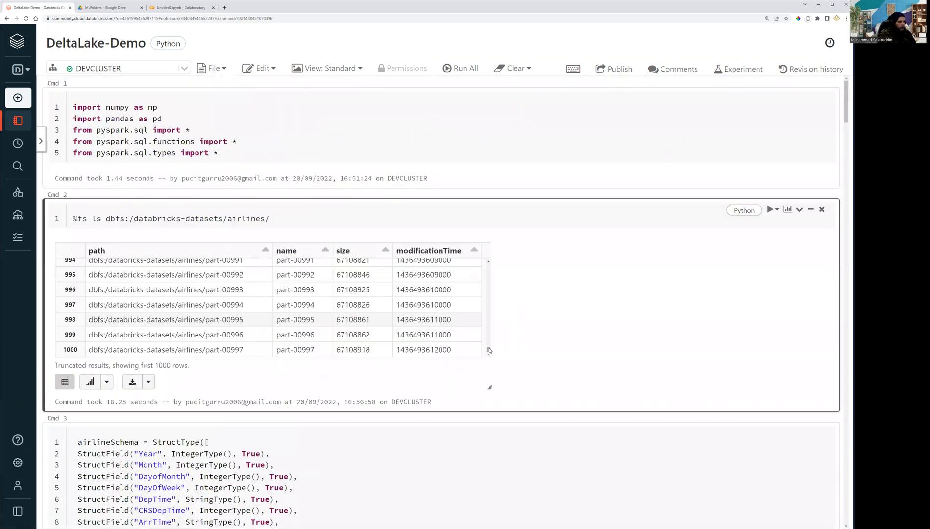
{"action": "scroll", "scroll_direction": "up", "scroll_amount": 3}
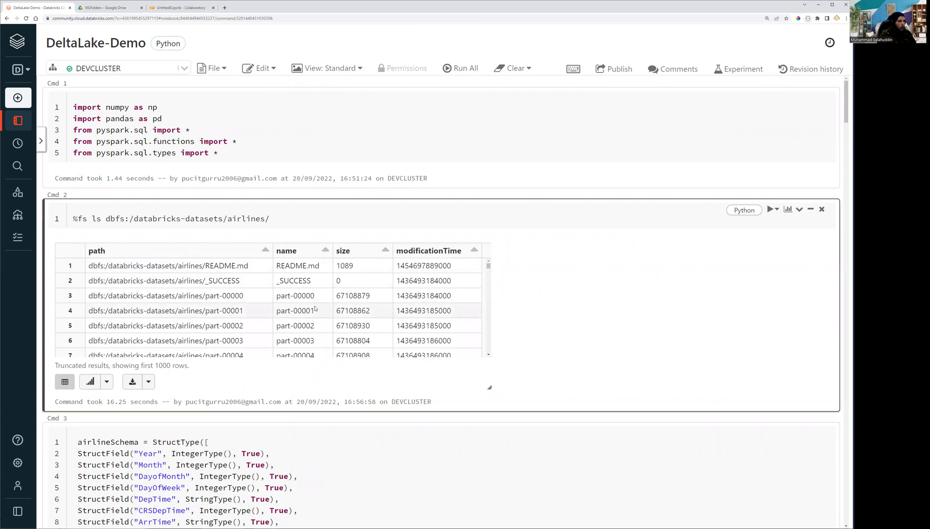
{"action": "scroll", "scroll_direction": "down", "scroll_amount": 3}
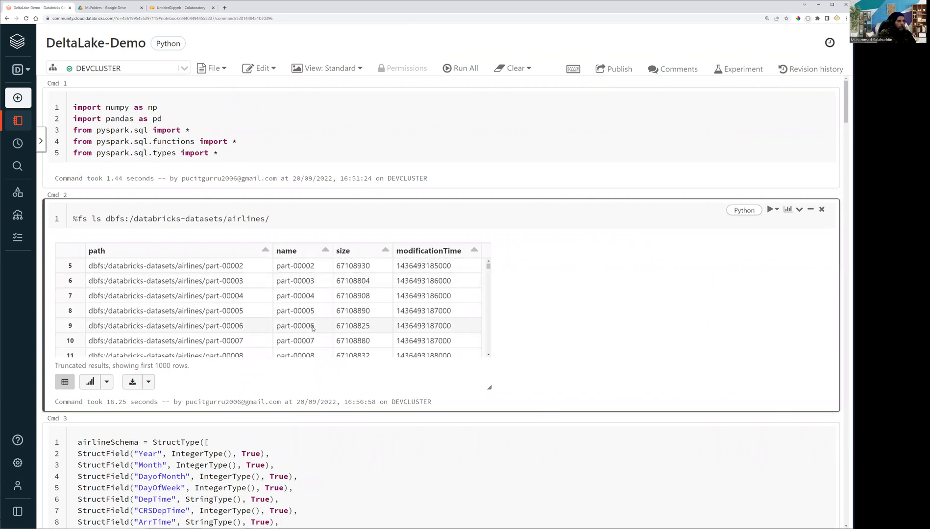
{"action": "scroll", "scroll_direction": "down", "scroll_amount": 3}
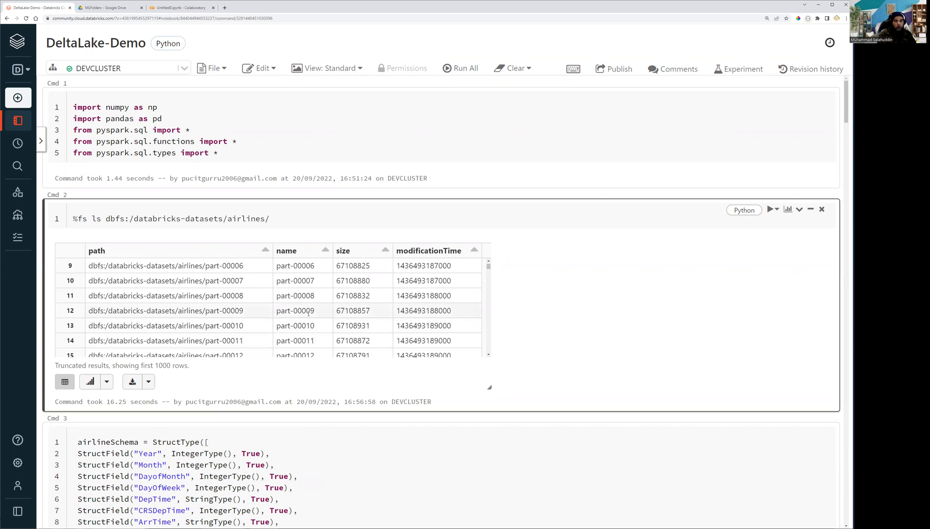
{"action": "mouse_move", "coordinate": [283, 246]}
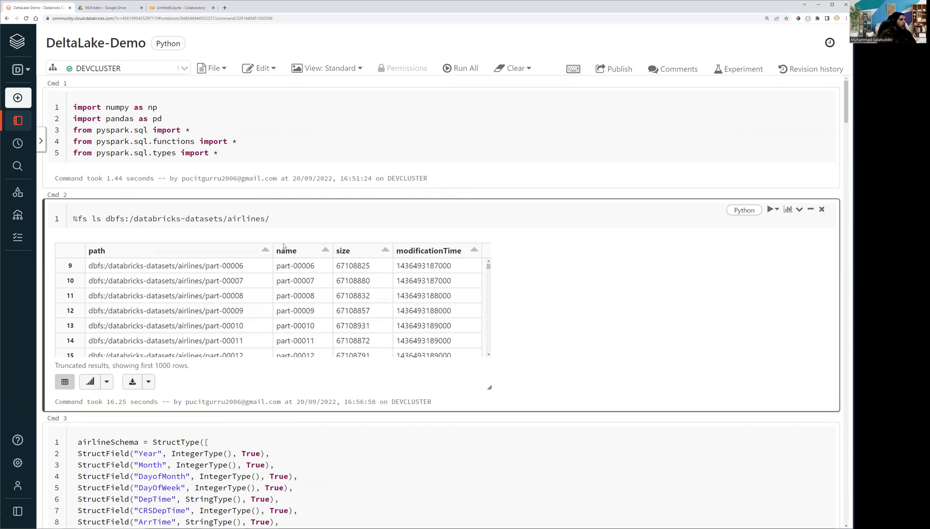
{"action": "mouse_move", "coordinate": [292, 297]}
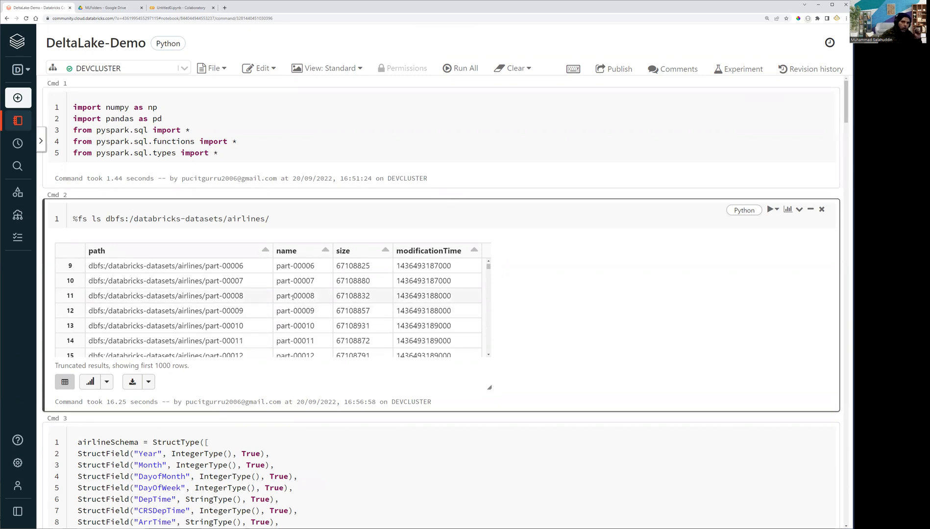
{"action": "mouse_move", "coordinate": [349, 291]}
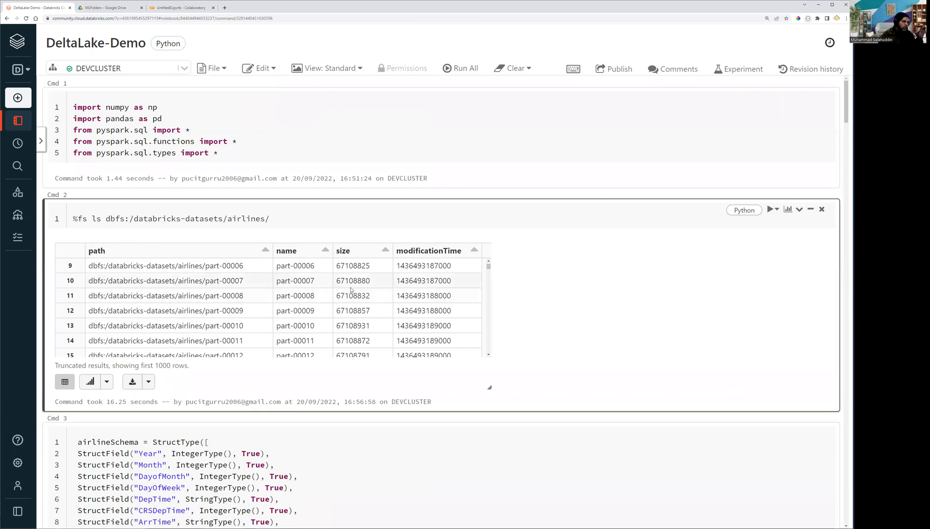
{"action": "mouse_move", "coordinate": [265, 288]}
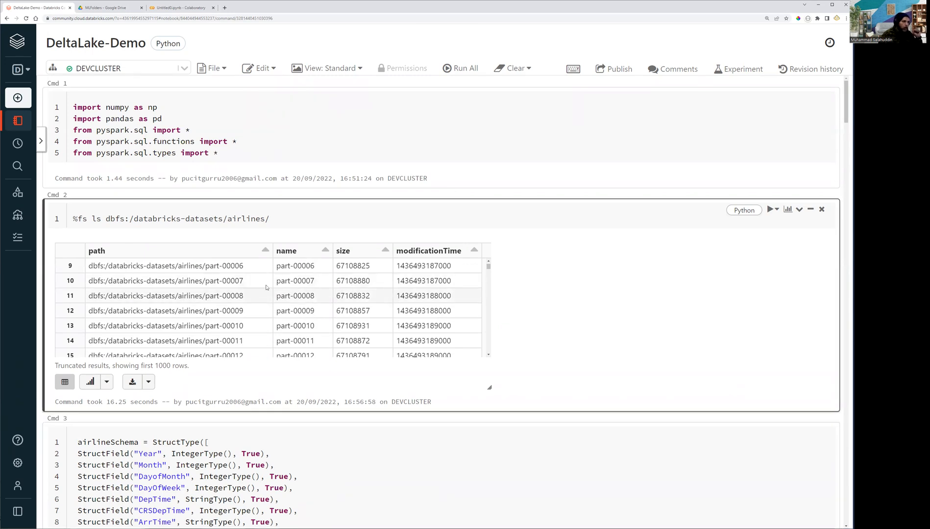
{"action": "scroll", "scroll_direction": "down", "scroll_amount": 3}
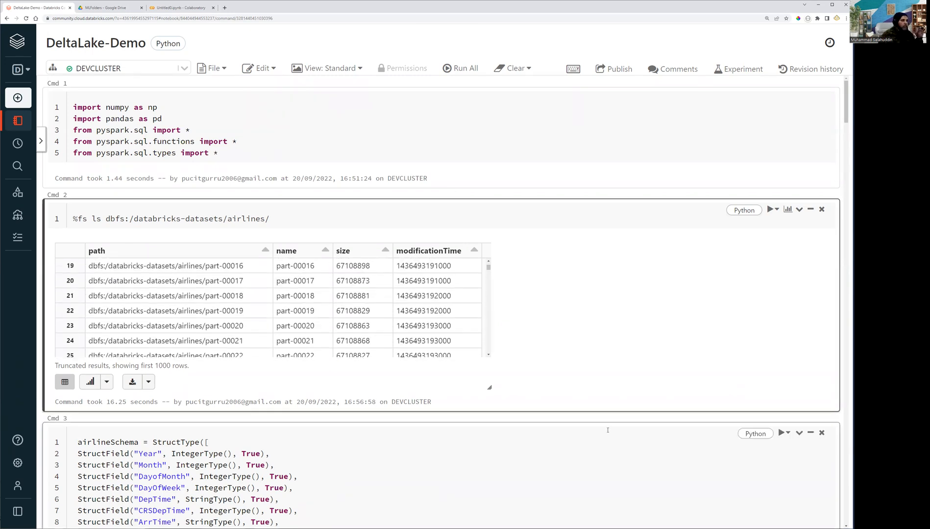
{"action": "scroll", "scroll_direction": "down", "scroll_amount": 3}
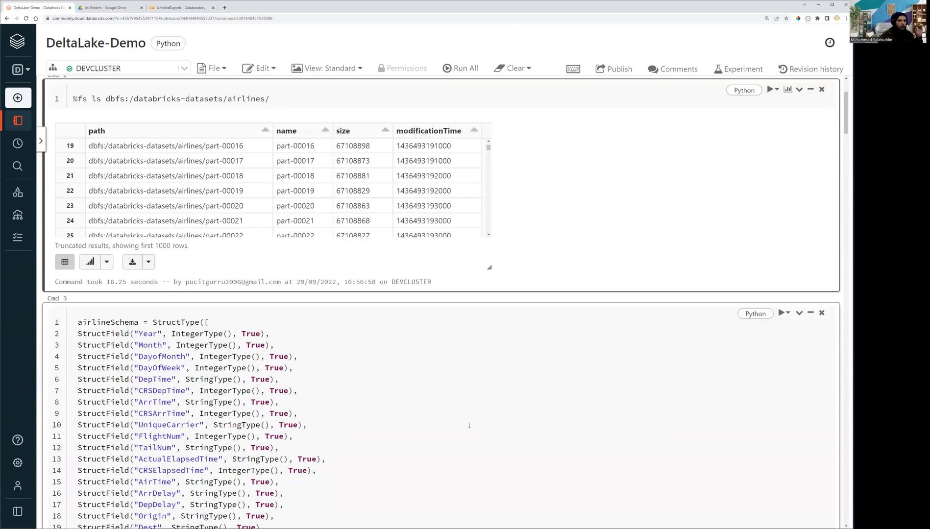
{"action": "scroll", "scroll_direction": "down", "scroll_amount": 3}
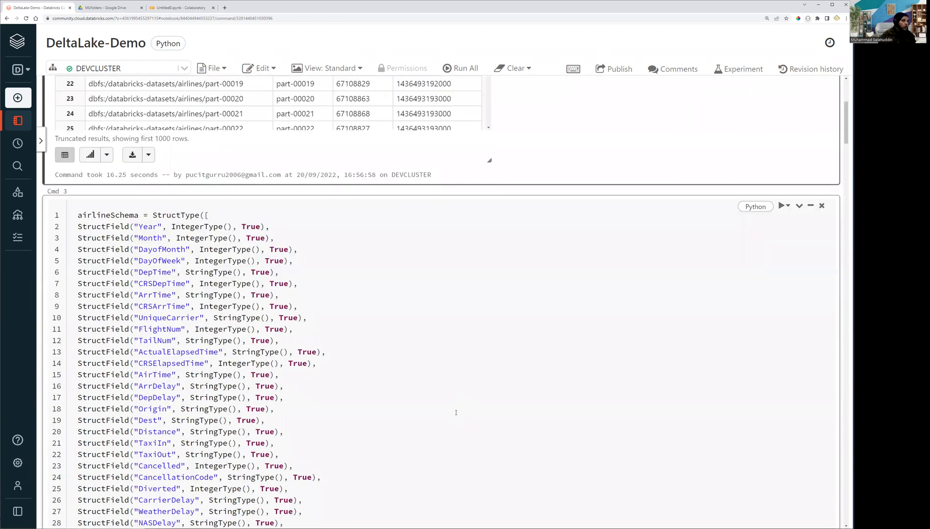
{"action": "scroll", "scroll_direction": "down", "scroll_amount": 3}
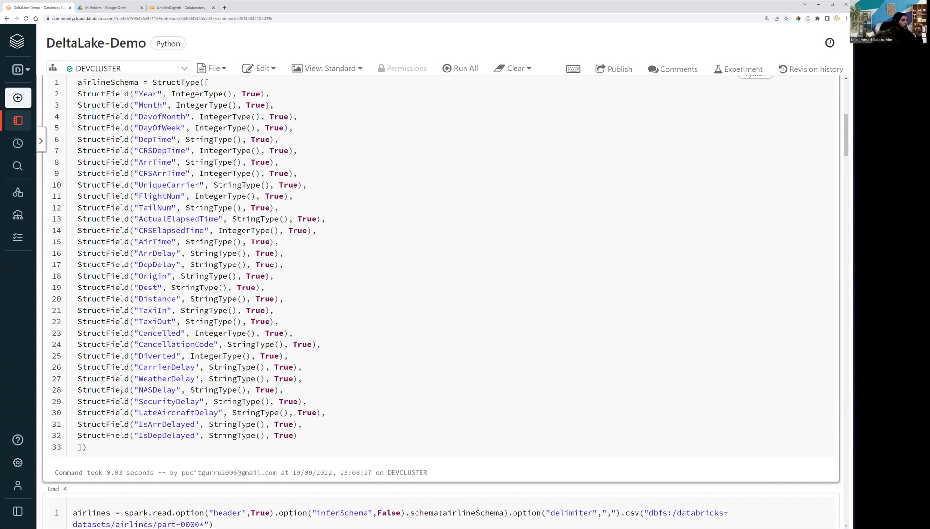
{"action": "scroll", "scroll_direction": "up", "scroll_amount": 3}
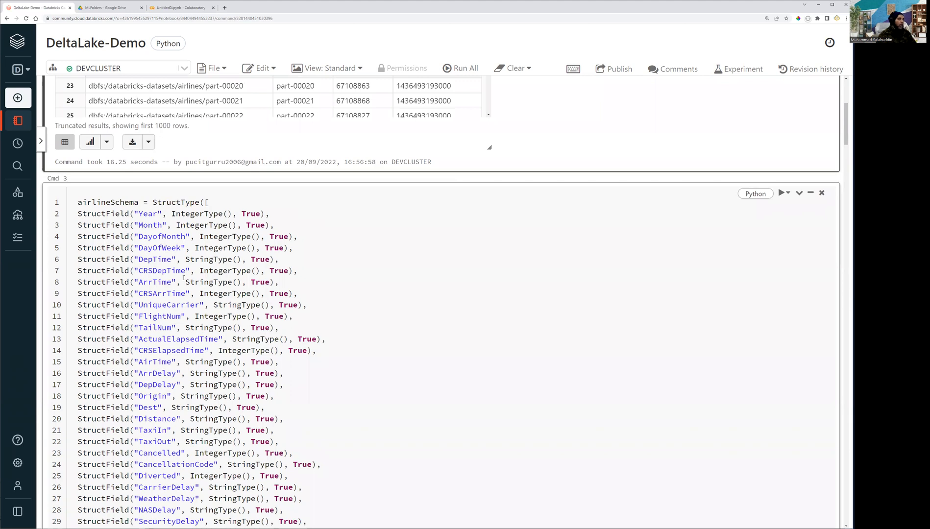
{"action": "scroll", "scroll_direction": "down", "scroll_amount": 3}
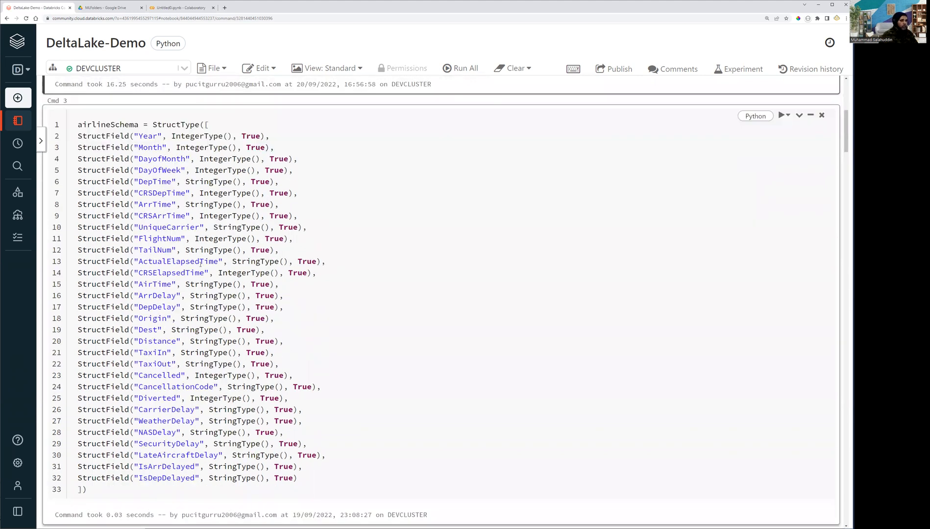
{"action": "scroll", "scroll_direction": "down", "scroll_amount": 3}
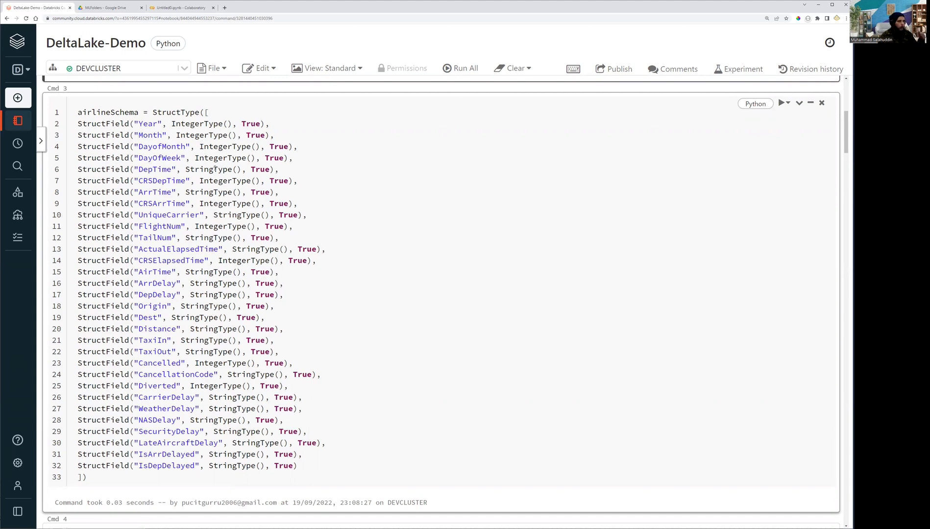
{"action": "scroll", "scroll_direction": "down", "scroll_amount": 3}
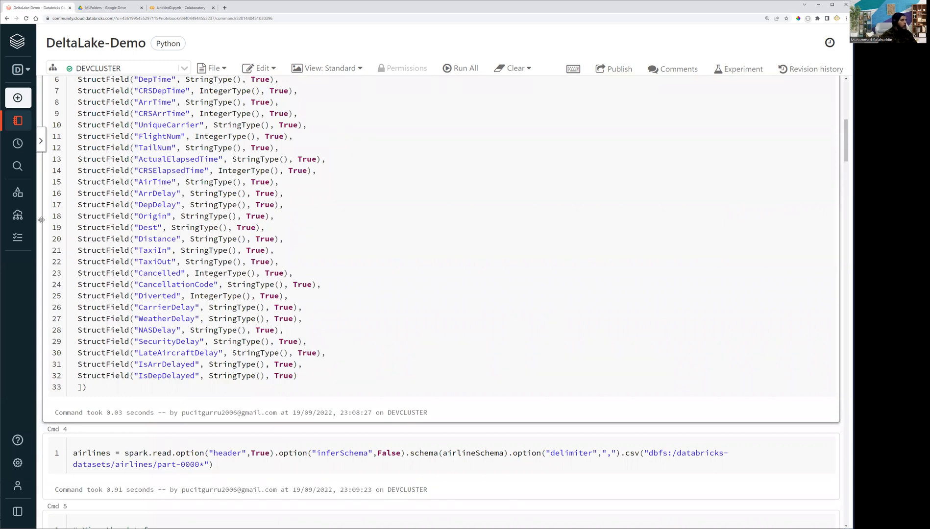
{"action": "scroll", "scroll_direction": "up", "scroll_amount": 3}
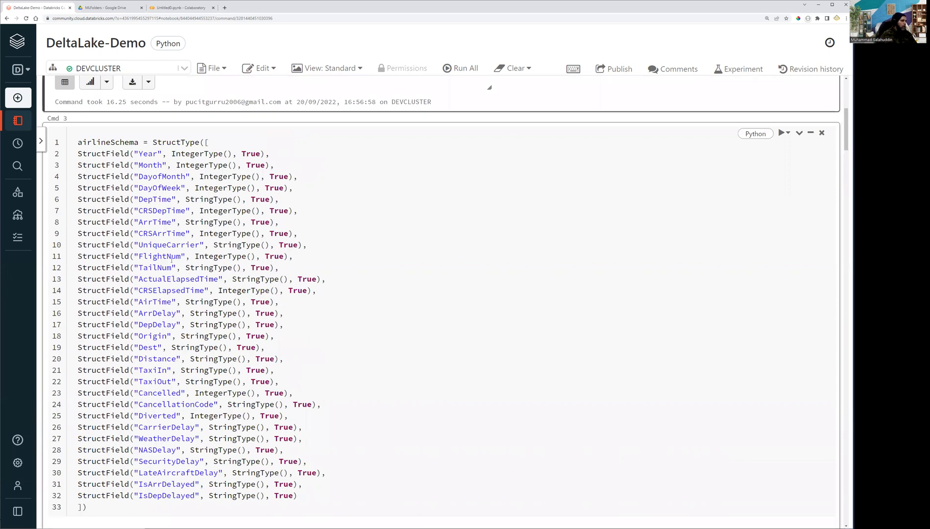
{"action": "scroll", "scroll_direction": "down", "scroll_amount": 3}
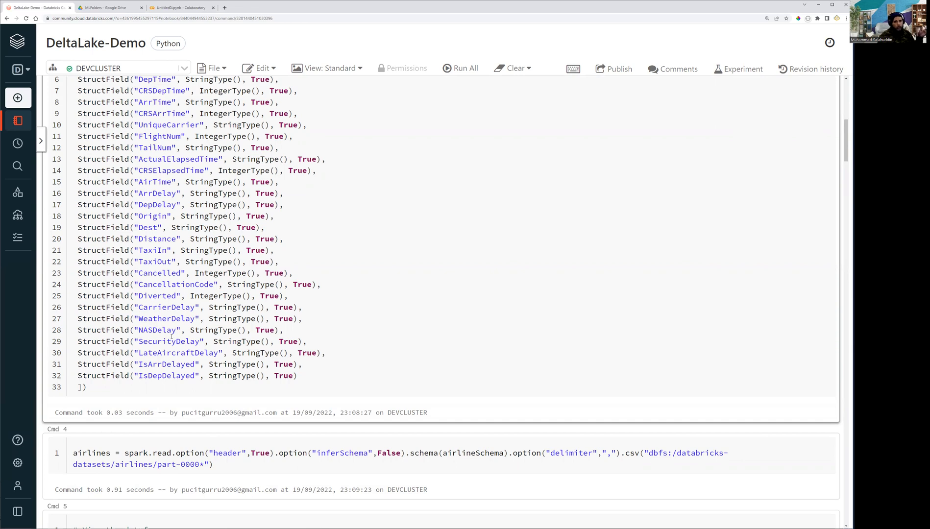
{"action": "scroll", "scroll_direction": "down", "scroll_amount": 3}
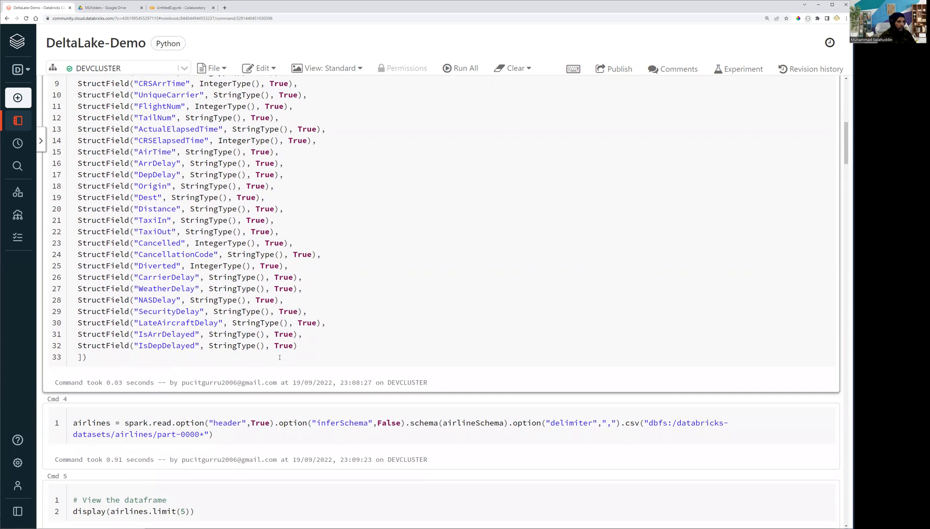
{"action": "scroll", "scroll_direction": "up", "scroll_amount": 3}
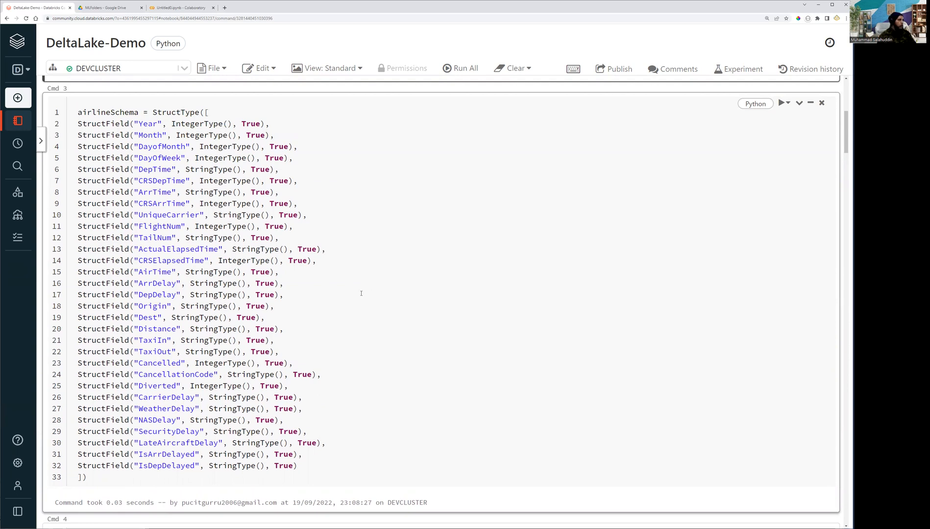
{"action": "scroll", "scroll_direction": "down", "scroll_amount": 3}
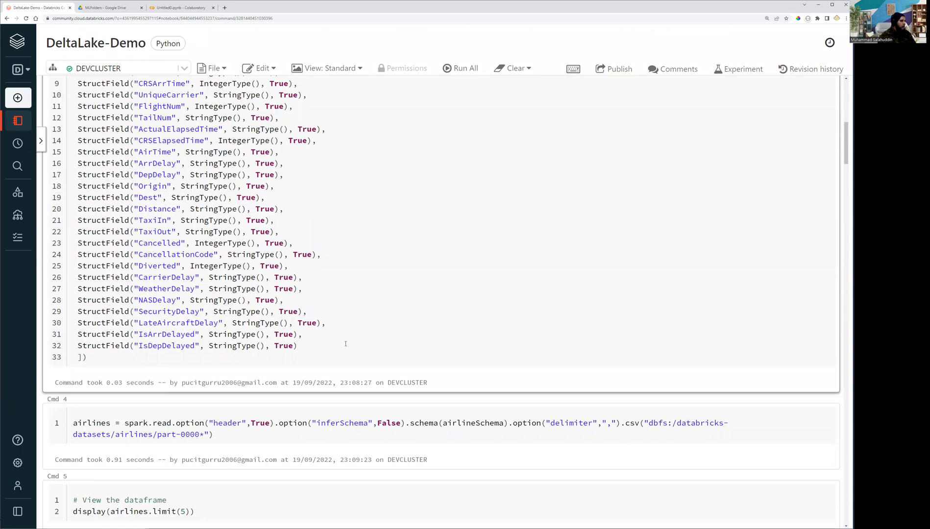
{"action": "scroll", "scroll_direction": "up", "scroll_amount": 3}
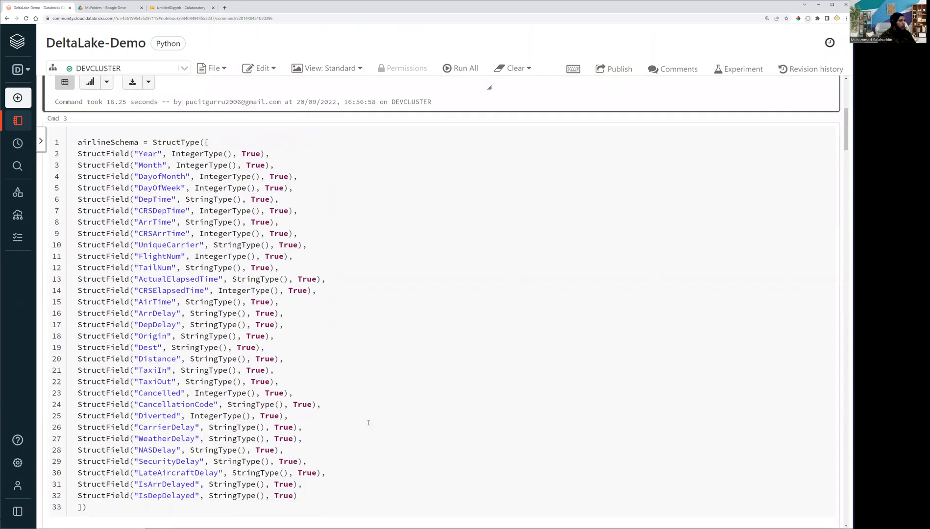
{"action": "scroll", "scroll_direction": "up", "scroll_amount": 3}
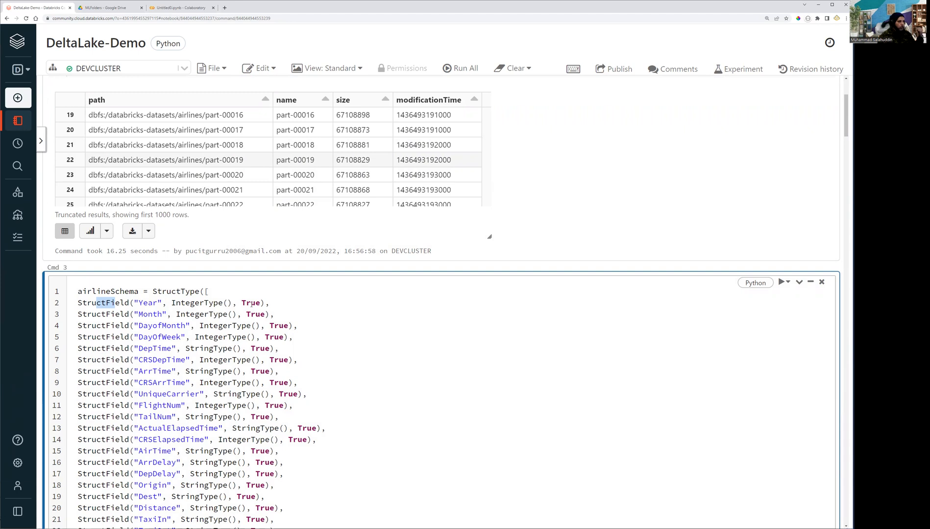
{"action": "scroll", "scroll_direction": "up", "scroll_amount": 3}
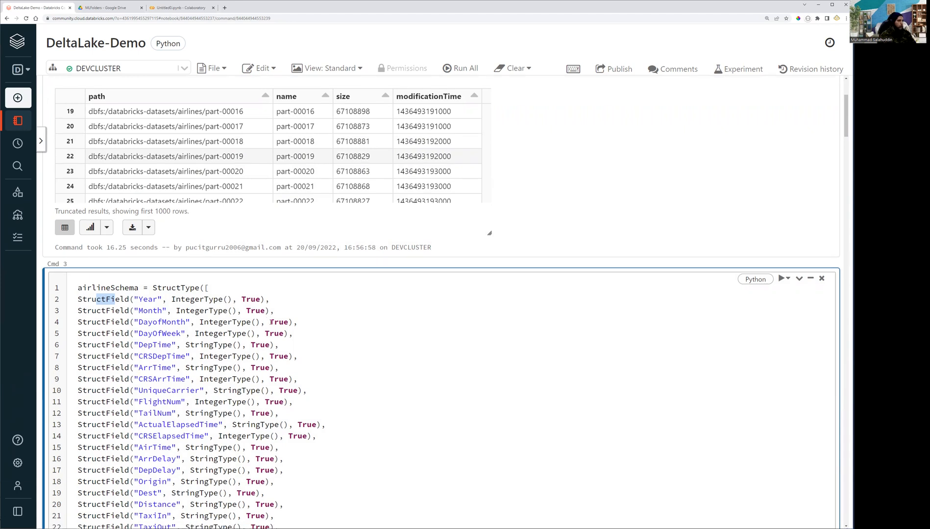
{"action": "scroll", "scroll_direction": "down", "scroll_amount": 3}
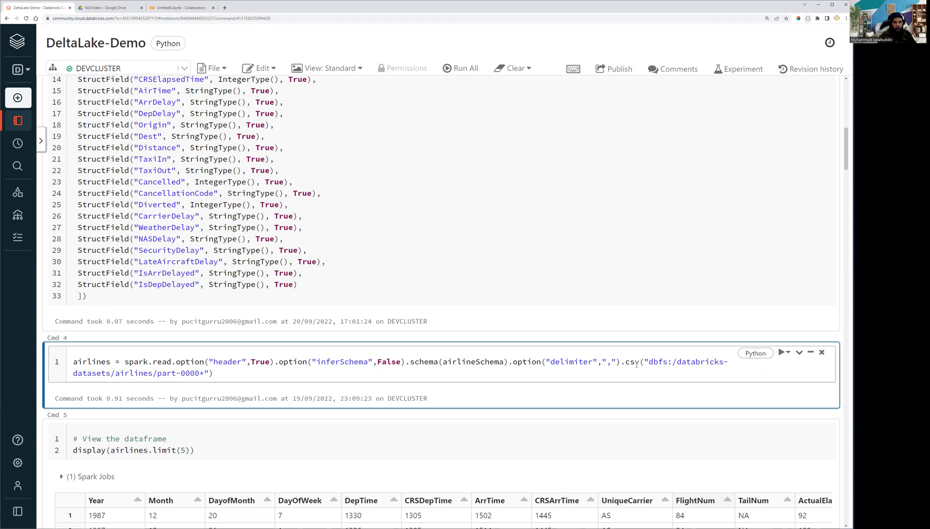
{"action": "mouse_move", "coordinate": [152, 387]}
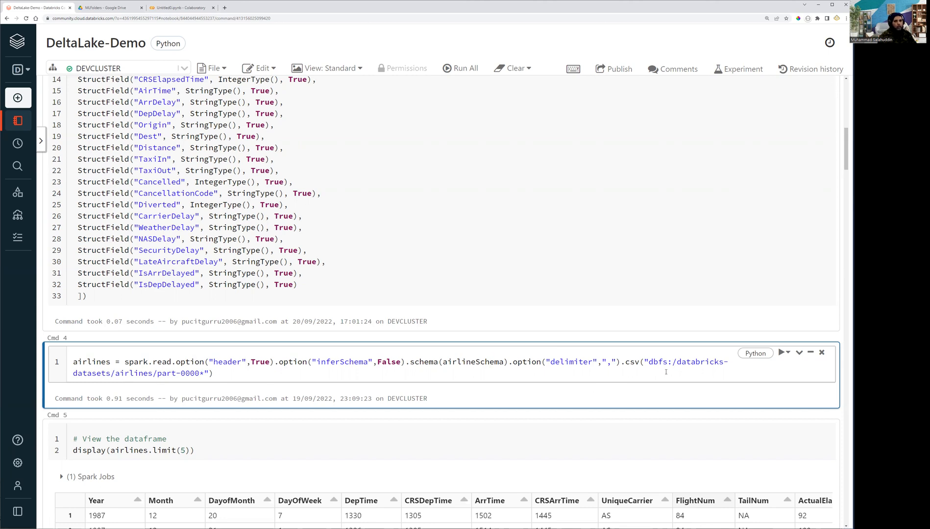
{"action": "double_click", "coordinate": [685, 362]}
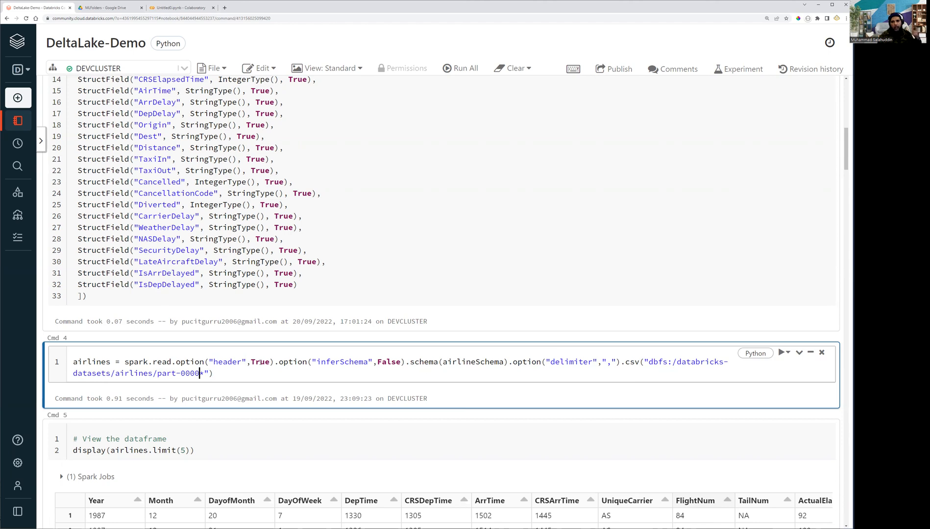
{"action": "scroll", "scroll_direction": "down", "scroll_amount": 3}
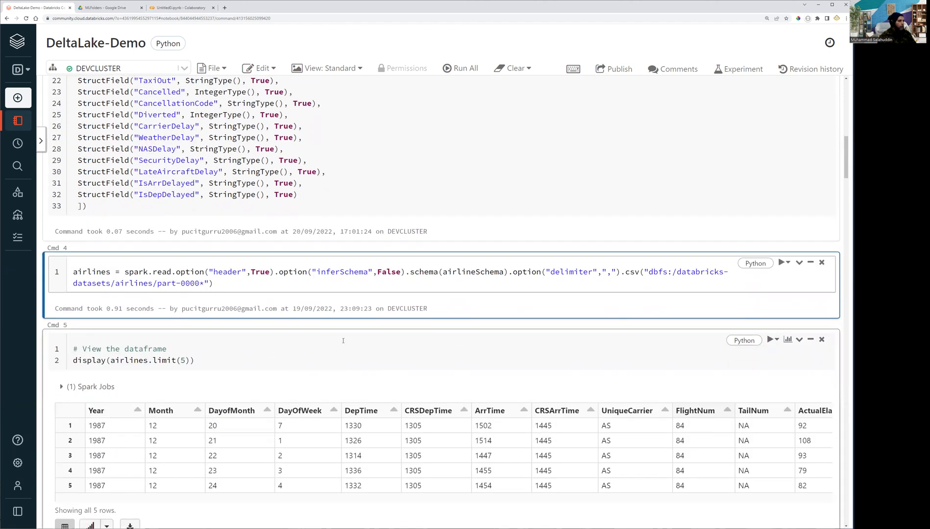
{"action": "left_click", "coordinate": [782, 263]}
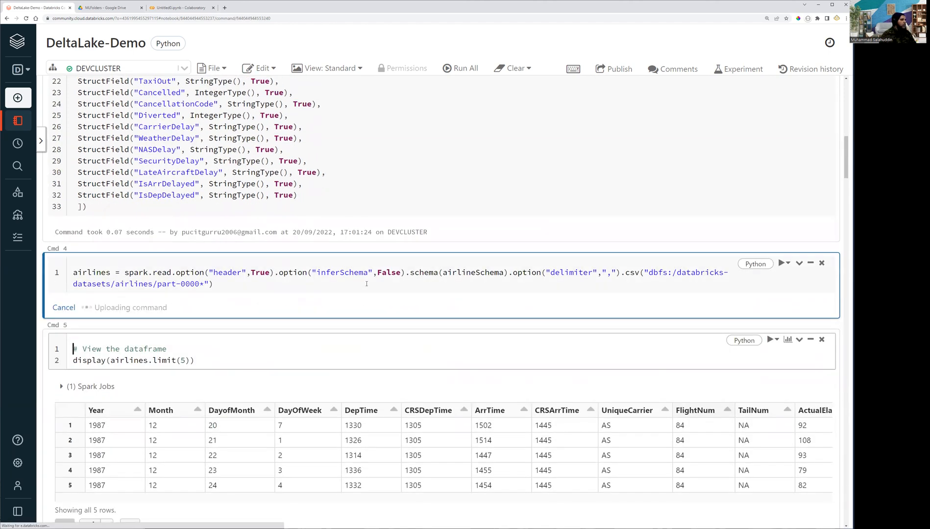
Run Cmd 5, display(airlines.limit(5)), once the CSV read completes
{"action": "left_click", "coordinate": [782, 263]}
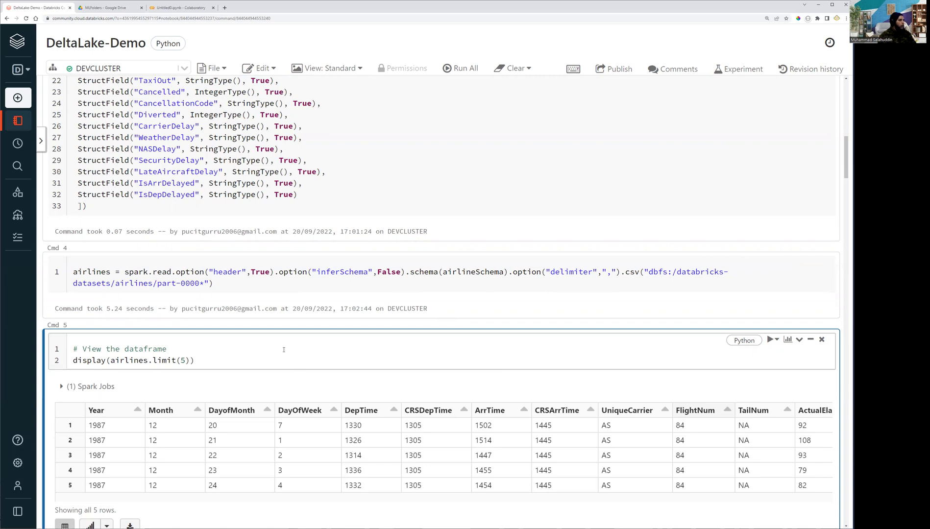
{"action": "scroll", "scroll_direction": "down", "scroll_amount": 3}
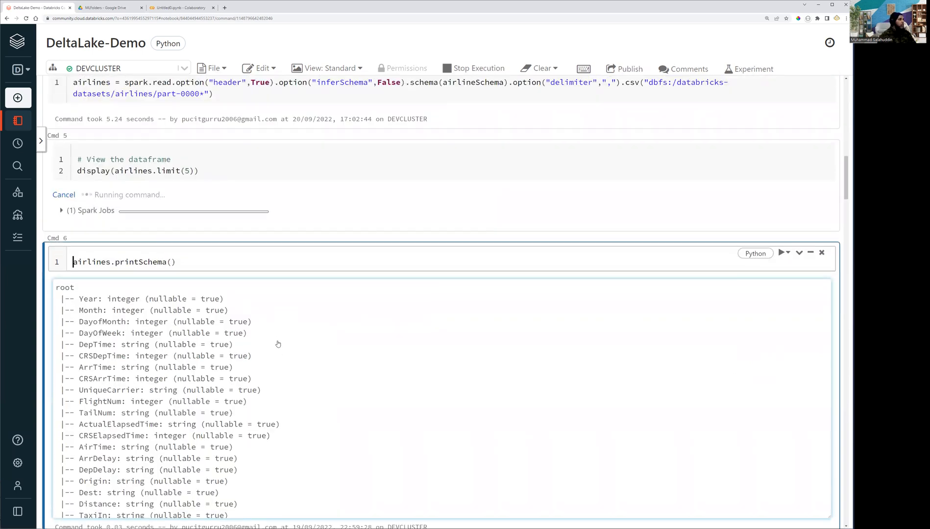
Browse the five-row preview's columns from Year across to IsDepDelayed and back, then move to printSchema
{"action": "scroll", "scroll_direction": "up", "scroll_amount": 3}
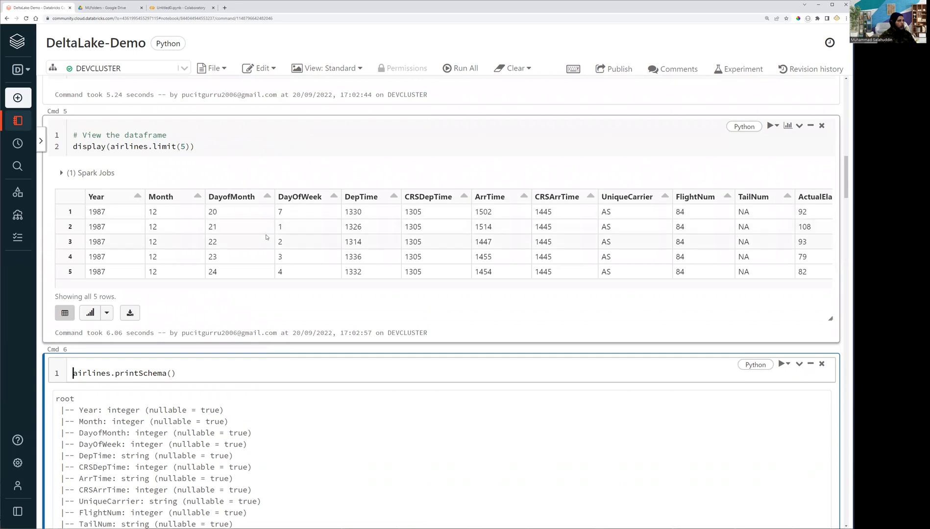
{"action": "scroll", "scroll_direction": "right", "scroll_amount": 3}
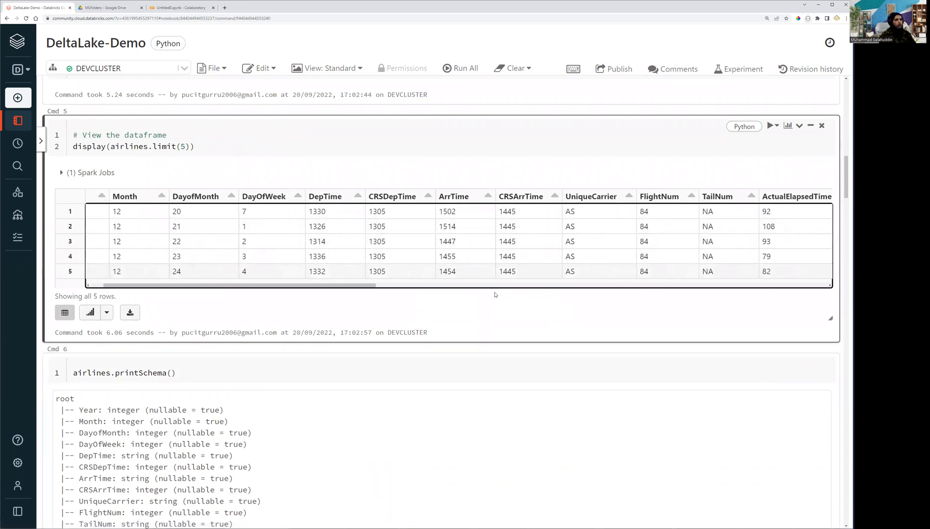
{"action": "scroll", "scroll_direction": "right", "scroll_amount": 3}
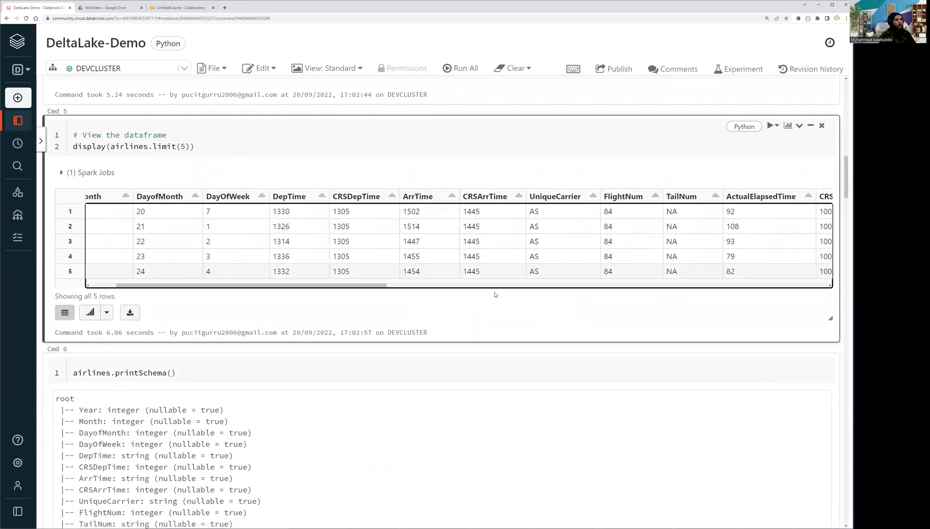
{"action": "scroll", "scroll_direction": "right", "scroll_amount": 3}
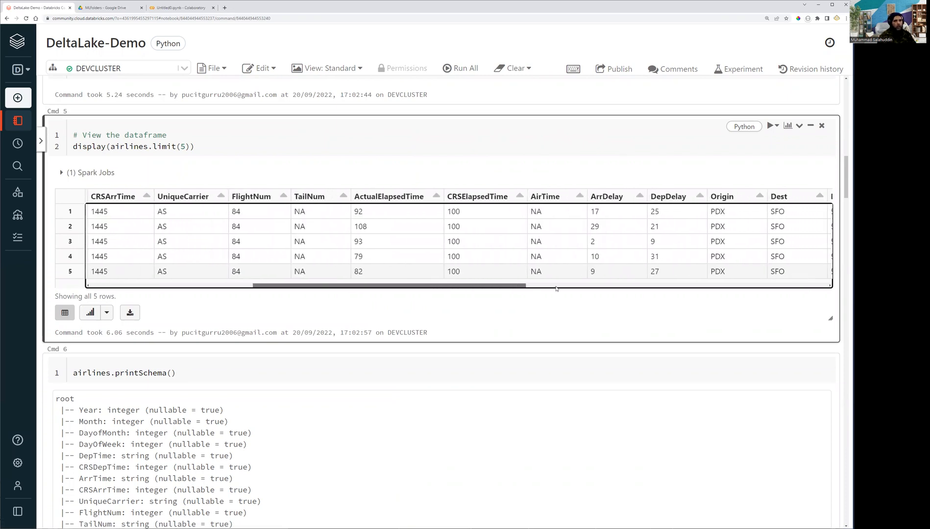
{"action": "scroll", "scroll_direction": "right", "scroll_amount": 3}
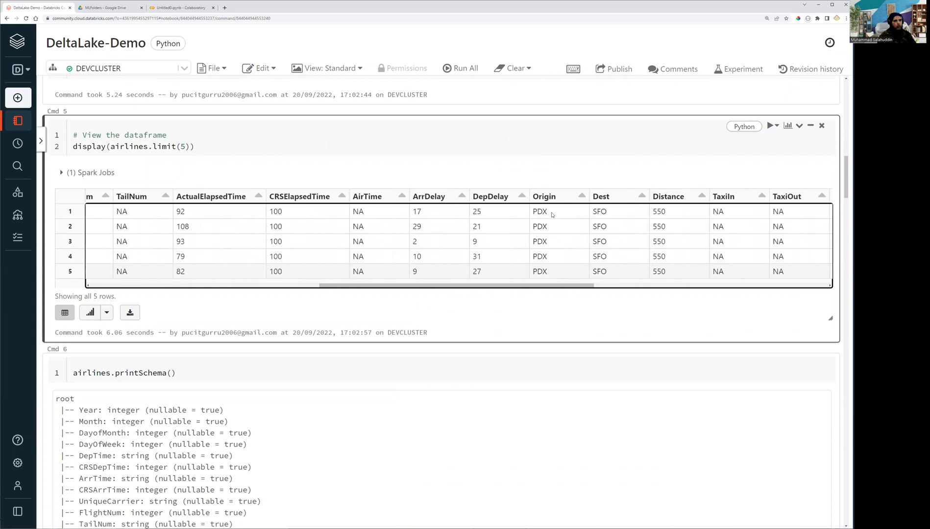
{"action": "mouse_move", "coordinate": [500, 236]}
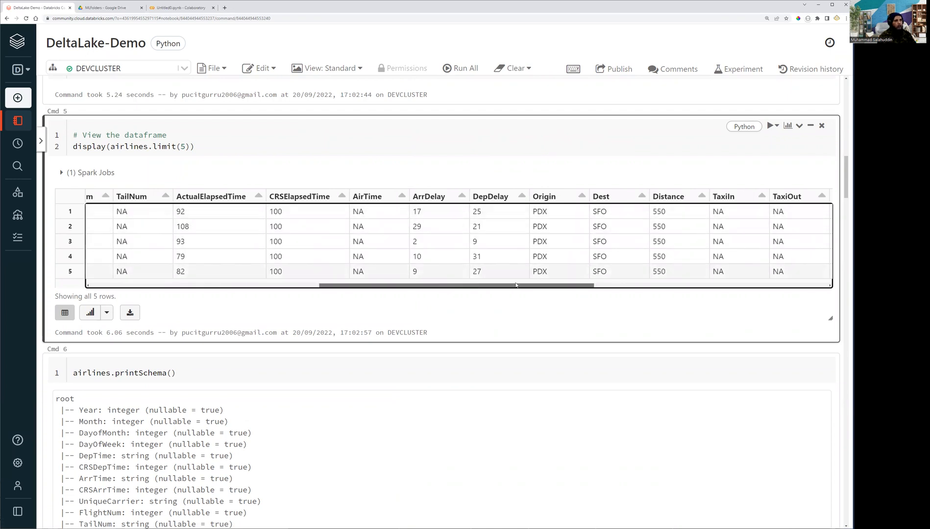
{"action": "scroll", "scroll_direction": "right", "scroll_amount": 3}
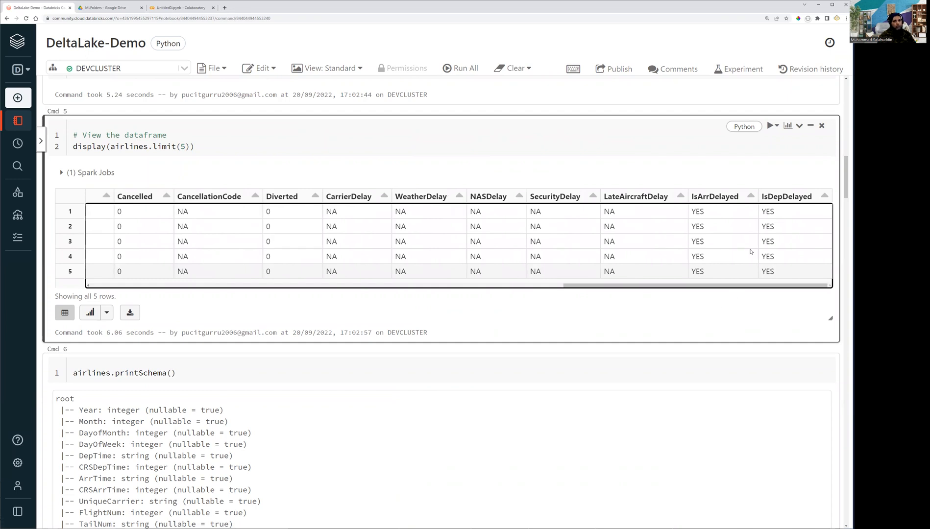
{"action": "scroll", "scroll_direction": "left", "scroll_amount": 3}
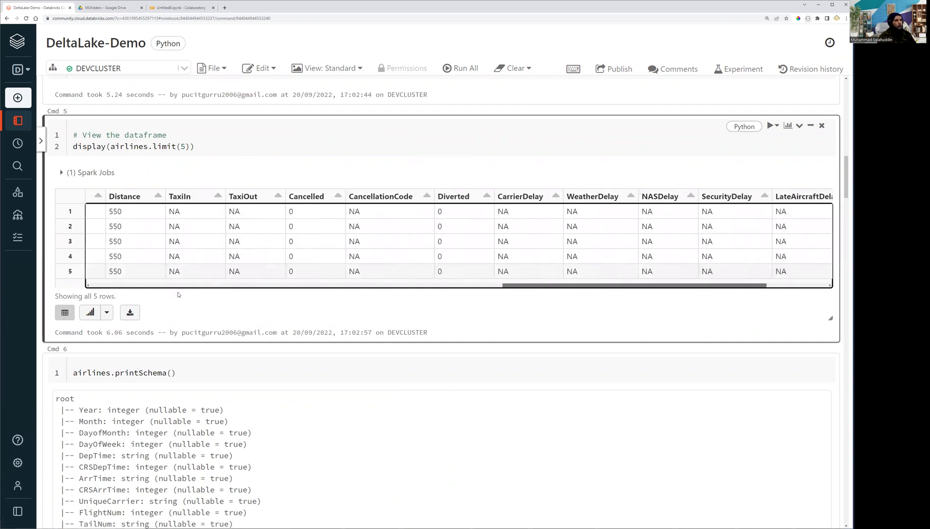
{"action": "scroll", "scroll_direction": "left", "scroll_amount": 3}
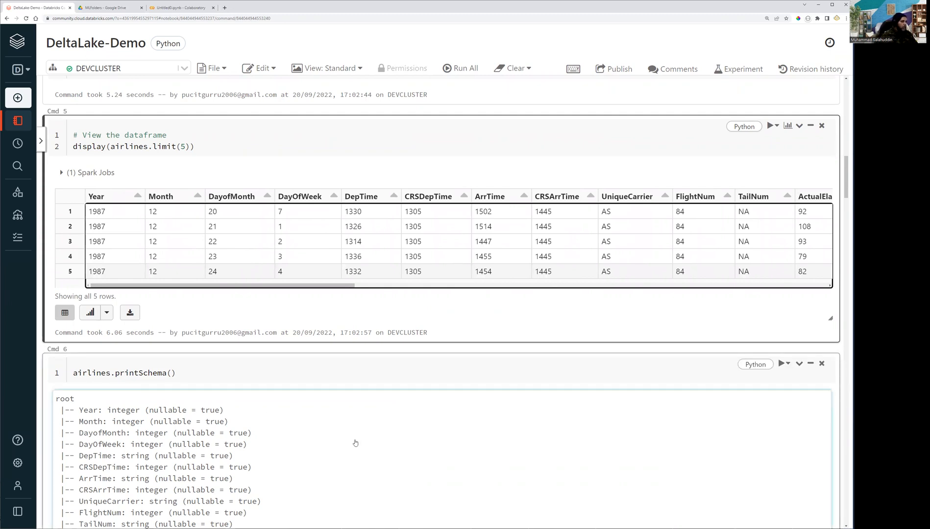
{"action": "scroll", "scroll_direction": "down", "scroll_amount": 3}
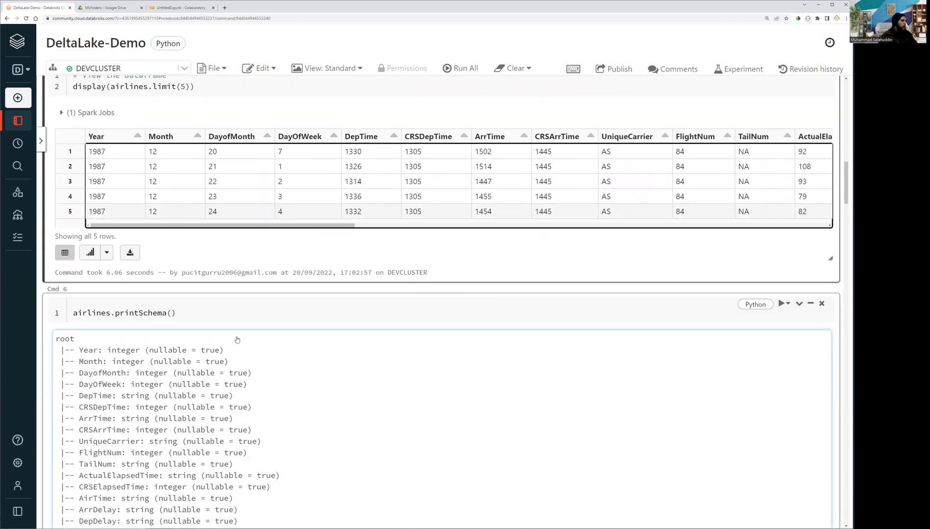
{"action": "scroll", "scroll_direction": "down", "scroll_amount": 3}
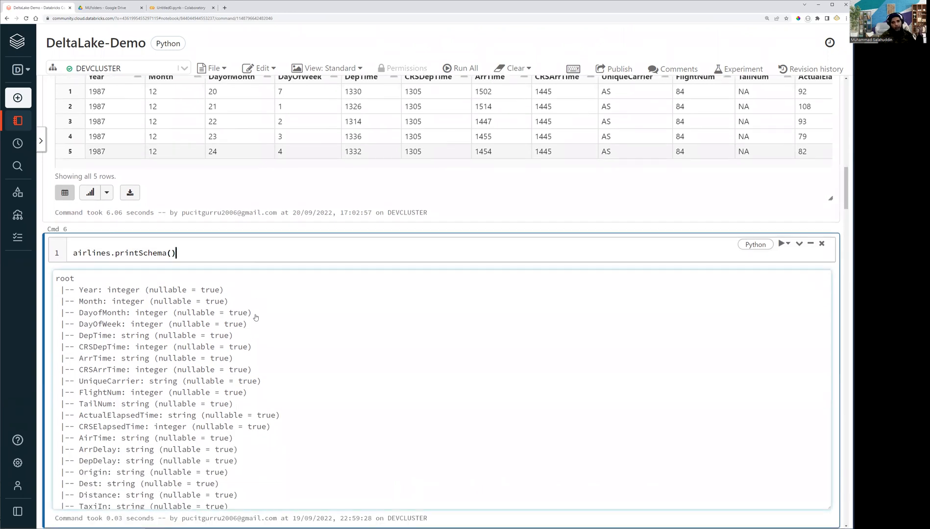
Run Cmd 7, airlines.createOrReplaceTempView("TBL_AIRLINES"), to re-register the temp view
{"action": "scroll", "scroll_direction": "down", "scroll_amount": 3}
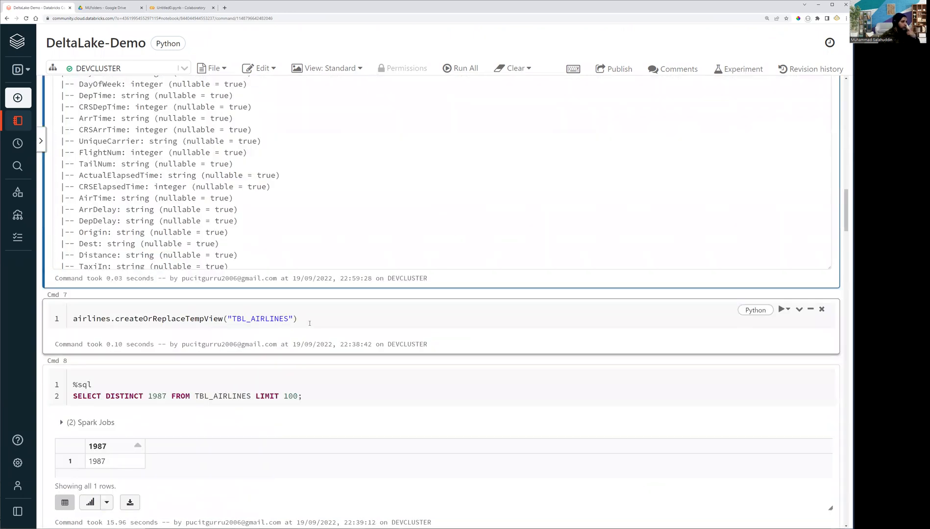
{"action": "left_click", "coordinate": [300, 318]}
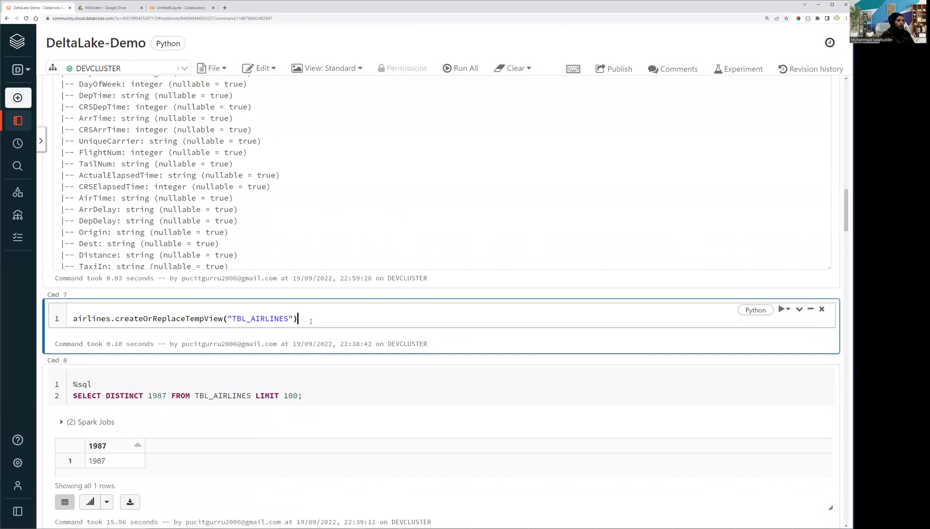
{"action": "left_click", "coordinate": [782, 309]}
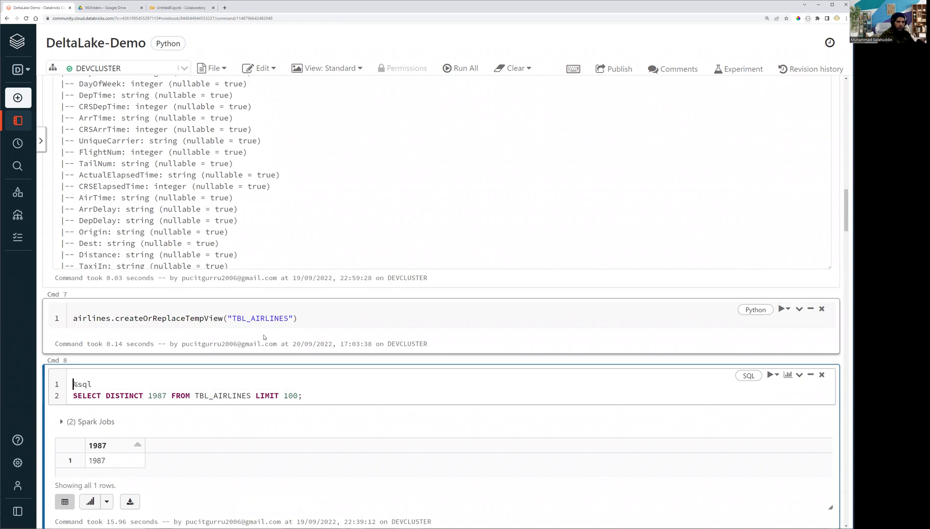
{"action": "scroll", "scroll_direction": "down", "scroll_amount": 3}
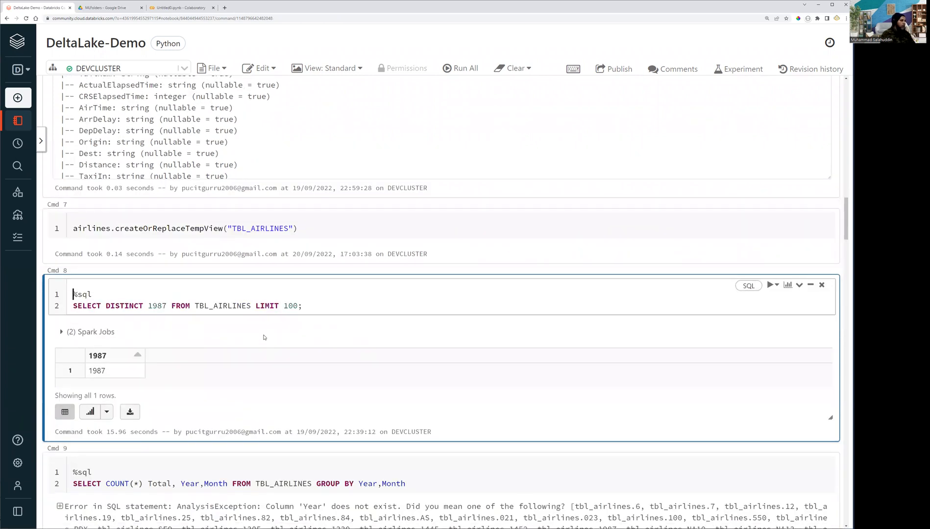
Run SELECT DISTINCT 1987 FROM TBL_AIRLINES LIMIT 100, returning a single row of 1987
{"action": "left_click", "coordinate": [770, 294]}
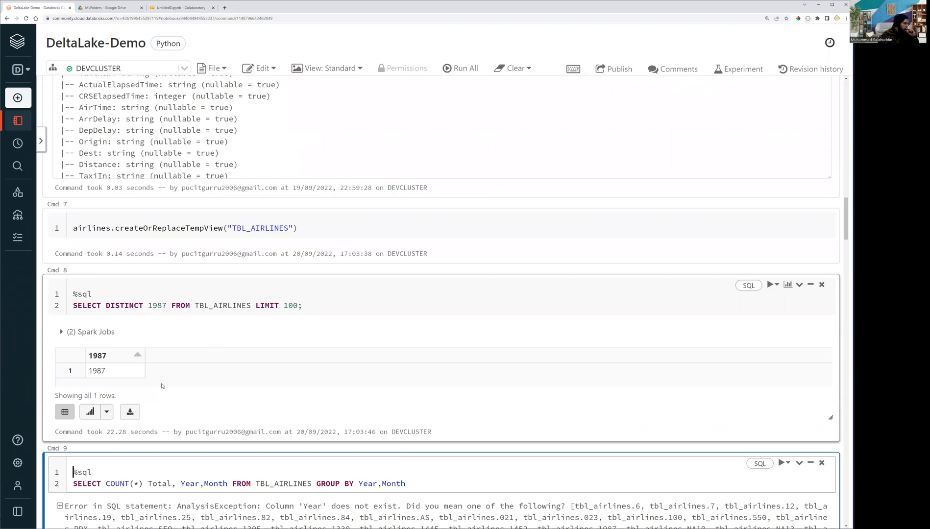
{"action": "mouse_move", "coordinate": [211, 312]}
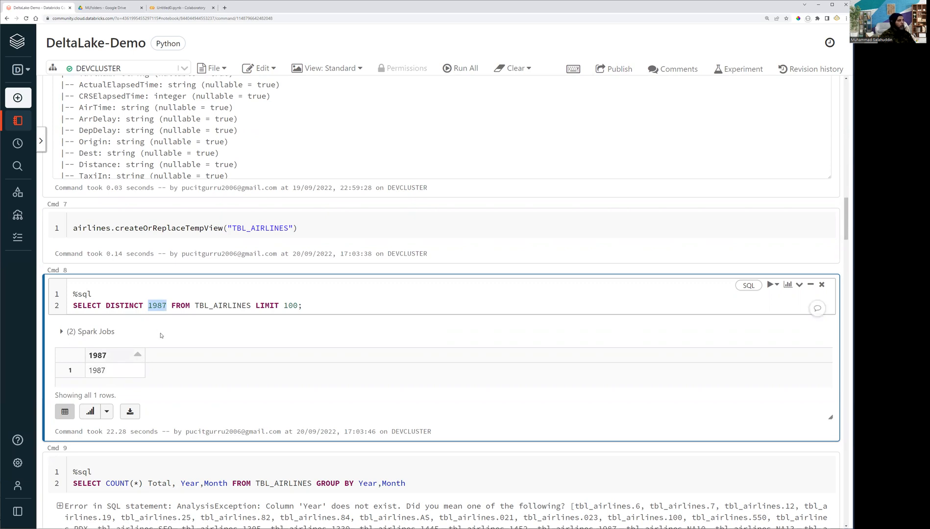
{"action": "scroll", "scroll_direction": "up", "scroll_amount": 3}
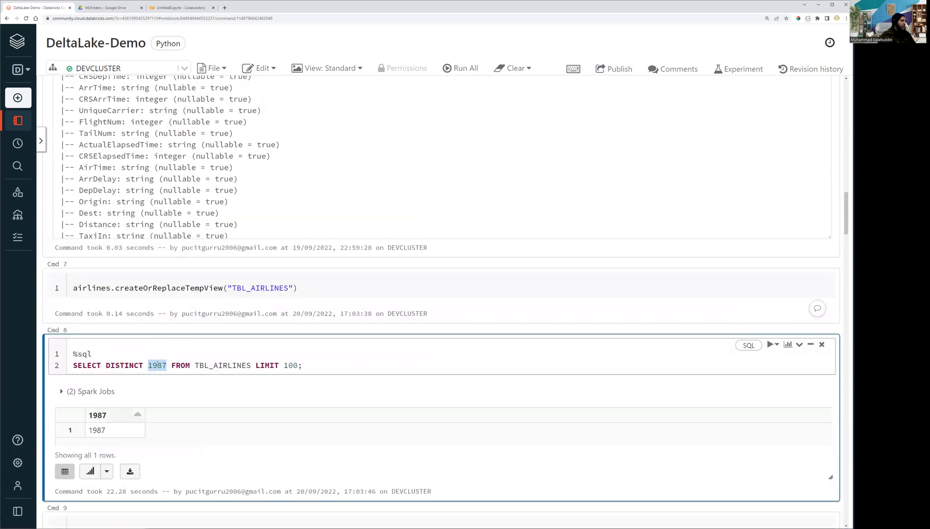
Change Cmd 8 to SELECT DISTINCT Year FROM TBL_AIRLINES, returning 1988 and 1987
{"action": "type", "text": "Year"}
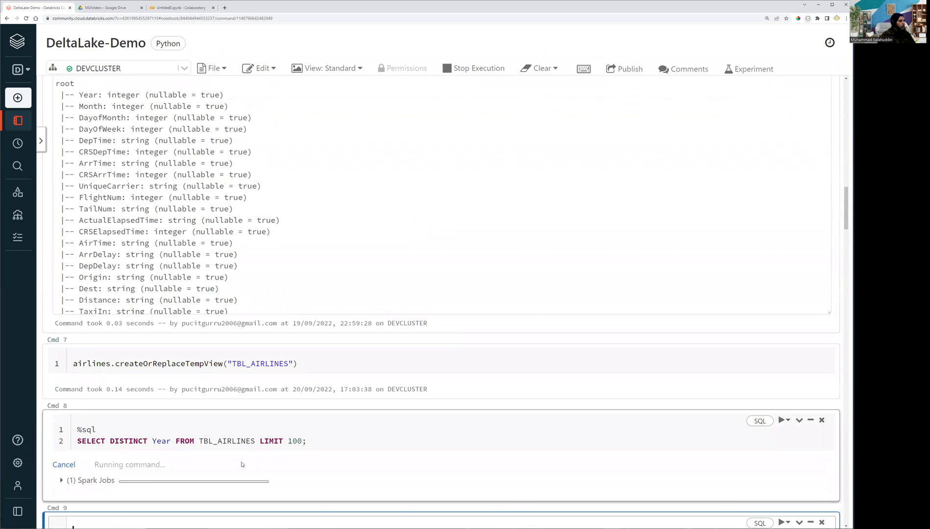
{"action": "scroll", "scroll_direction": "down", "scroll_amount": 3}
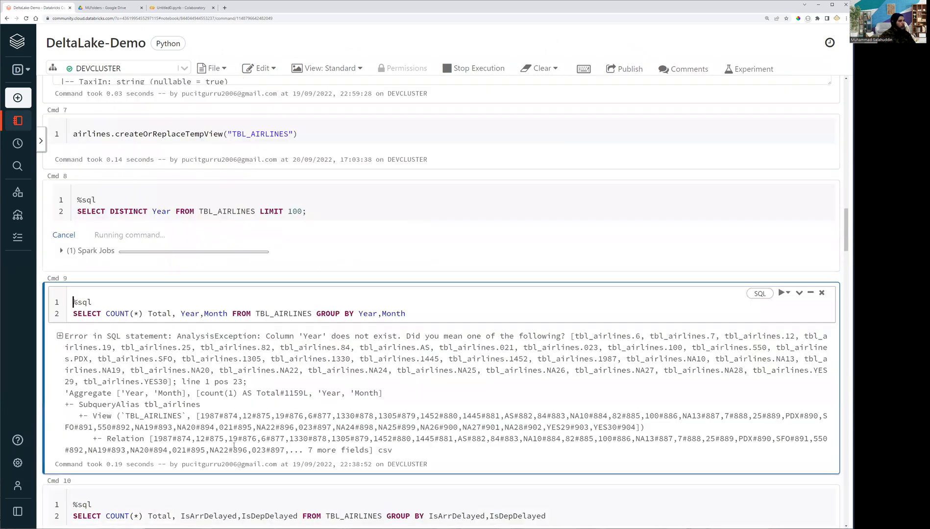
{"action": "scroll", "scroll_direction": "down", "scroll_amount": 3}
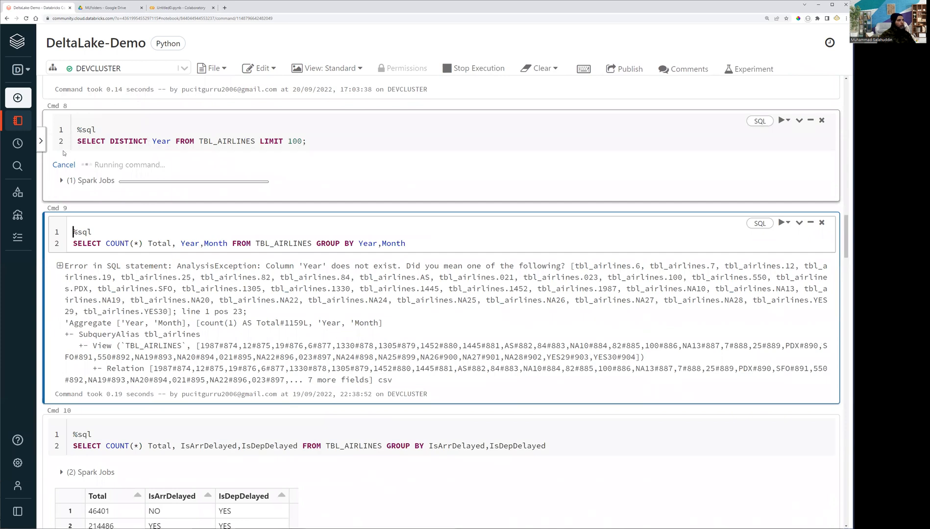
{"action": "mouse_move", "coordinate": [170, 148]}
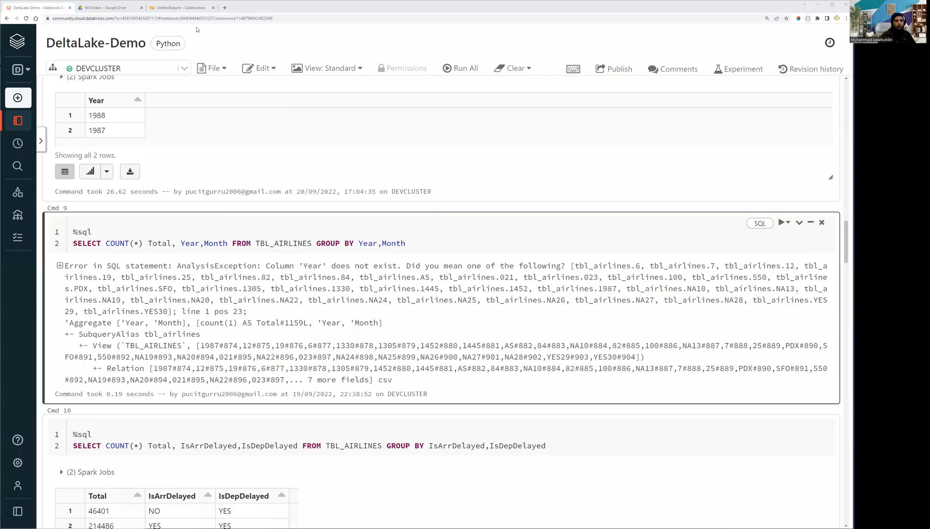
{"action": "mouse_move", "coordinate": [126, 120]}
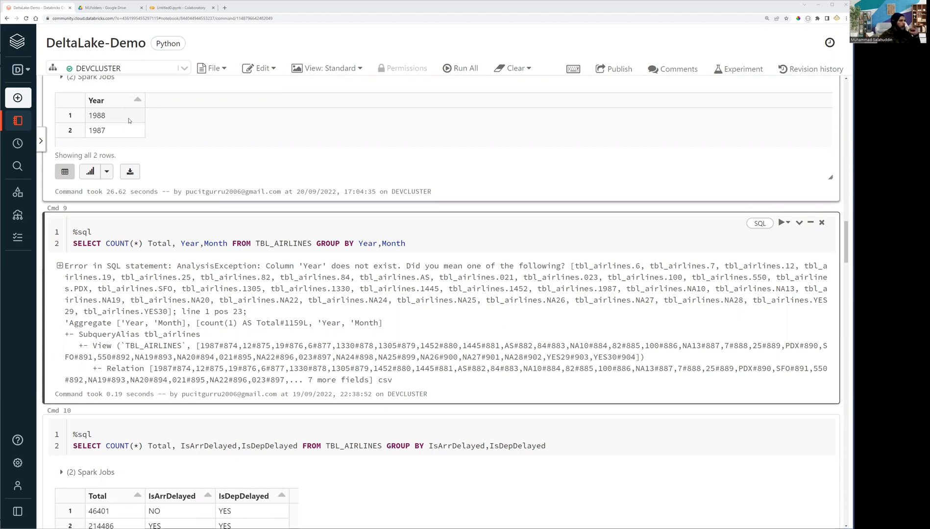
{"action": "scroll", "scroll_direction": "up", "scroll_amount": 3}
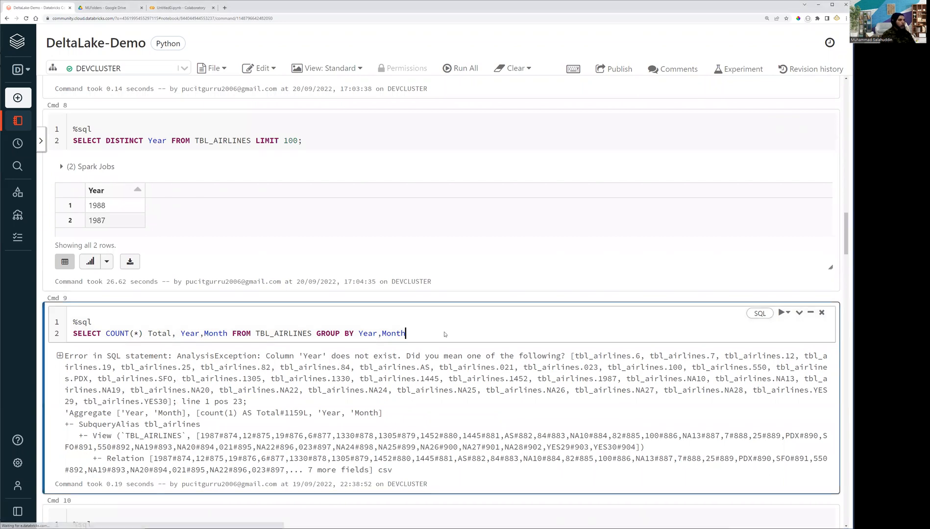
Run Cmd 9's COUNT grouped by Year and Month and scroll its 15-row Total/Year/Month result
{"action": "left_click", "coordinate": [782, 312]}
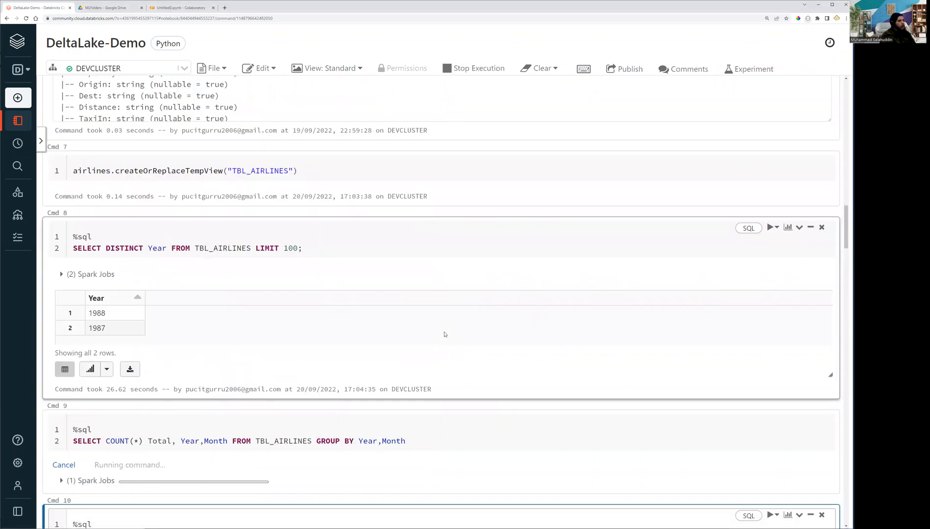
{"action": "scroll", "scroll_direction": "up", "scroll_amount": 3}
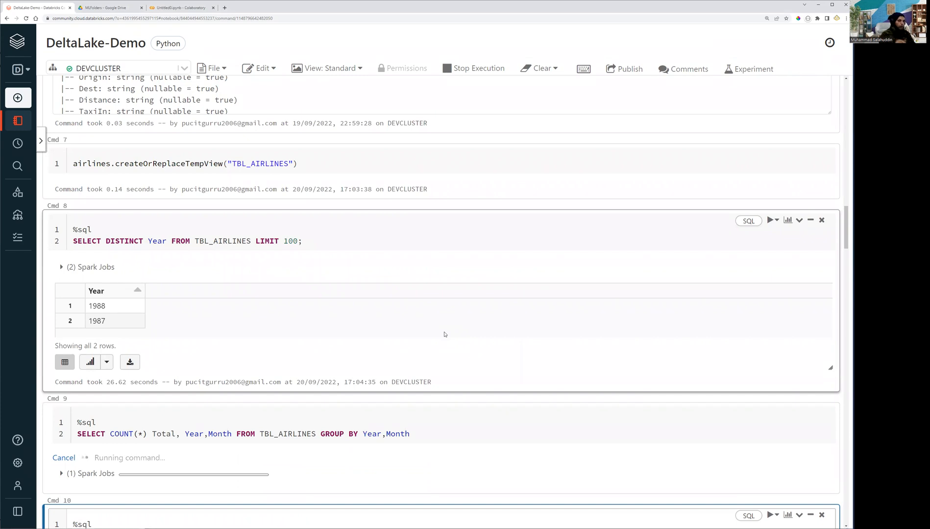
{"action": "mouse_move", "coordinate": [436, 371]}
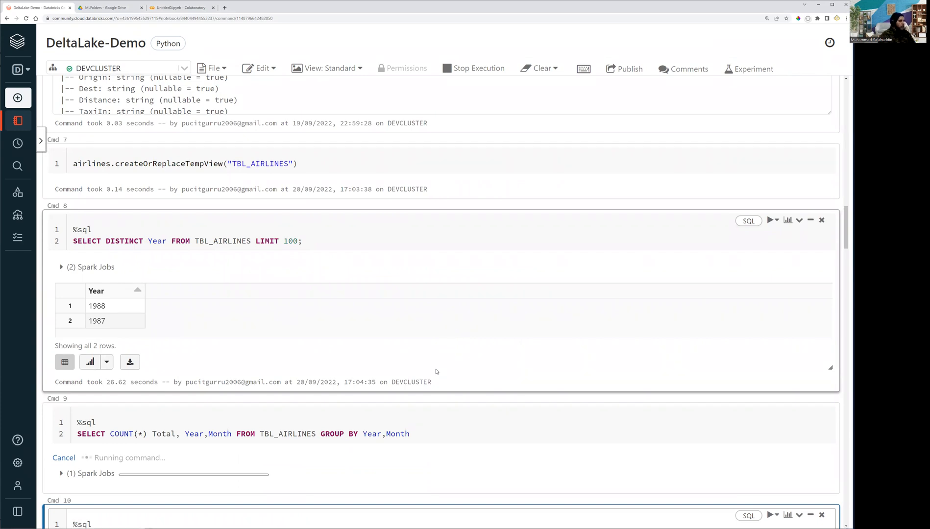
{"action": "scroll", "scroll_direction": "down", "scroll_amount": 3}
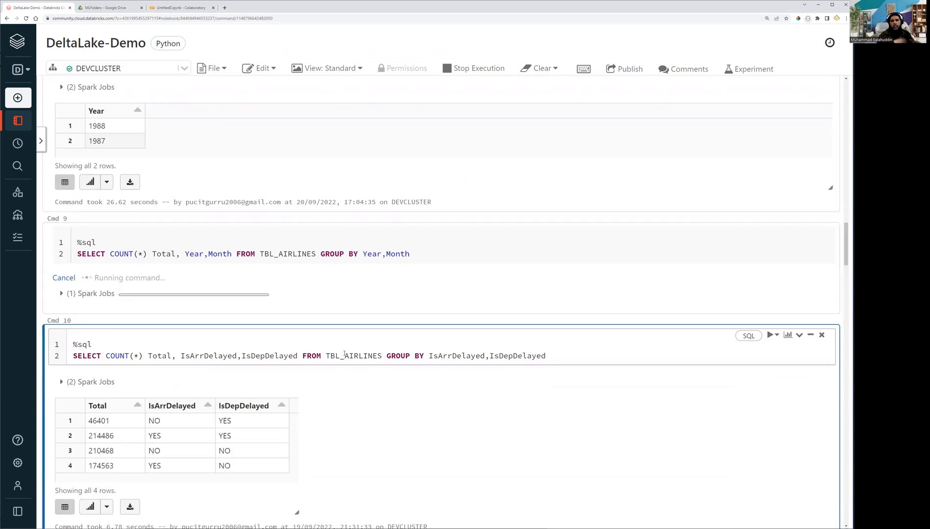
{"action": "left_click", "coordinate": [81, 344]}
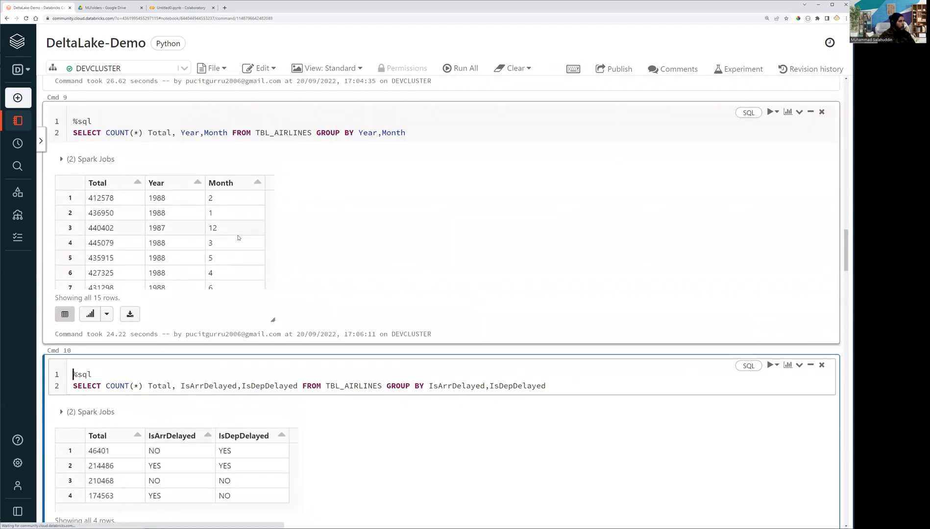
{"action": "scroll", "scroll_direction": "down", "scroll_amount": 3}
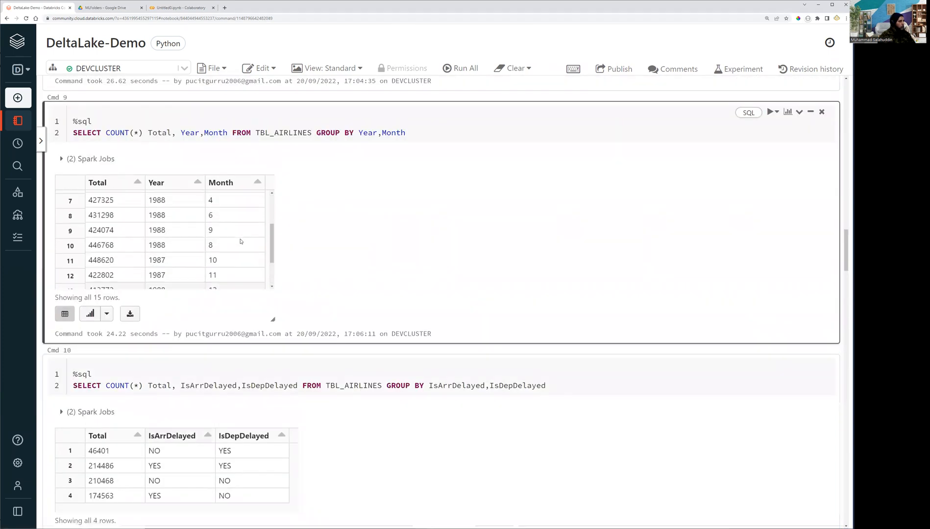
{"action": "scroll", "scroll_direction": "down", "scroll_amount": 3}
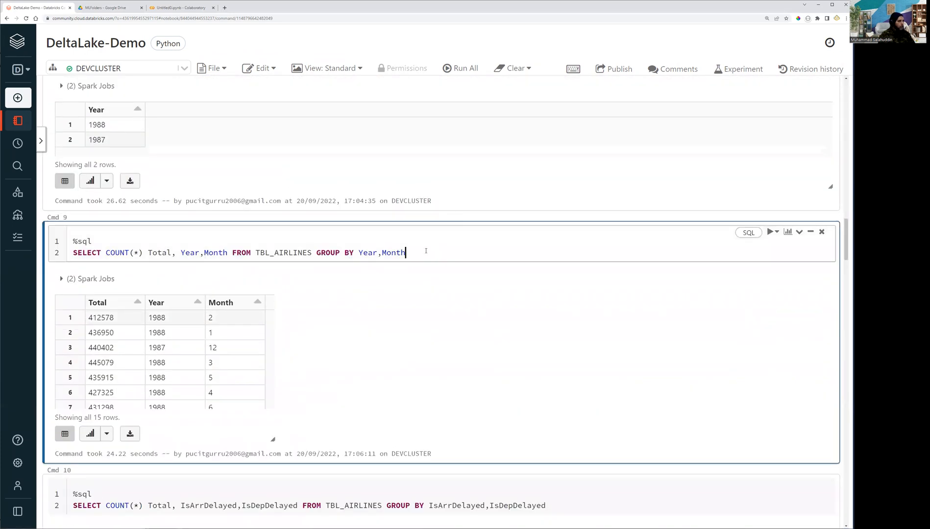
Append Order By Year,Month to the Cmd 9 count query and rerun it
{"action": "type", "text": "Order By"}
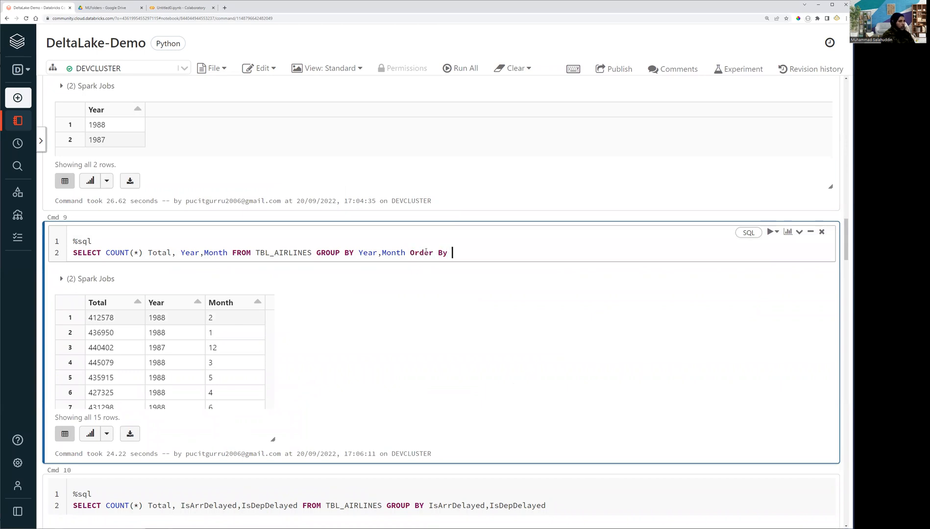
{"action": "type", "text": "=M"}
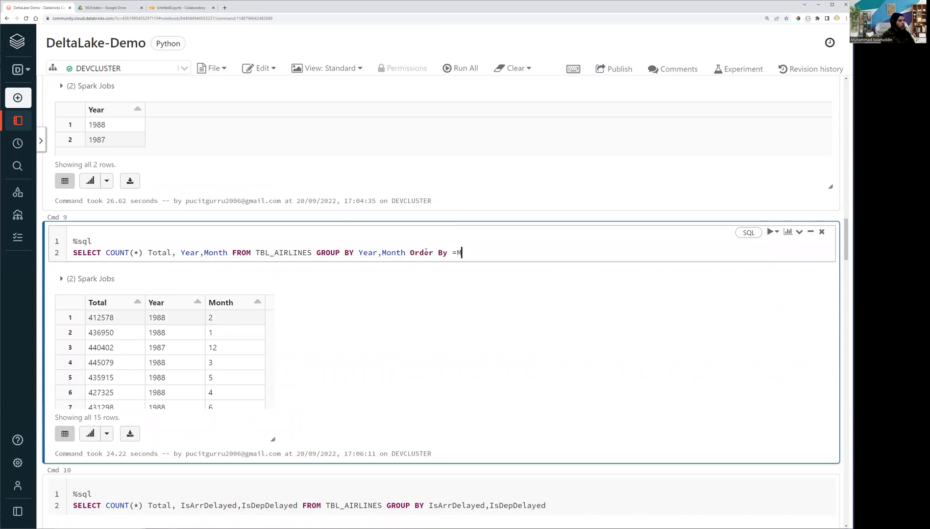
{"action": "key", "text": "Backspace"}
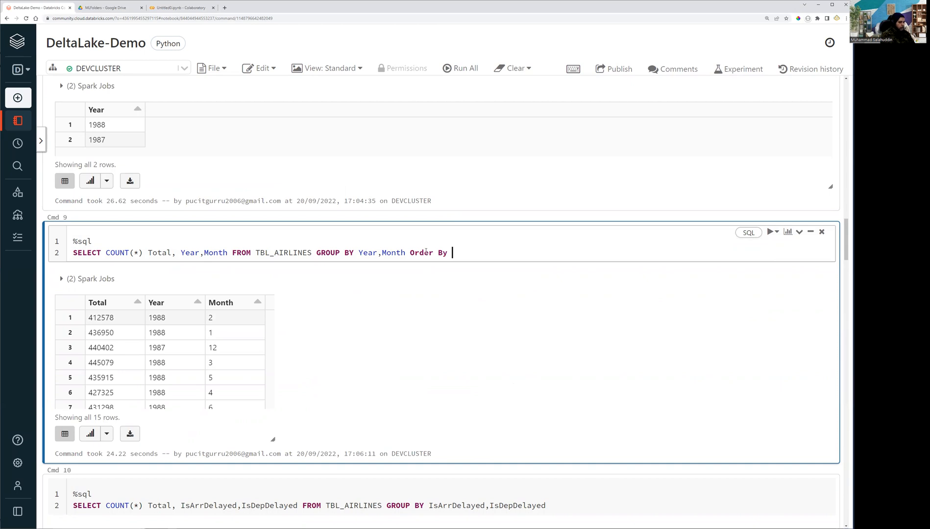
{"action": "type", "text": "Year,Momn"}
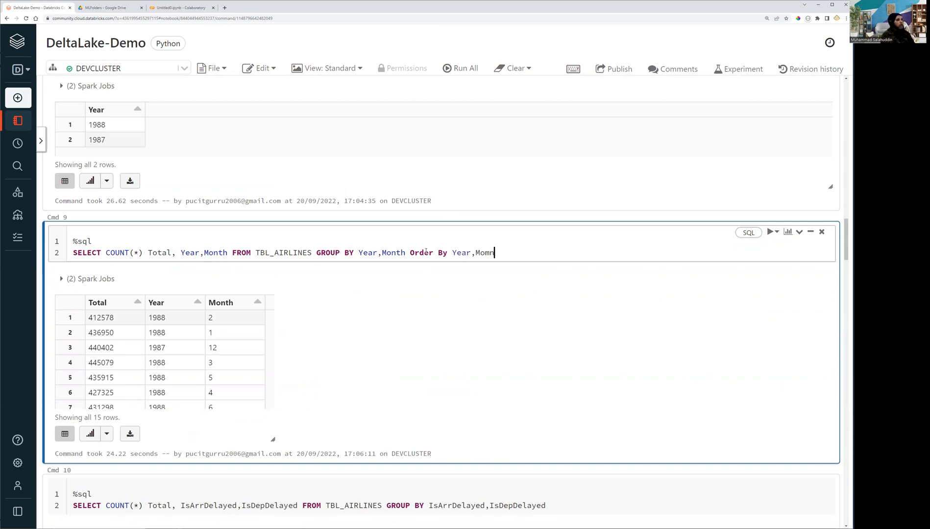
{"action": "key", "text": "Backspace"}
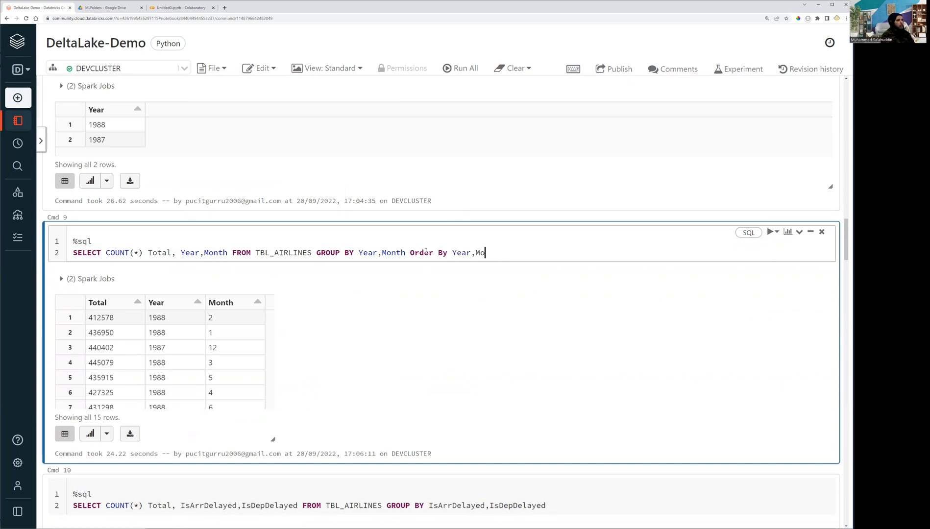
{"action": "type", "text": "nth"}
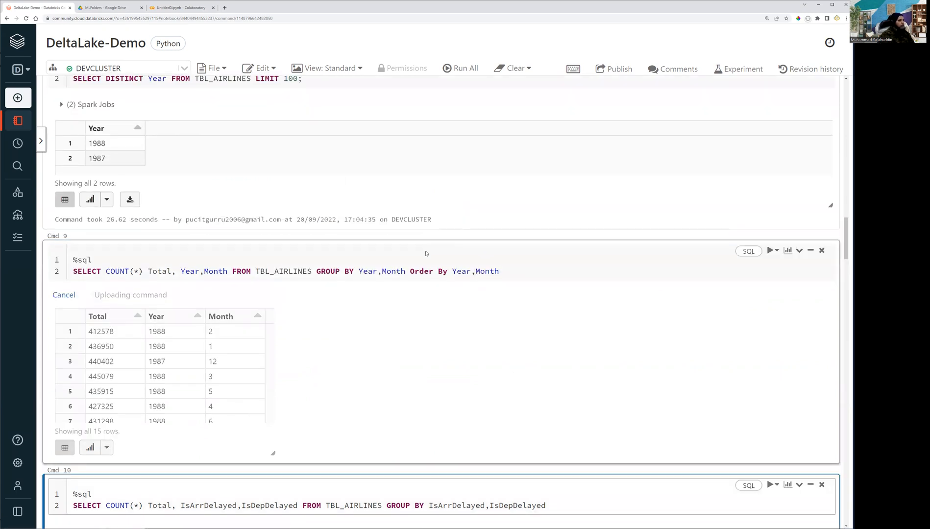
{"action": "scroll", "scroll_direction": "up", "scroll_amount": 3}
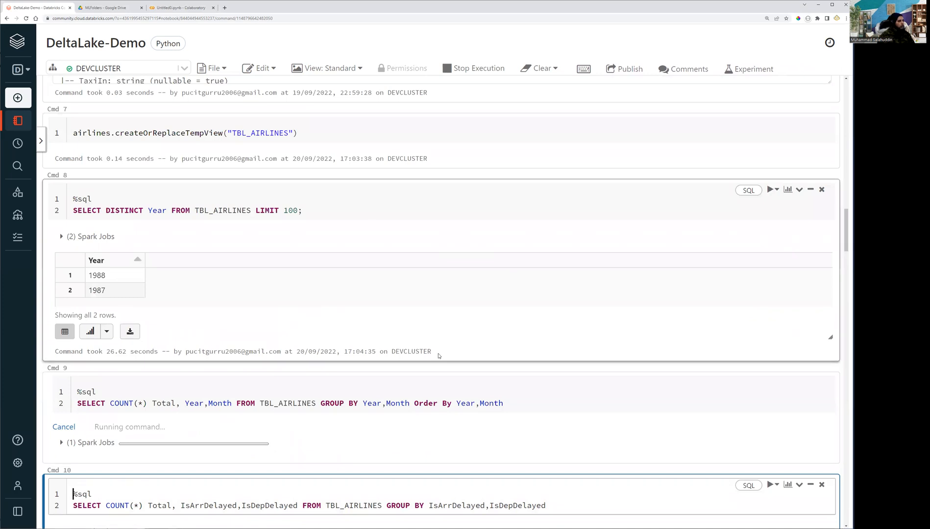
Comment out the distinct-year query in Cmd 8 and add SELECT COUNT(*) FROM TBL_AIRLINES; below it
{"action": "scroll", "scroll_direction": "down", "scroll_amount": 3}
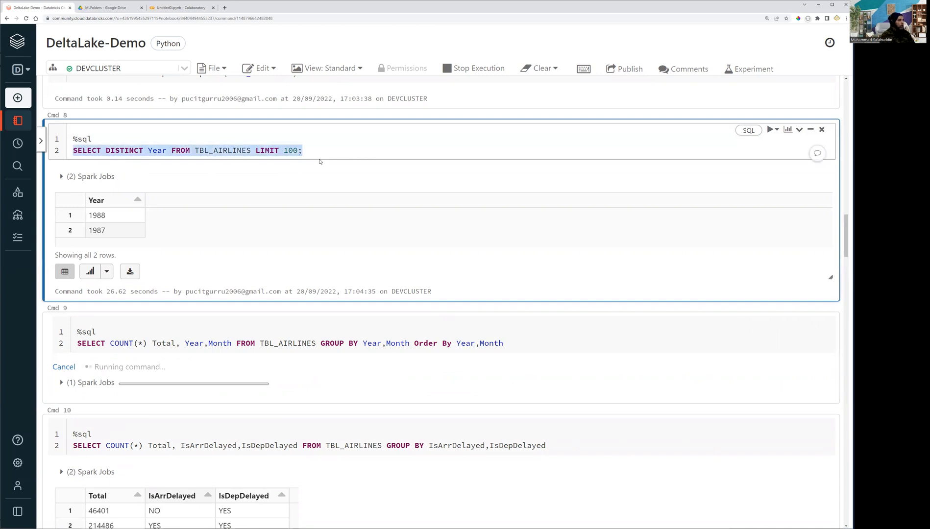
{"action": "type", "text": "SELECT DISTINCT Year FROM TBL_AIRLINES LIMIT 100;"}
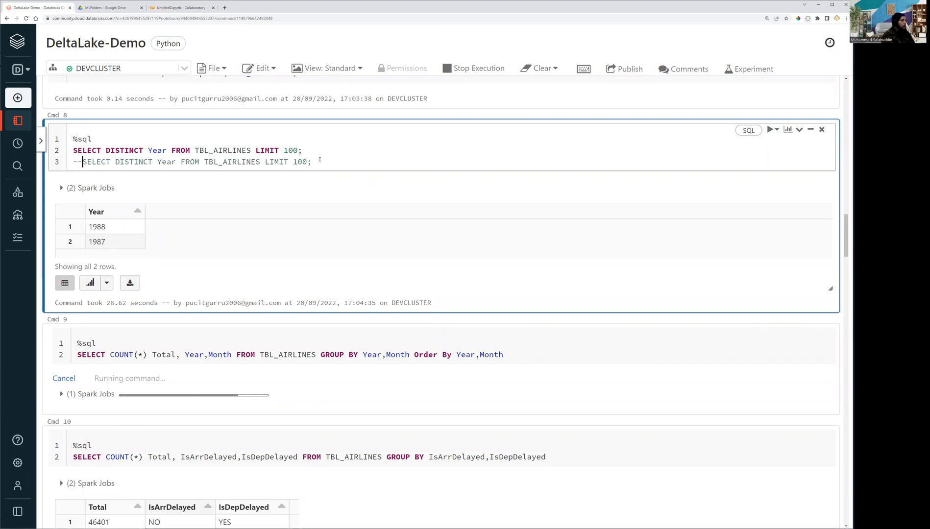
{"action": "key", "text": "Return"}
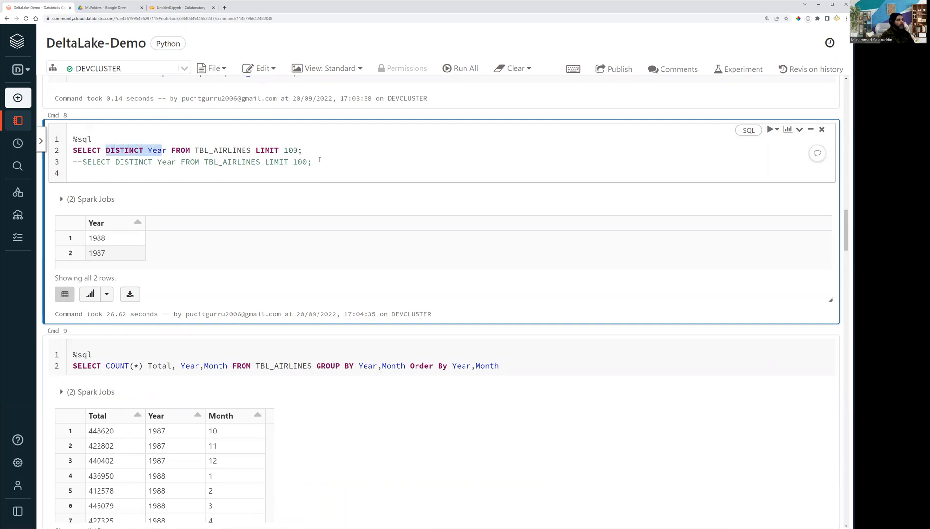
{"action": "type", "text": "COUNT("}
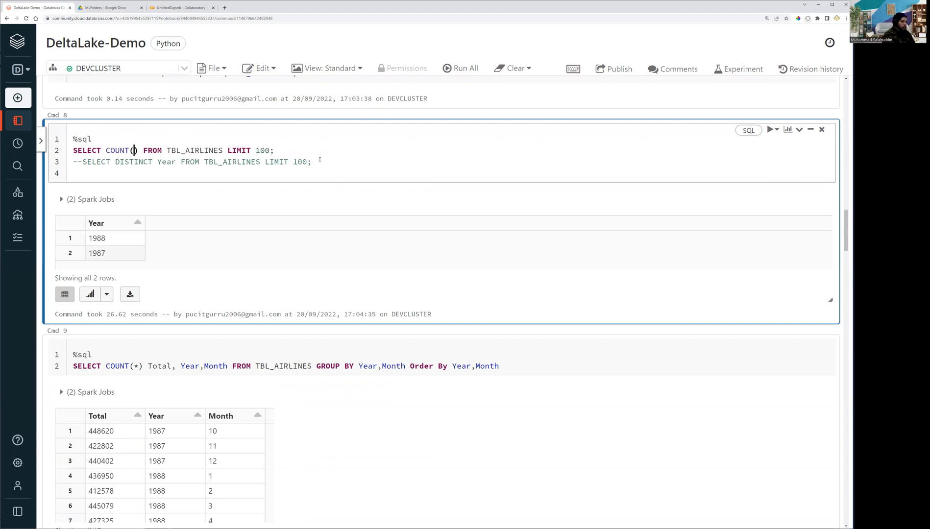
{"action": "type", "text": "*"}
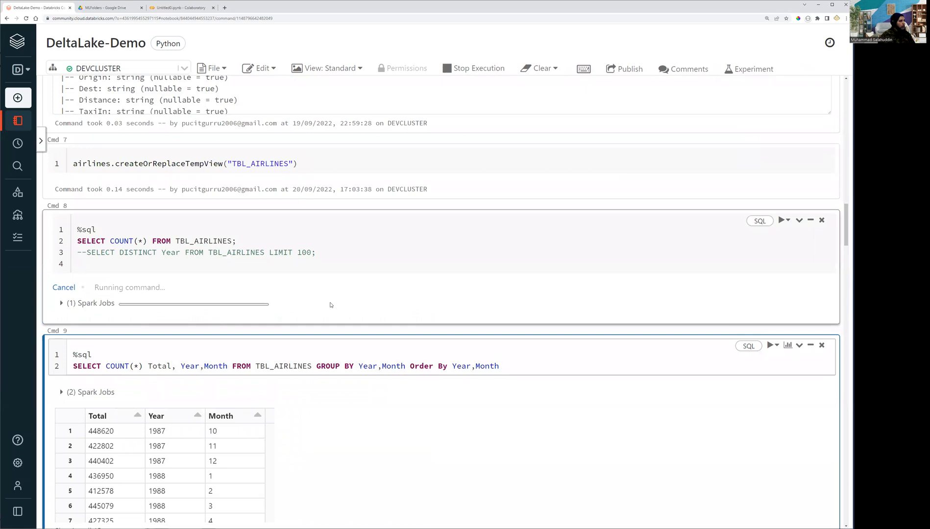
{"action": "left_click", "coordinate": [499, 366]}
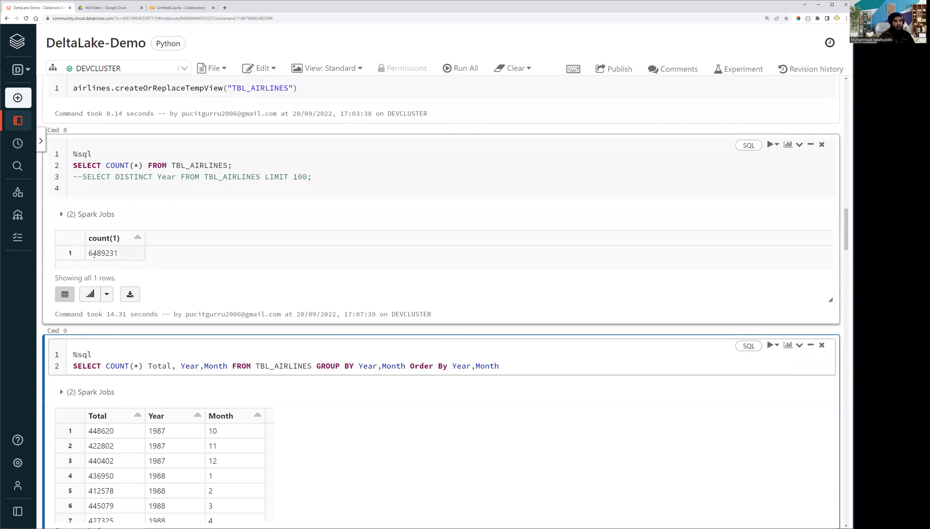
Review the COUNT(*) result of 6489231 and move to Cmd 9's 15 sorted Year/Month totals
{"action": "left_click", "coordinate": [500, 366]}
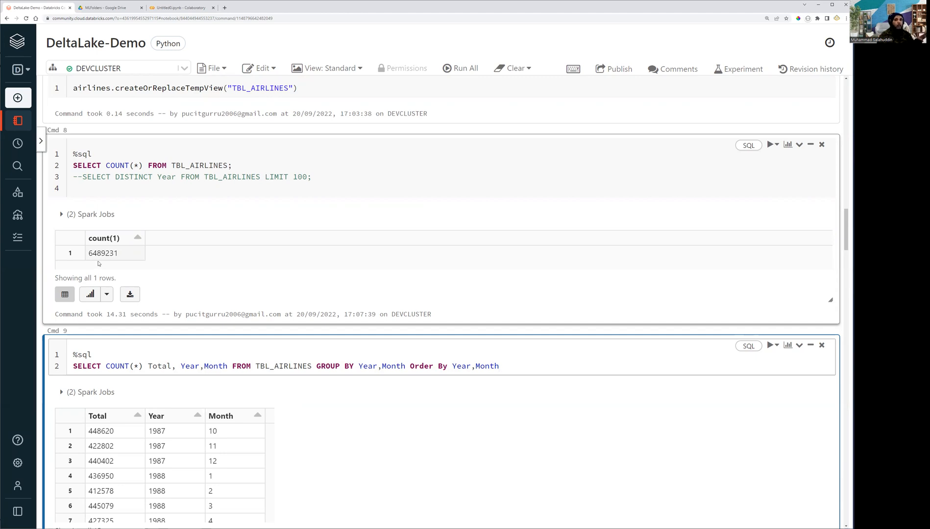
{"action": "mouse_move", "coordinate": [91, 260]}
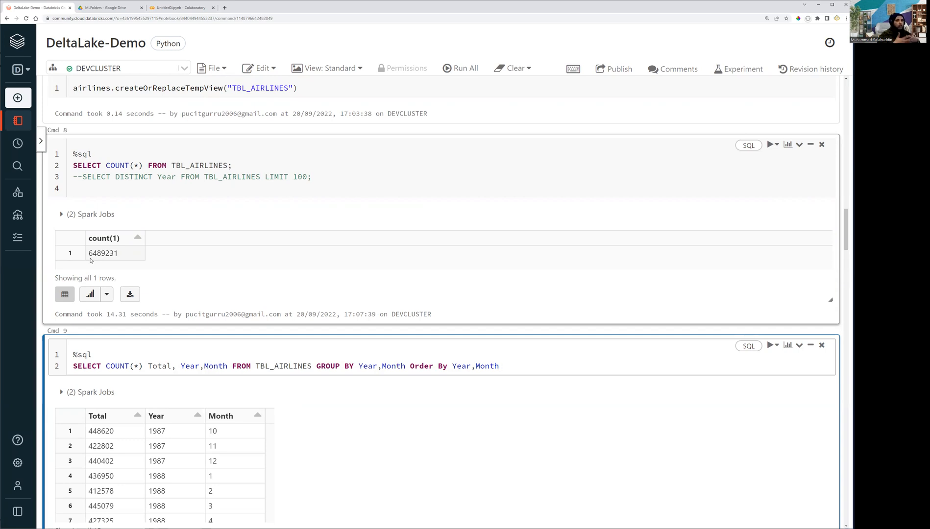
{"action": "left_click", "coordinate": [499, 366]}
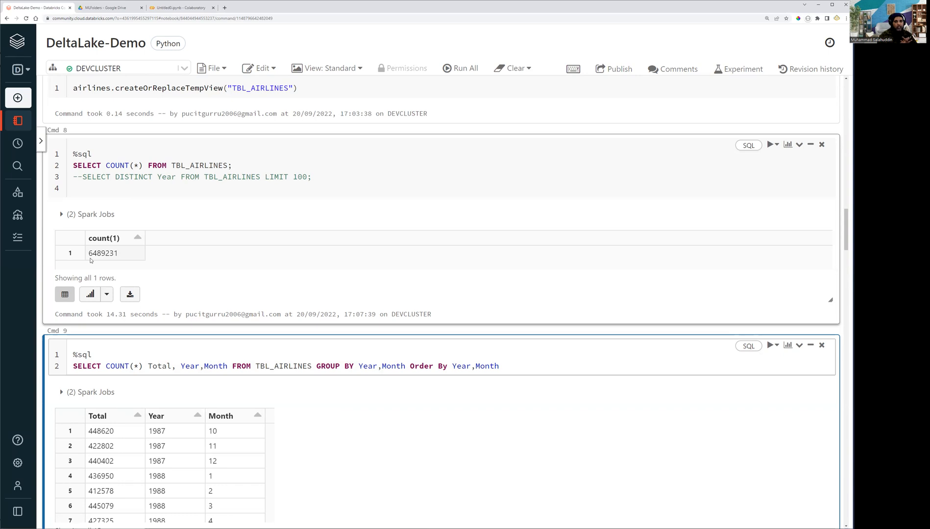
{"action": "left_click", "coordinate": [499, 366]}
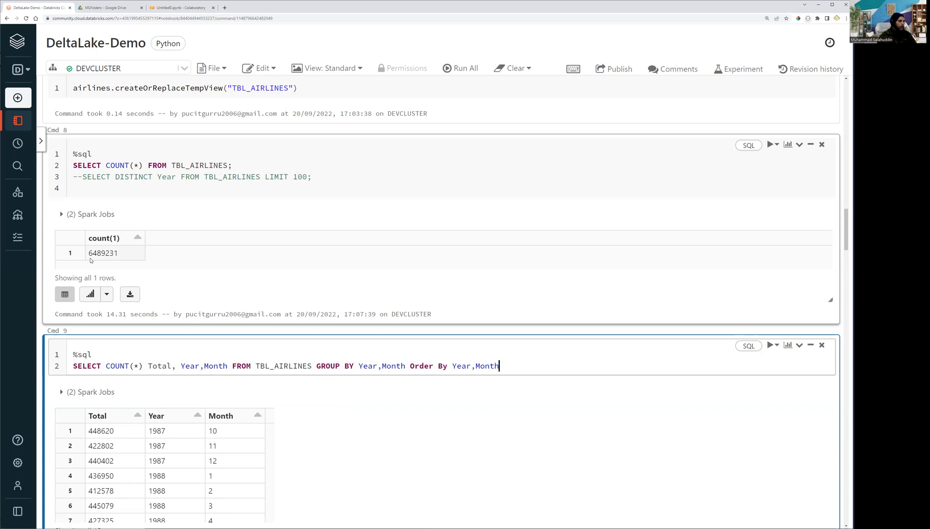
{"action": "scroll", "scroll_direction": "down", "scroll_amount": 3}
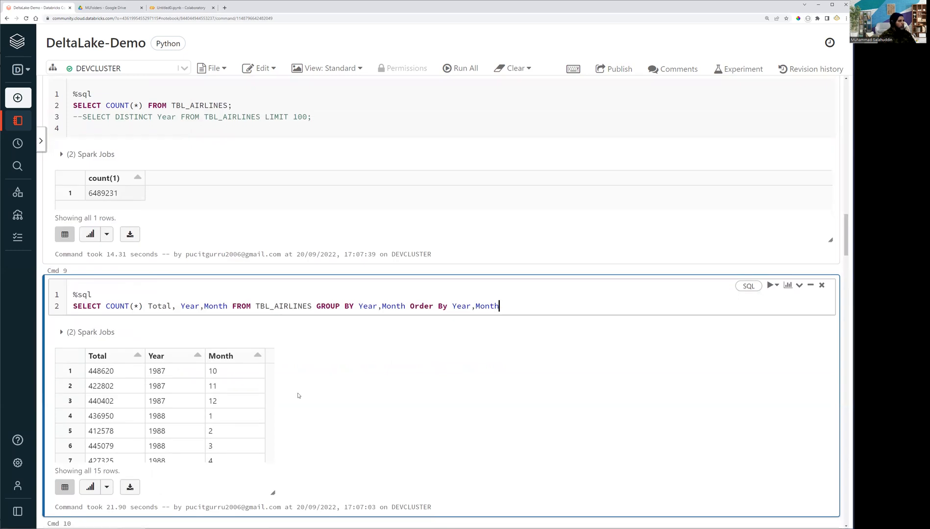
Run the COUNT(*) query grouped by IsArrDelayed and IsDepDelayed on TBL_AIRLINES
{"action": "scroll", "scroll_direction": "down", "scroll_amount": 3}
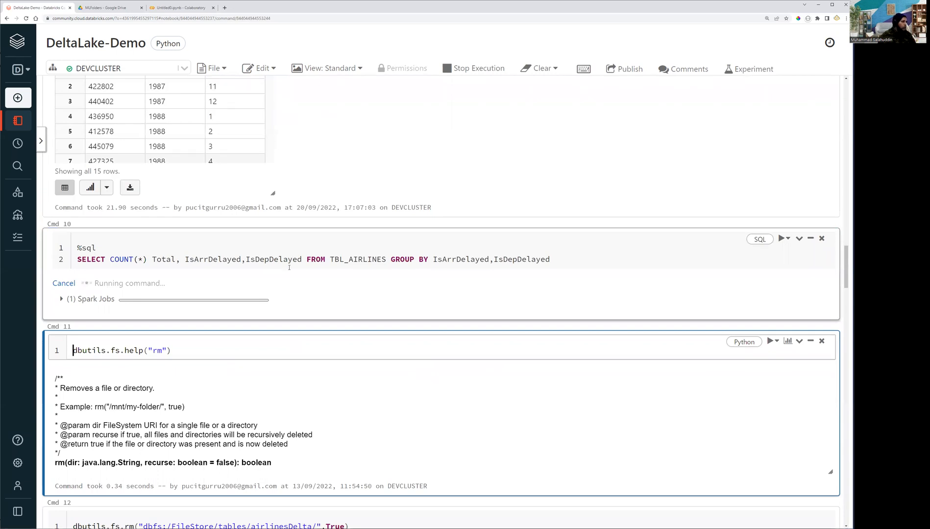
{"action": "mouse_move", "coordinate": [287, 274]}
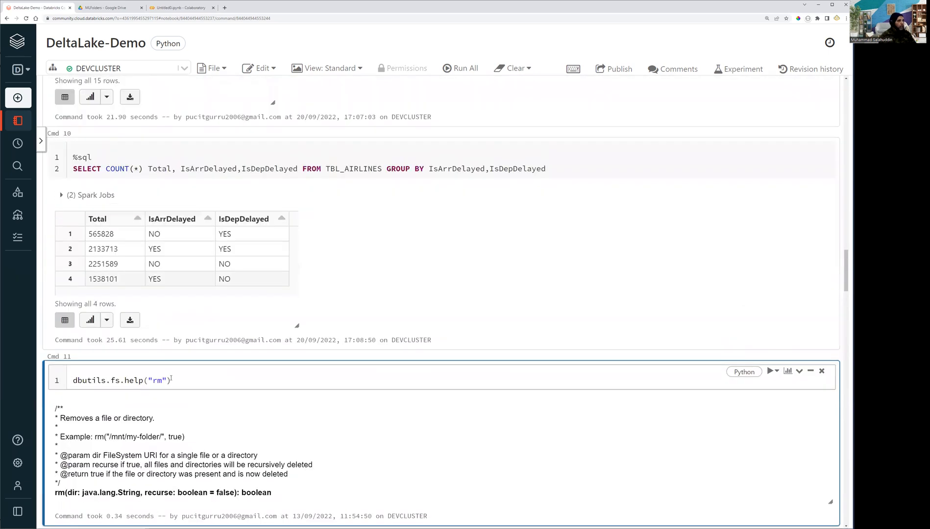
{"action": "mouse_move", "coordinate": [172, 397]}
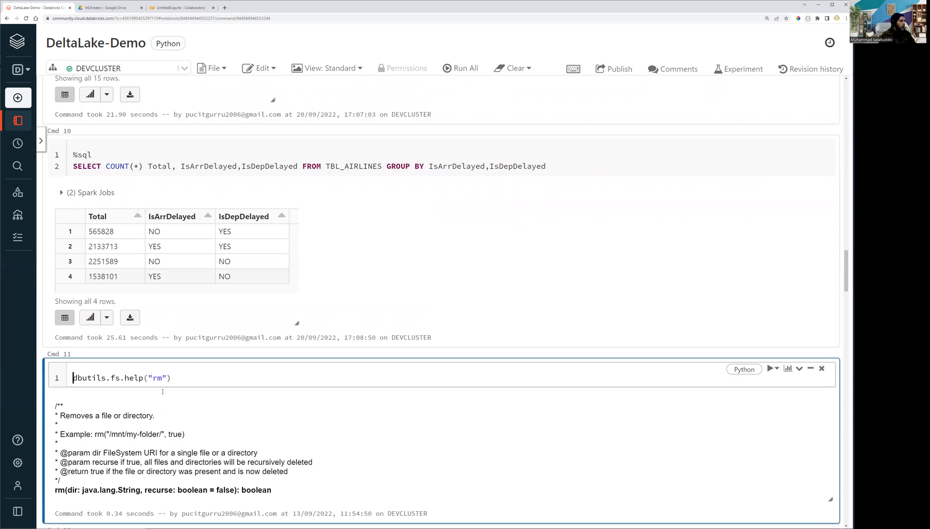
Point out the airlinesDelta folder in the dbutils.fs.rm command and run the removal
{"action": "scroll", "scroll_direction": "down", "scroll_amount": 3}
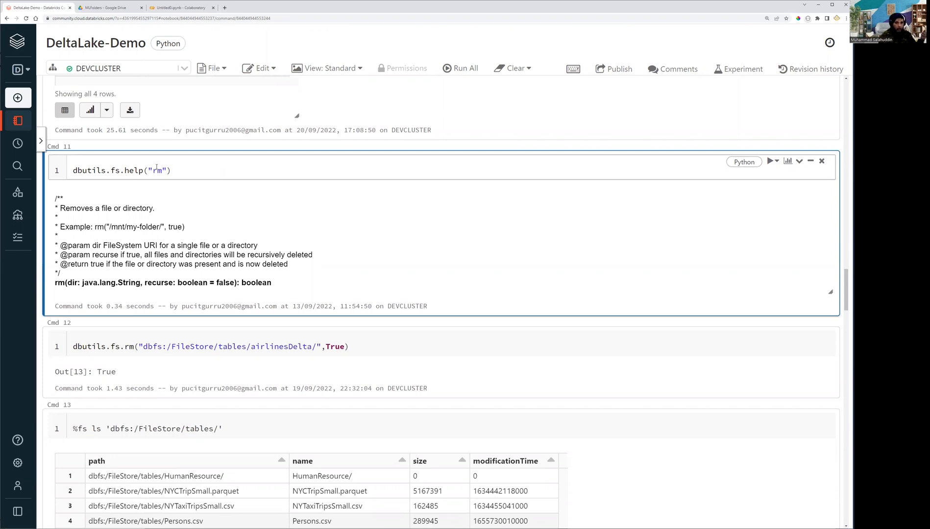
{"action": "mouse_move", "coordinate": [136, 193]}
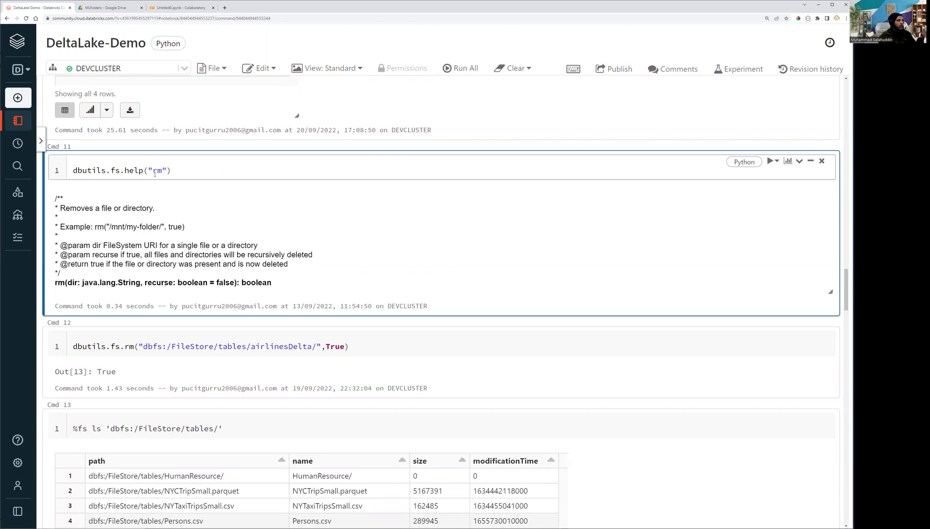
{"action": "mouse_move", "coordinate": [135, 184]}
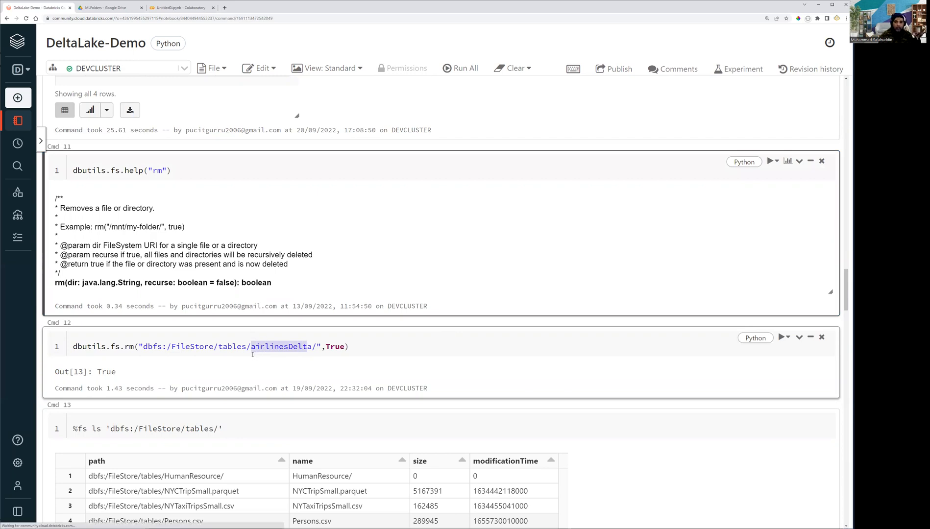
{"action": "left_click", "coordinate": [251, 349]}
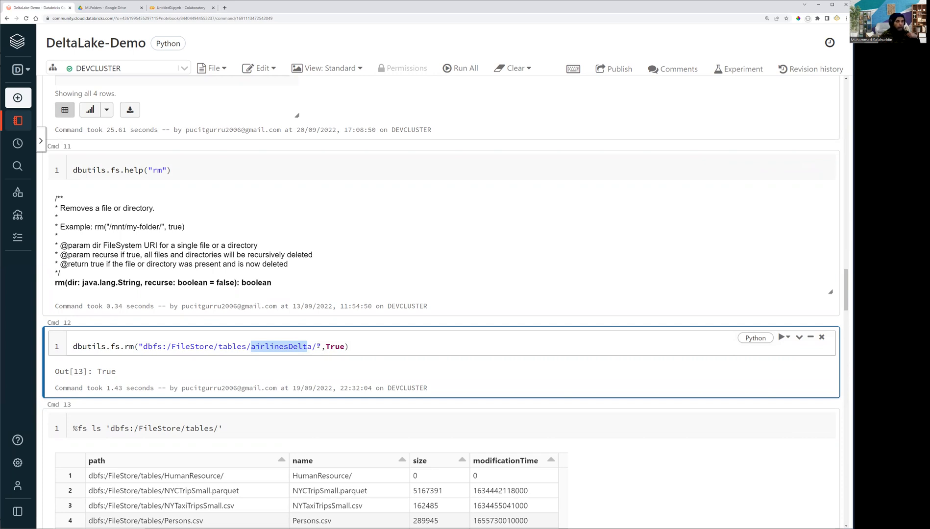
{"action": "scroll", "scroll_direction": "down", "scroll_amount": 3}
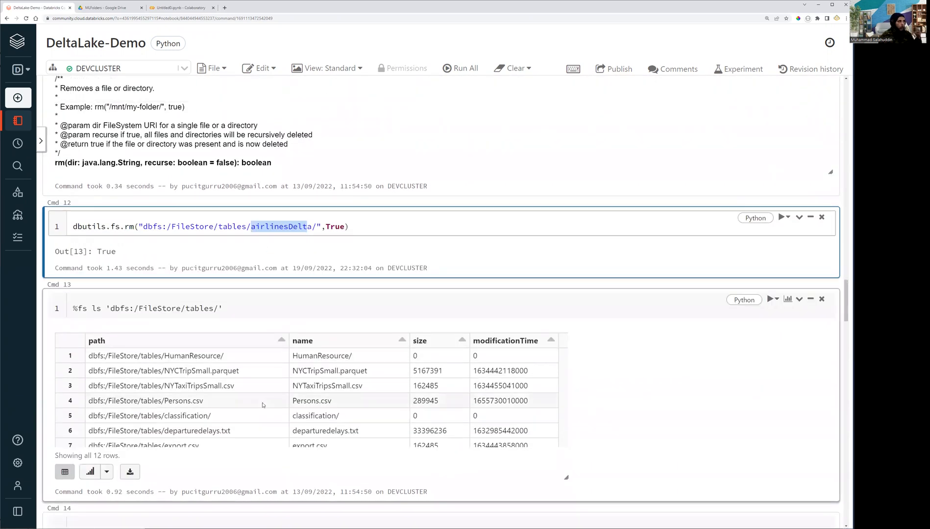
{"action": "mouse_move", "coordinate": [248, 444]}
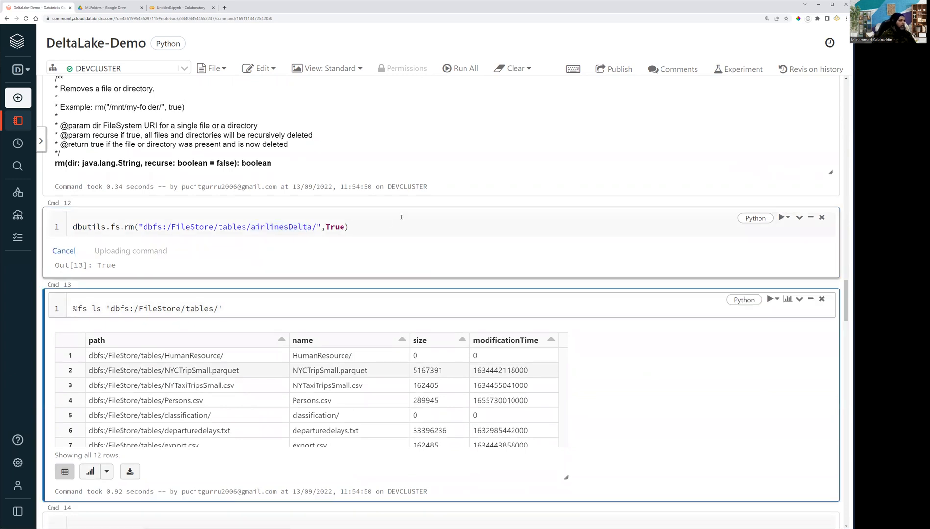
Run %fs mkdirs 'FileStore/tables/airlinesDelta/' and confirm it returns true
{"action": "left_click", "coordinate": [782, 218]}
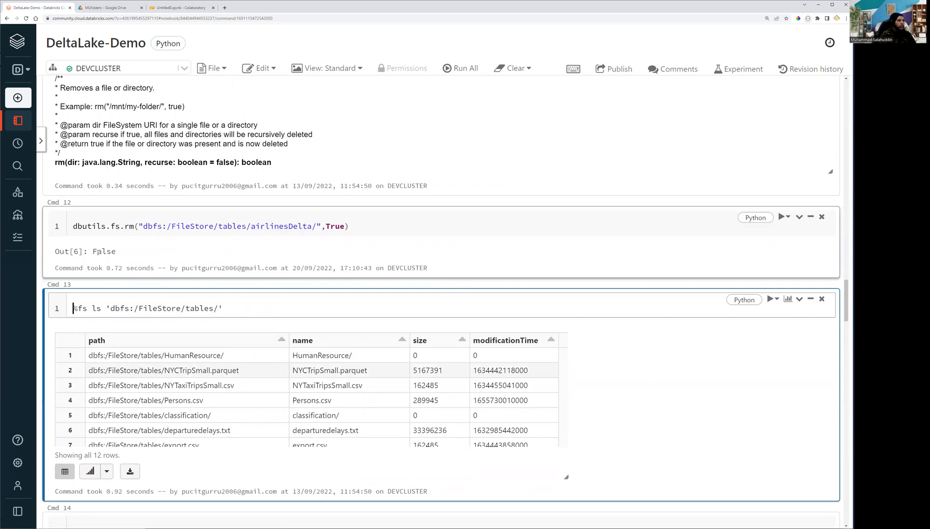
{"action": "scroll", "scroll_direction": "down", "scroll_amount": 3}
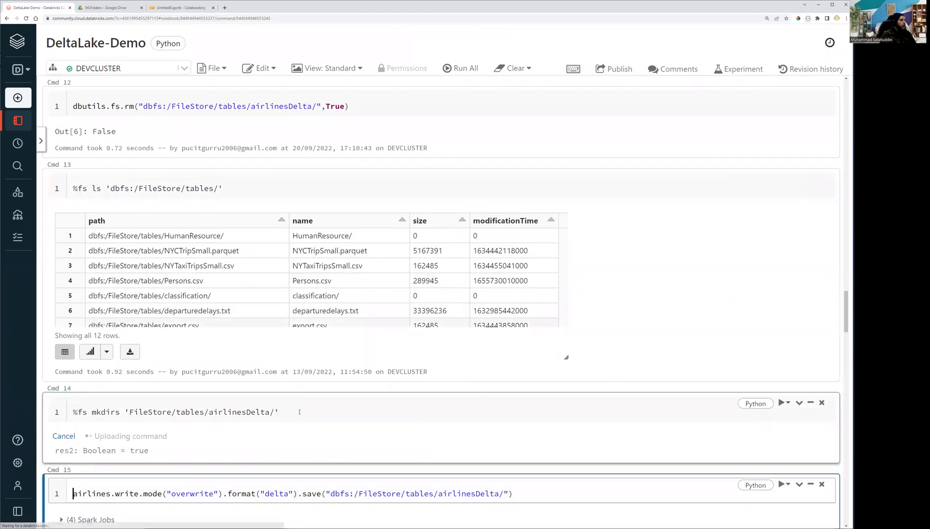
{"action": "scroll", "scroll_direction": "down", "scroll_amount": 3}
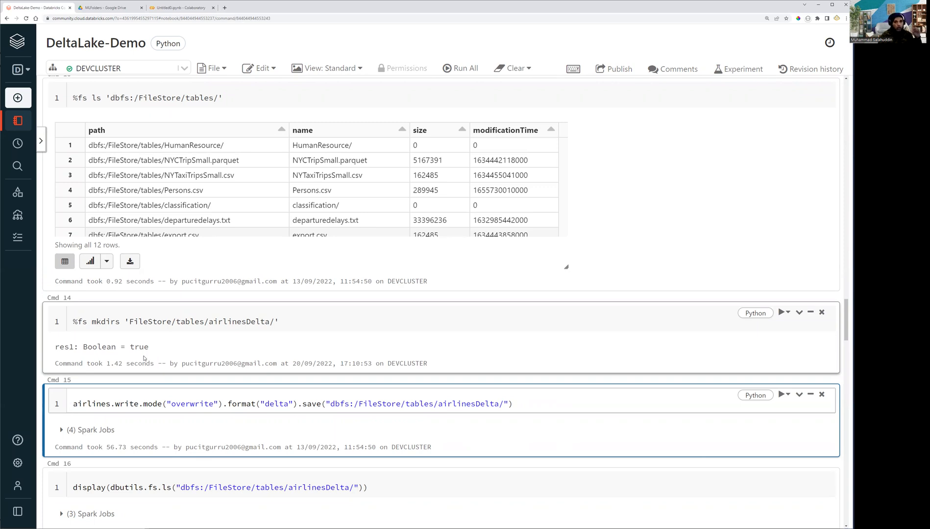
{"action": "left_click", "coordinate": [73, 404]}
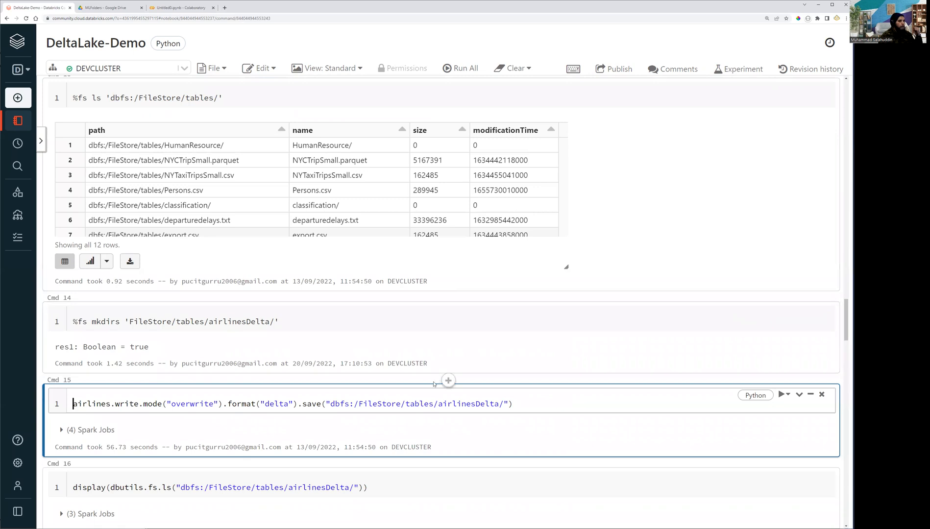
Insert a cell above the write command with %fs ls 'FileStore/tables/airlinesDelta/' and run it
{"action": "left_click", "coordinate": [447, 380]}
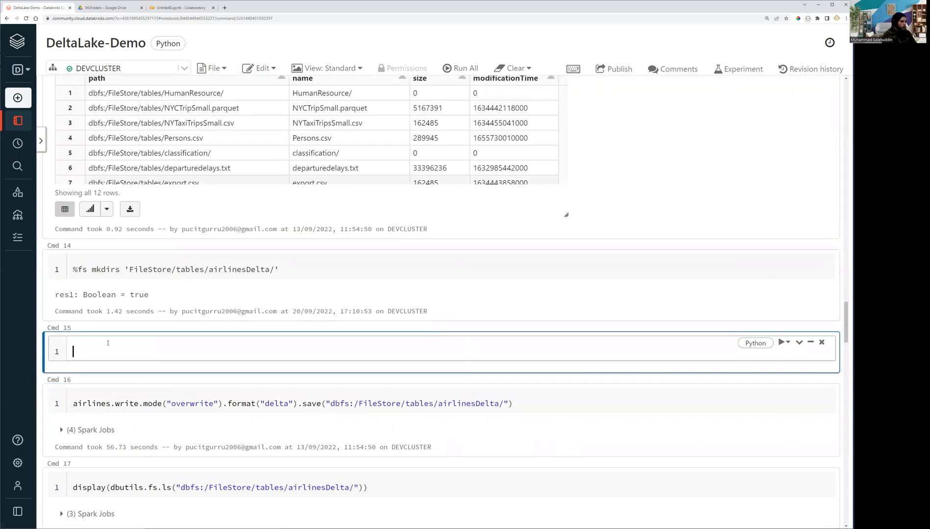
{"action": "type", "text": "%fs"}
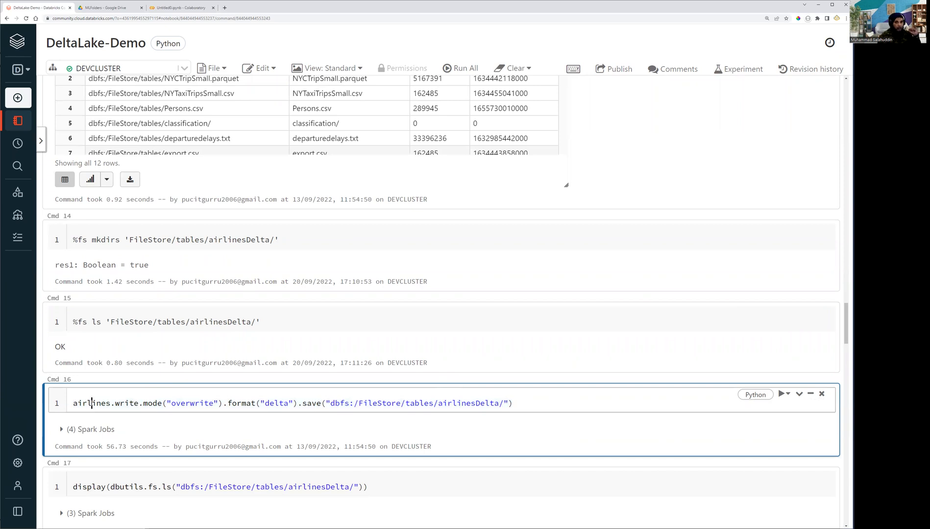
{"action": "mouse_move", "coordinate": [234, 415]}
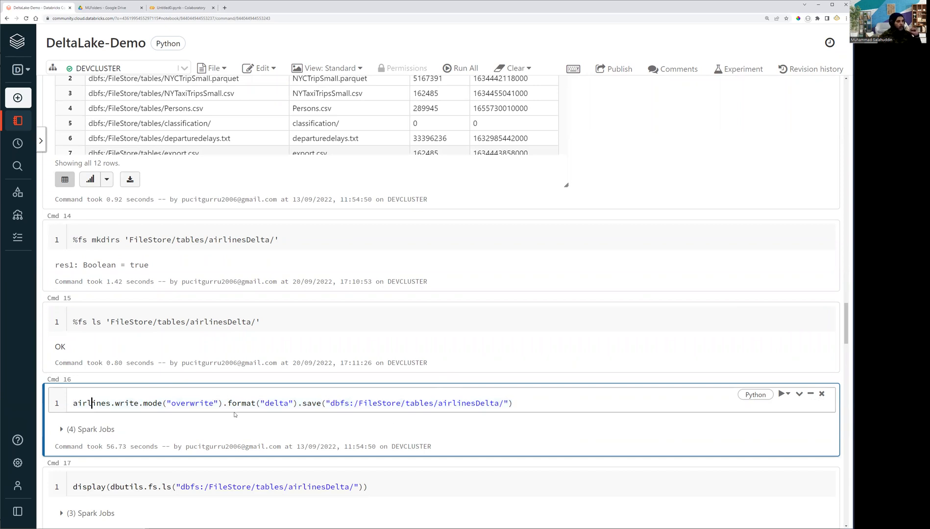
{"action": "mouse_move", "coordinate": [244, 404]}
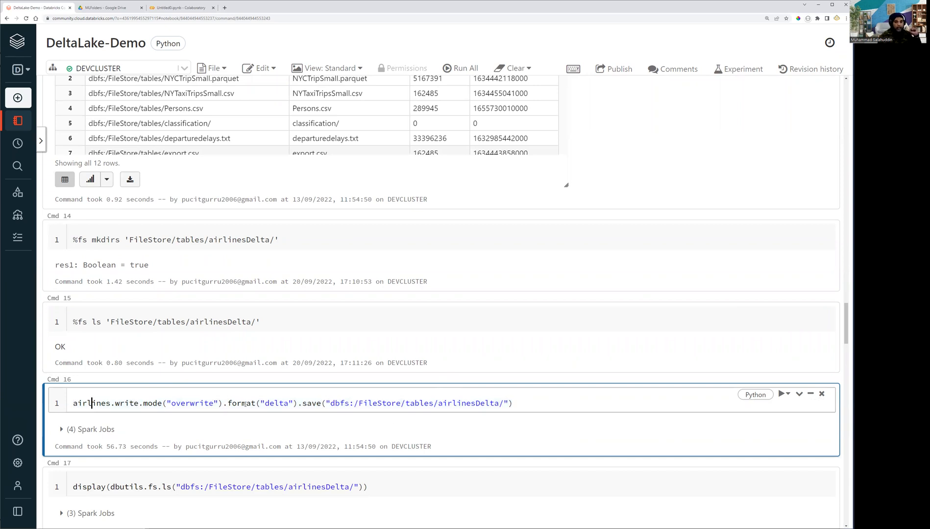
Highlight the delta format in the overwrite write command and review the _delta_log and parquet files listed
{"action": "scroll", "scroll_direction": "down", "scroll_amount": 3}
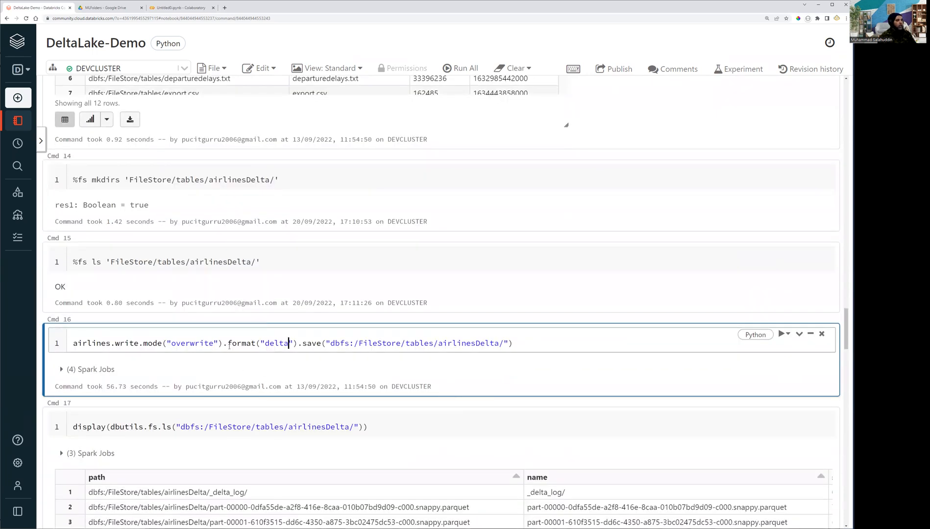
{"action": "double_click", "coordinate": [261, 343]}
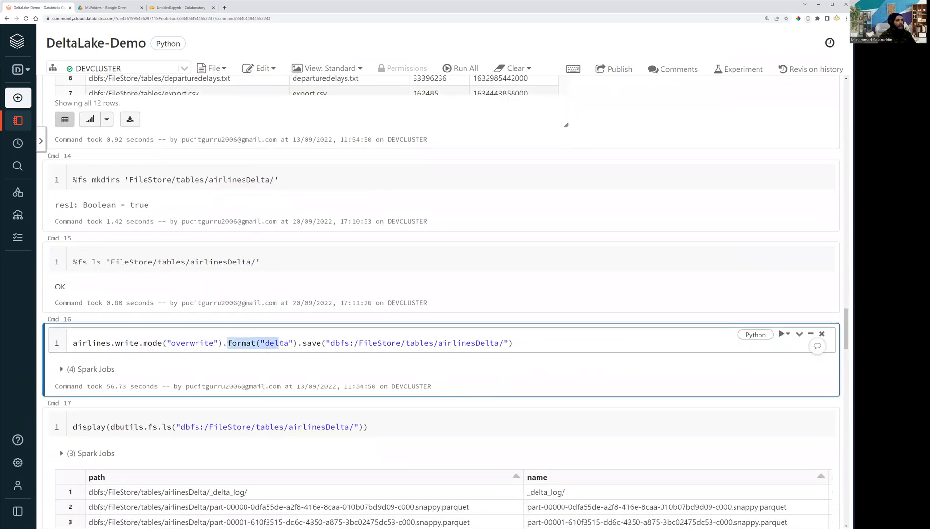
{"action": "left_click", "coordinate": [283, 343]}
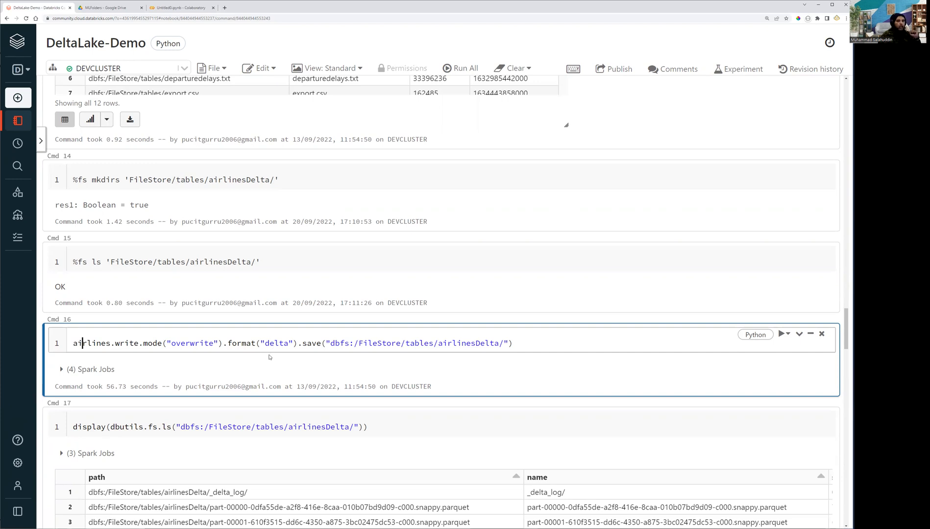
{"action": "mouse_move", "coordinate": [384, 370]}
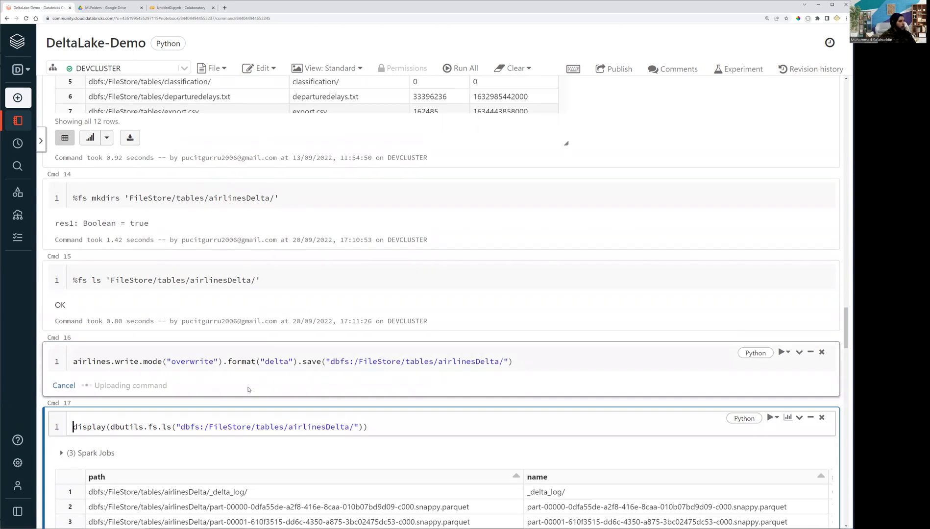
{"action": "scroll", "scroll_direction": "up", "scroll_amount": 3}
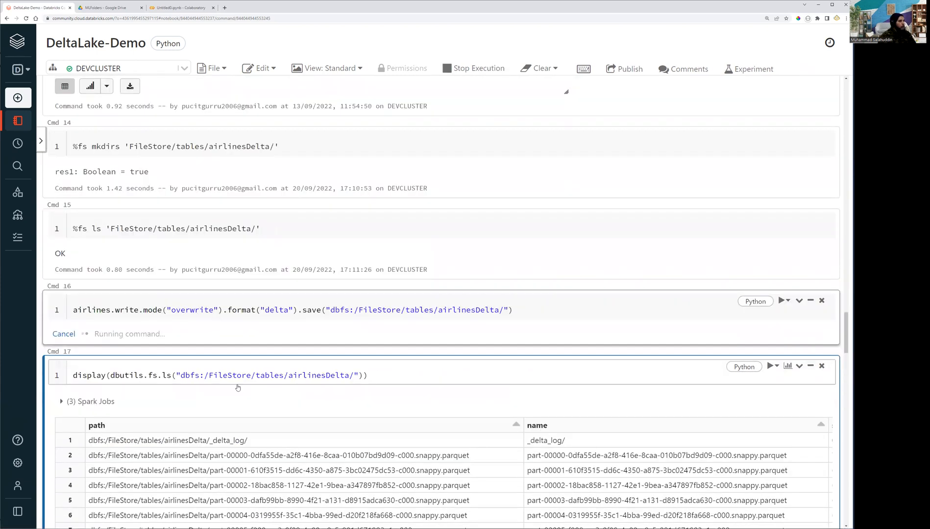
{"action": "scroll", "scroll_direction": "down", "scroll_amount": 3}
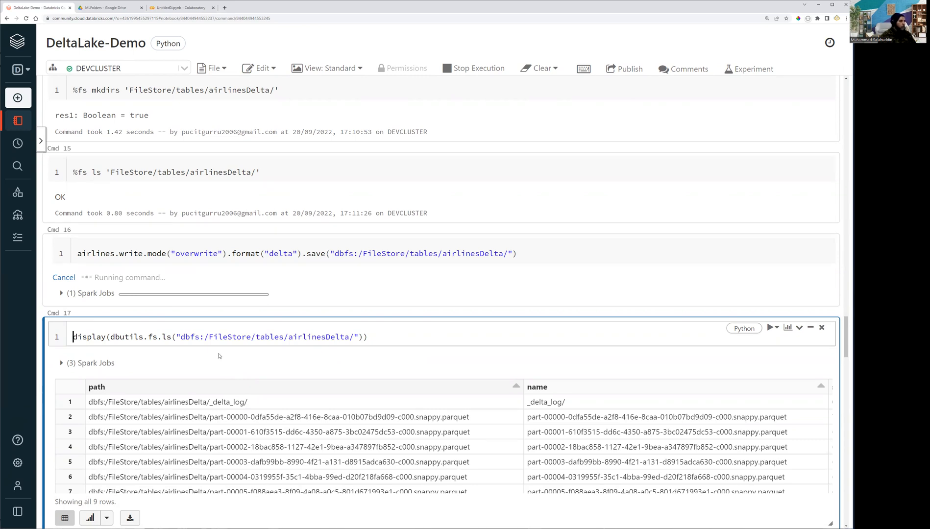
{"action": "mouse_move", "coordinate": [208, 362]}
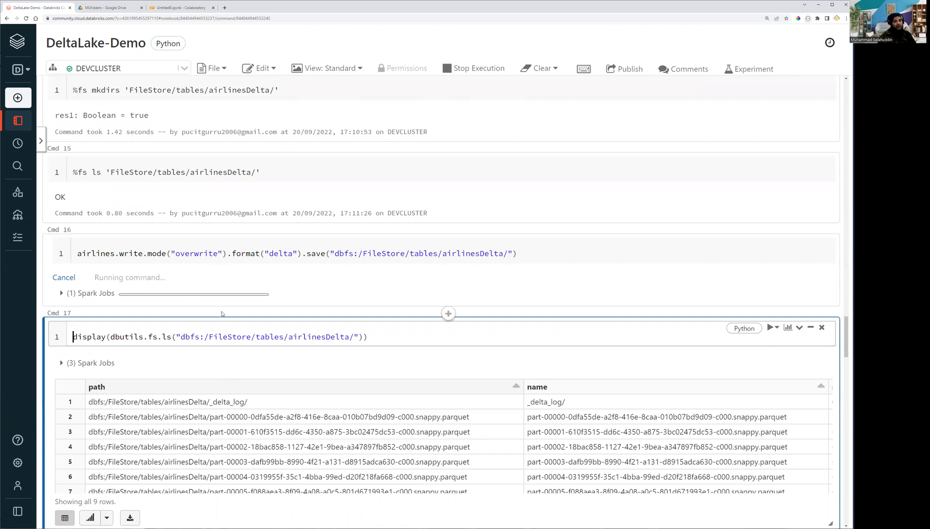
{"action": "mouse_move", "coordinate": [111, 314]}
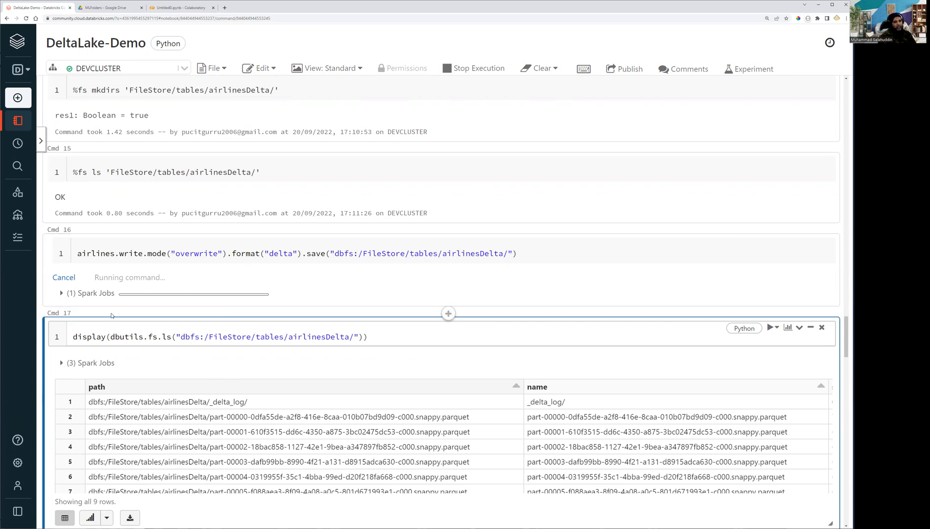
{"action": "mouse_move", "coordinate": [111, 316]}
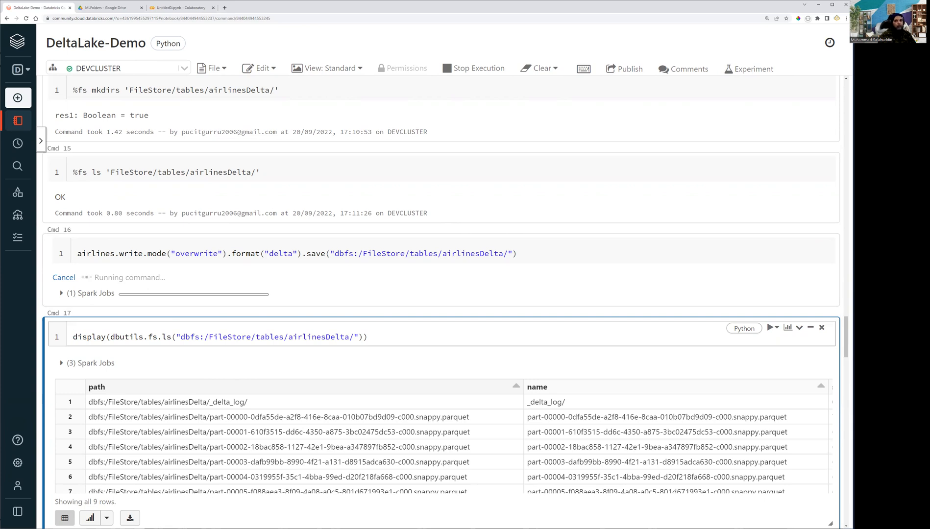
{"action": "left_click", "coordinate": [74, 337]}
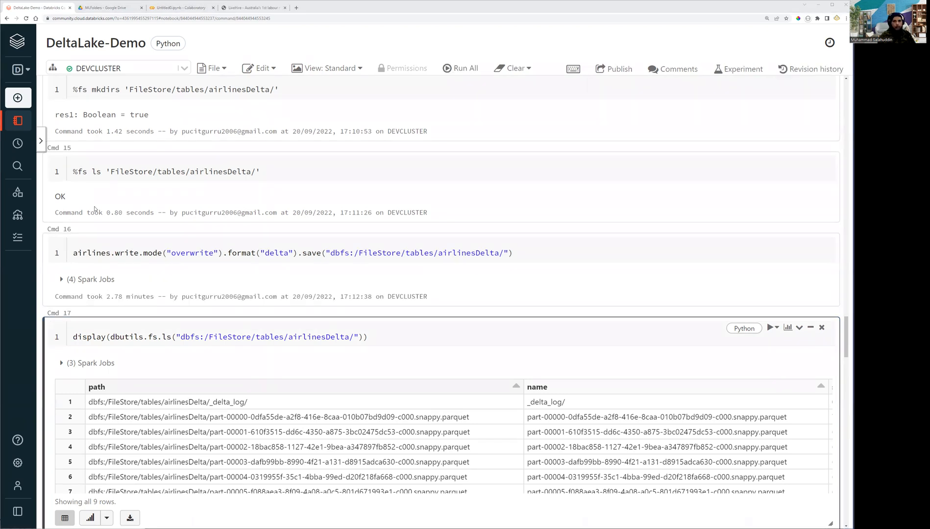
{"action": "mouse_move", "coordinate": [308, 336]}
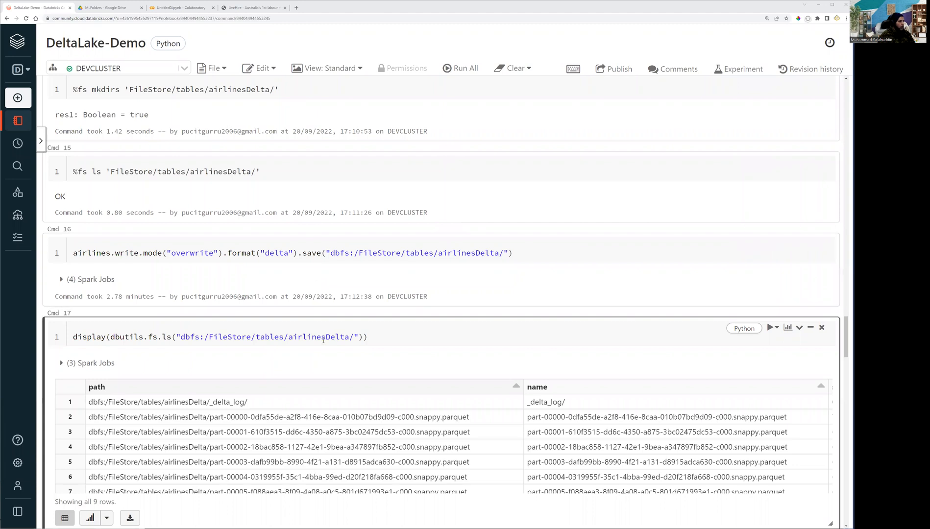
Rerun %fs ls on airlinesDelta and review its 11 entries: _delta_log plus ten snappy parquet parts
{"action": "scroll", "scroll_direction": "down", "scroll_amount": 3}
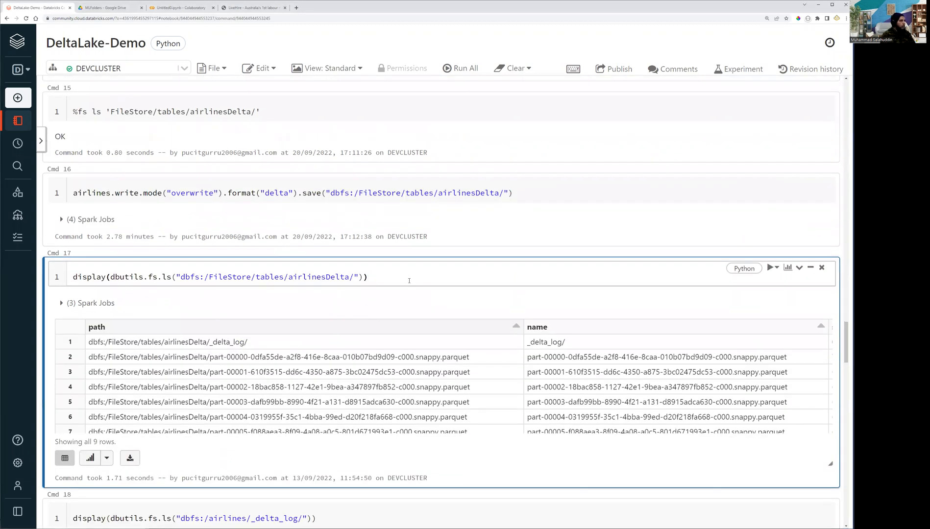
{"action": "left_click", "coordinate": [179, 112]}
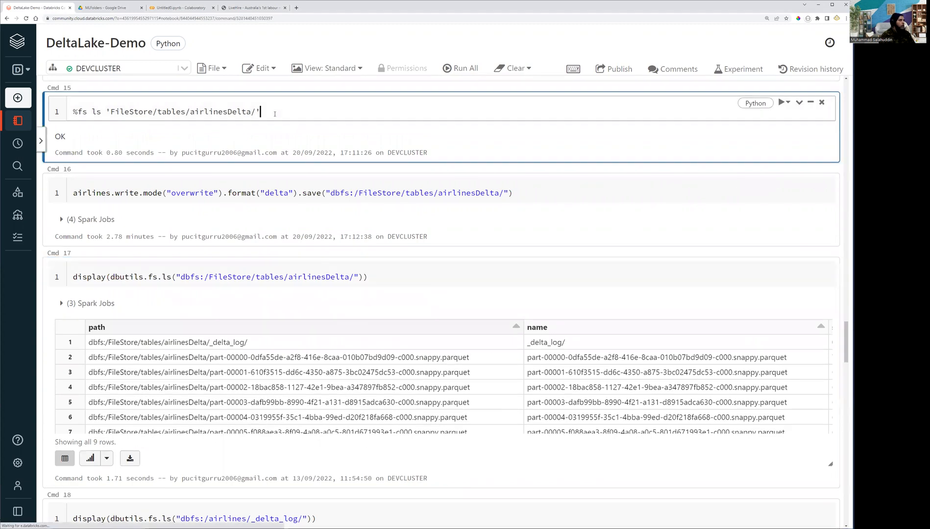
{"action": "left_click", "coordinate": [782, 104]}
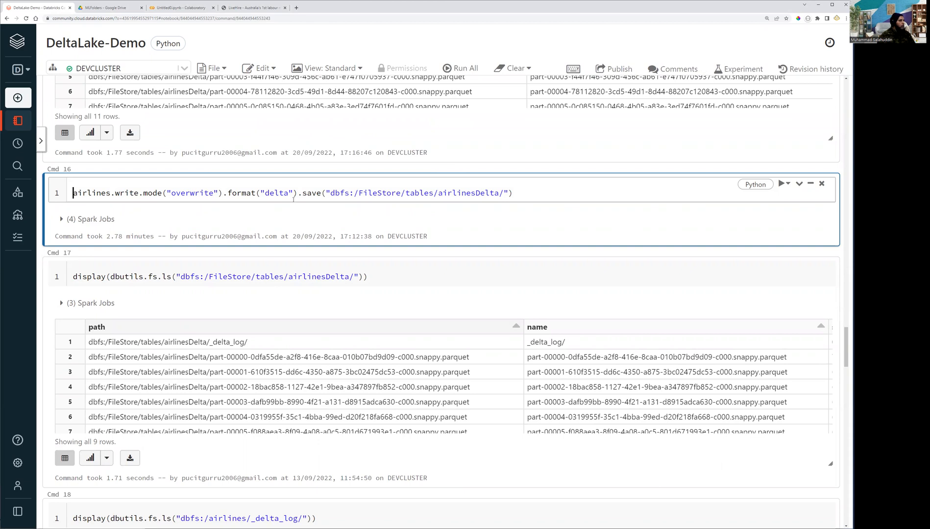
{"action": "scroll", "scroll_direction": "up", "scroll_amount": 3}
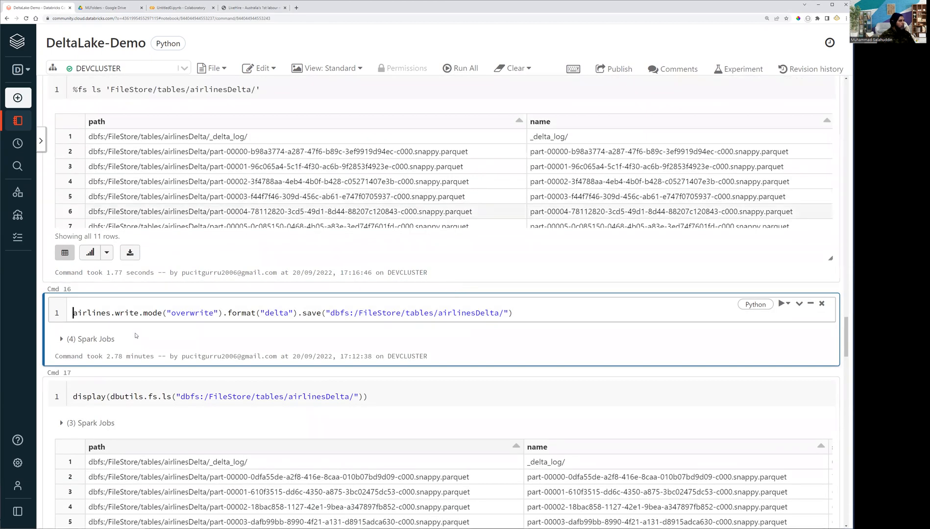
{"action": "mouse_move", "coordinate": [198, 353]}
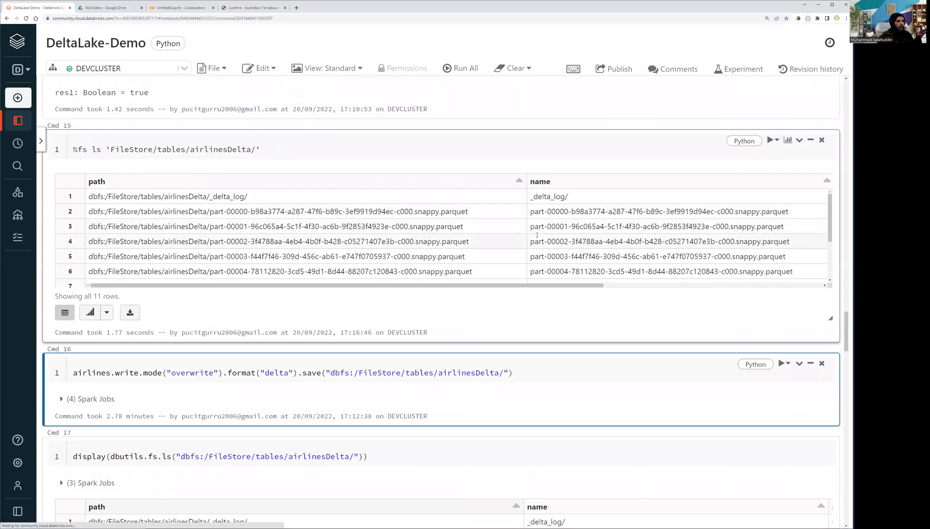
{"action": "scroll", "scroll_direction": "down", "scroll_amount": 3}
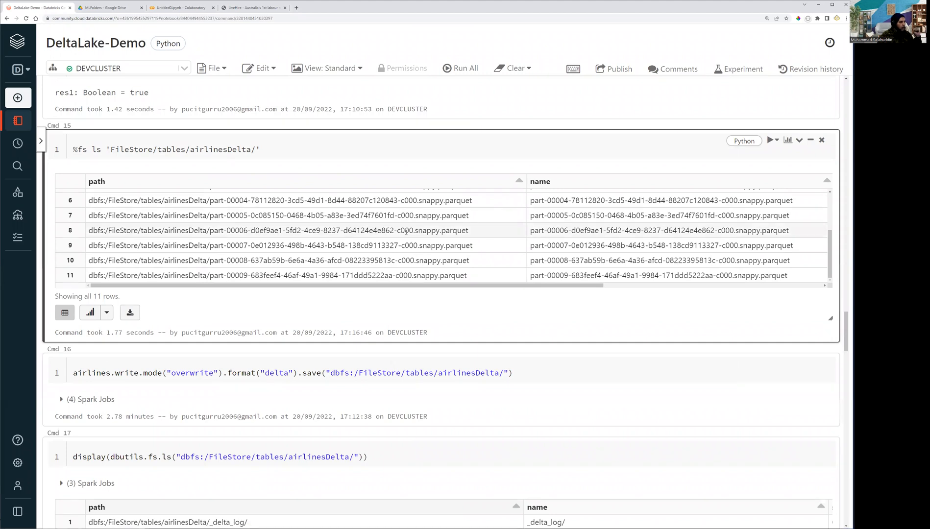
{"action": "scroll", "scroll_direction": "down", "scroll_amount": 3}
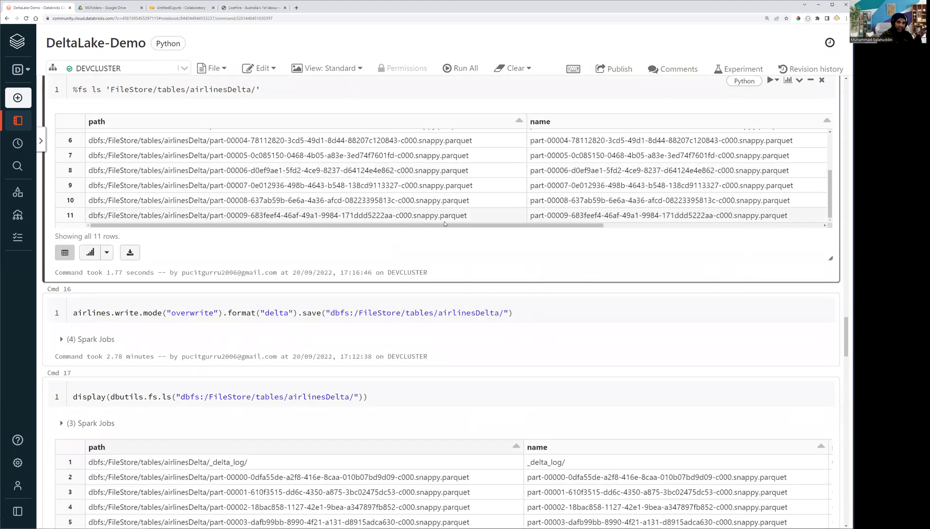
{"action": "scroll", "scroll_direction": "up", "scroll_amount": 3}
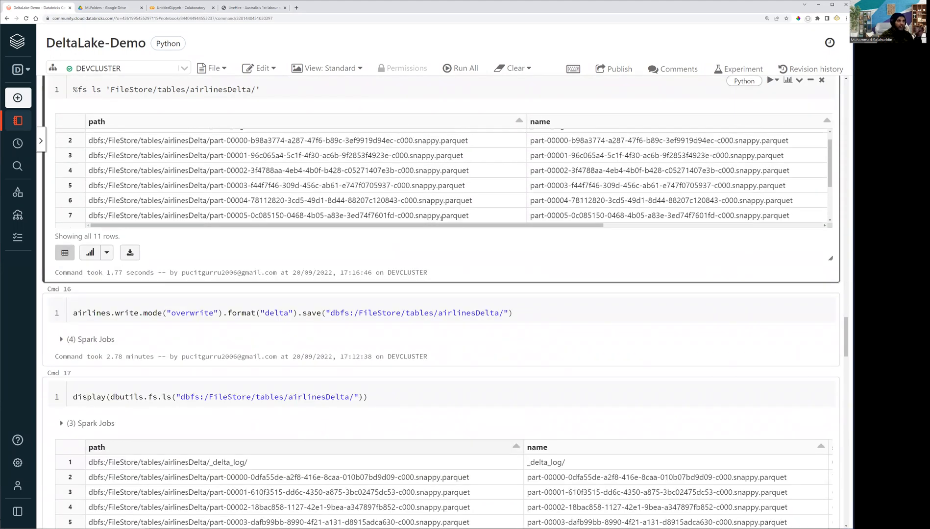
{"action": "scroll", "scroll_direction": "up", "scroll_amount": 3}
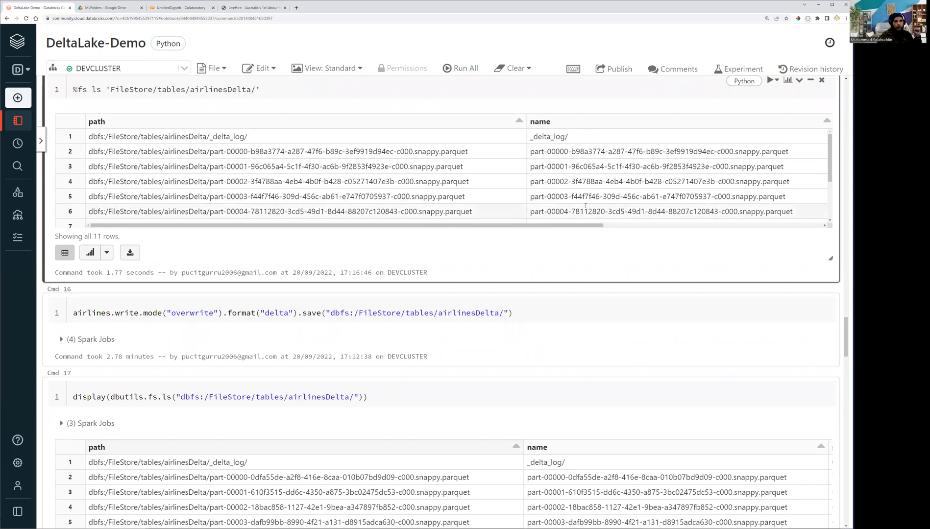
{"action": "scroll", "scroll_direction": "down", "scroll_amount": 3}
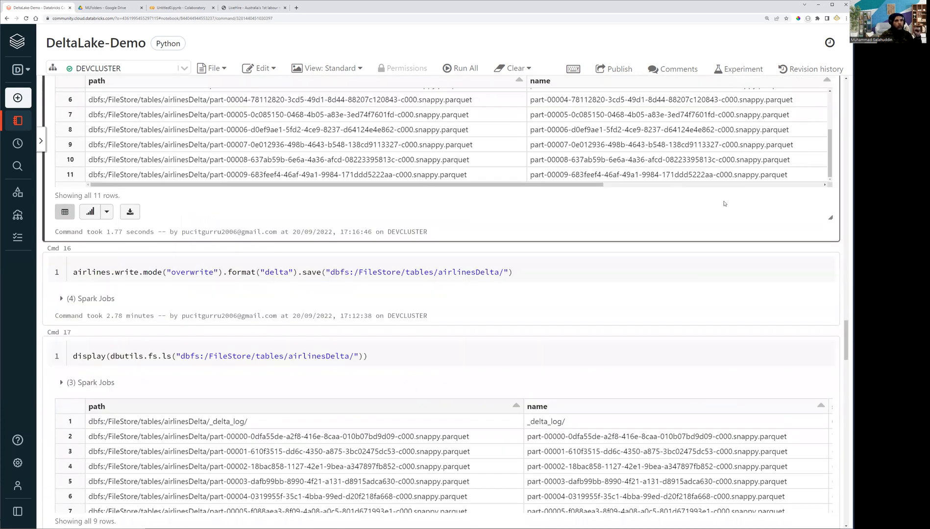
{"action": "scroll", "scroll_direction": "up", "scroll_amount": 3}
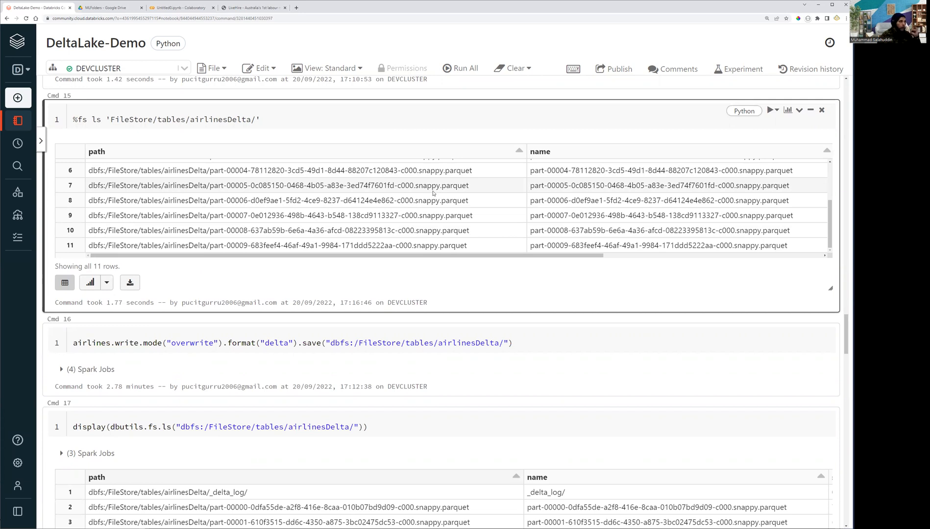
{"action": "scroll", "scroll_direction": "down", "scroll_amount": 3}
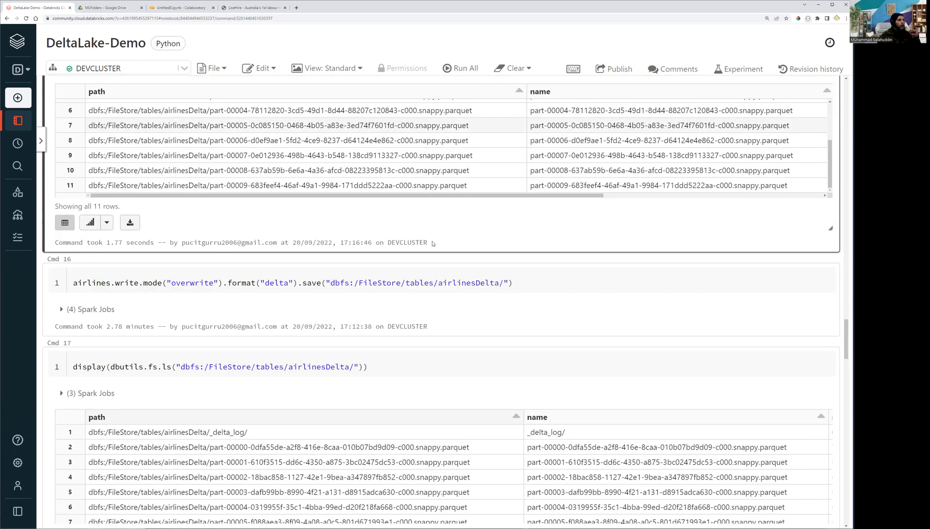
{"action": "scroll", "scroll_direction": "down", "scroll_amount": 3}
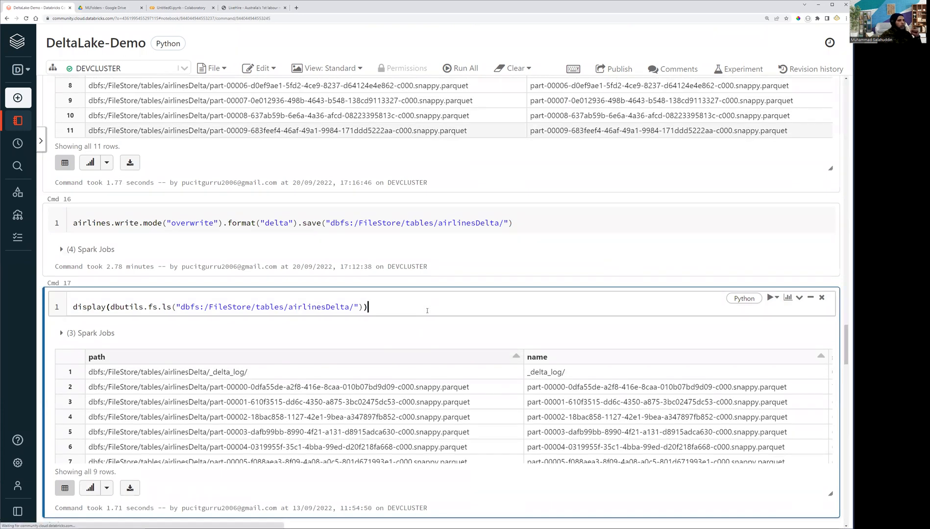
{"action": "scroll", "scroll_direction": "down", "scroll_amount": 3}
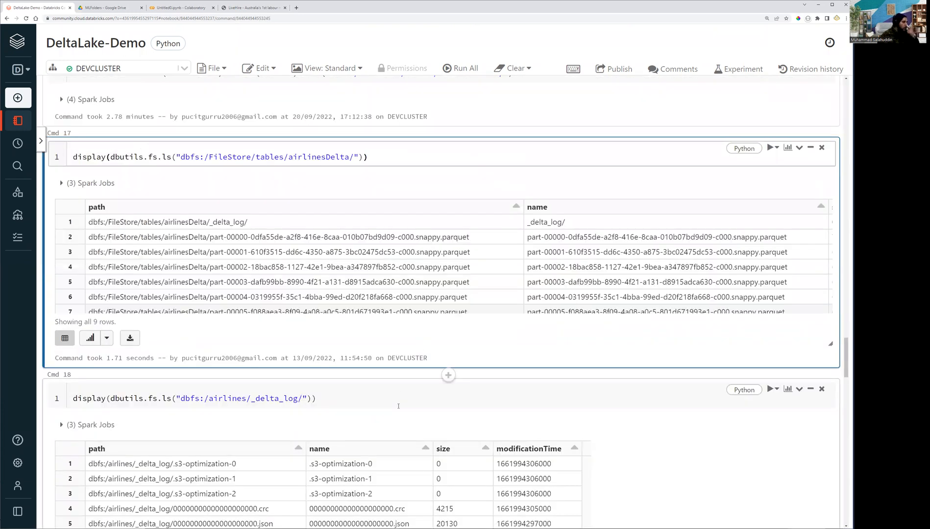
{"action": "scroll", "scroll_direction": "down", "scroll_amount": 3}
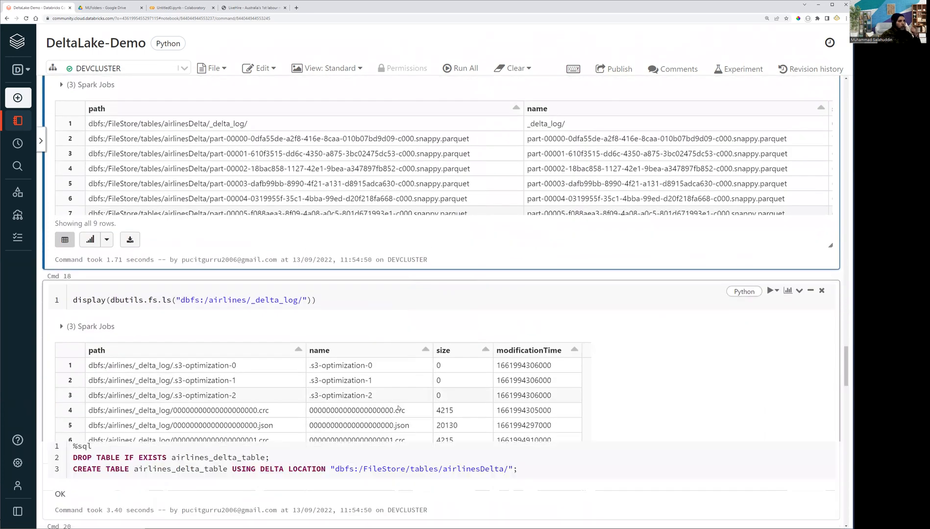
{"action": "scroll", "scroll_direction": "down", "scroll_amount": 3}
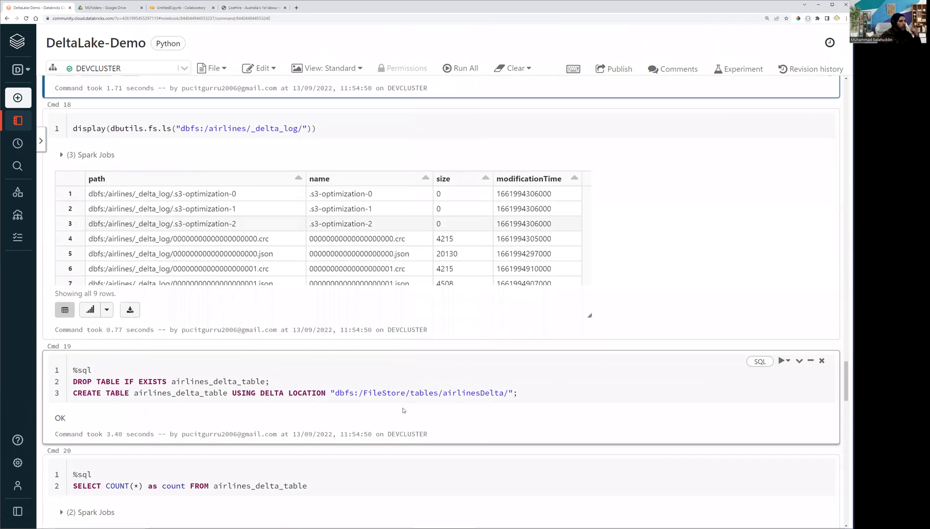
{"action": "mouse_move", "coordinate": [308, 342]}
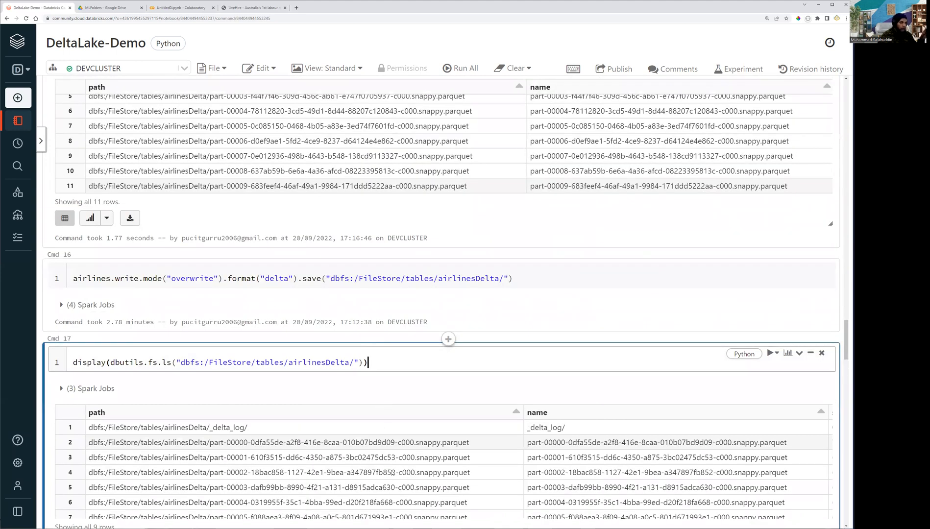
{"action": "scroll", "scroll_direction": "down", "scroll_amount": 3}
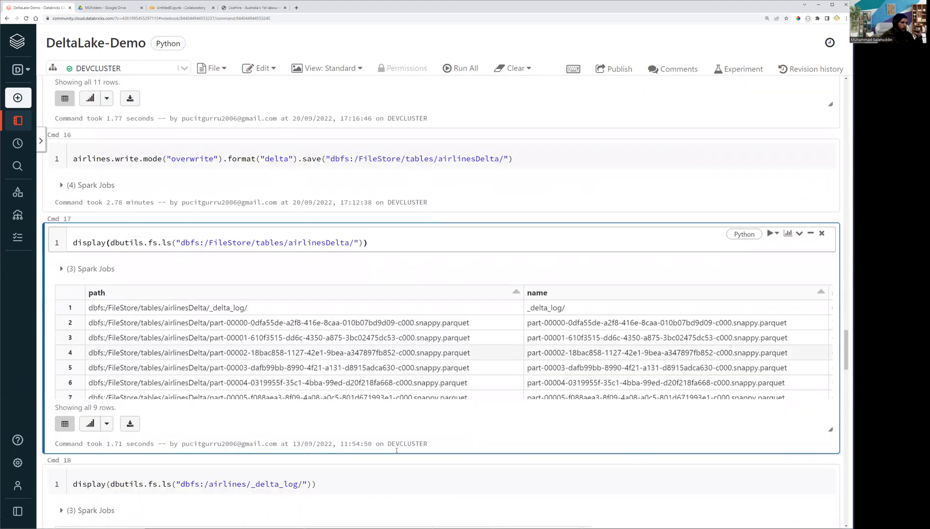
{"action": "scroll", "scroll_direction": "down", "scroll_amount": 3}
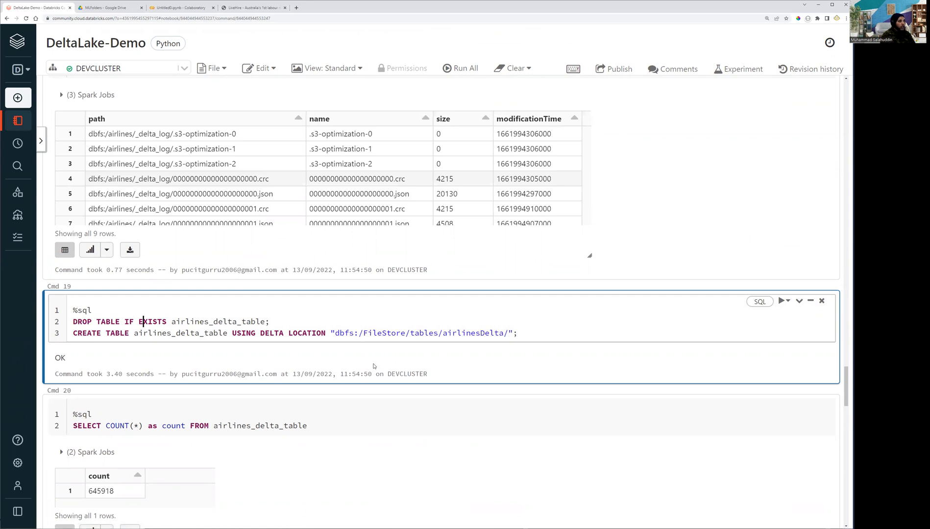
{"action": "left_click", "coordinate": [517, 333]}
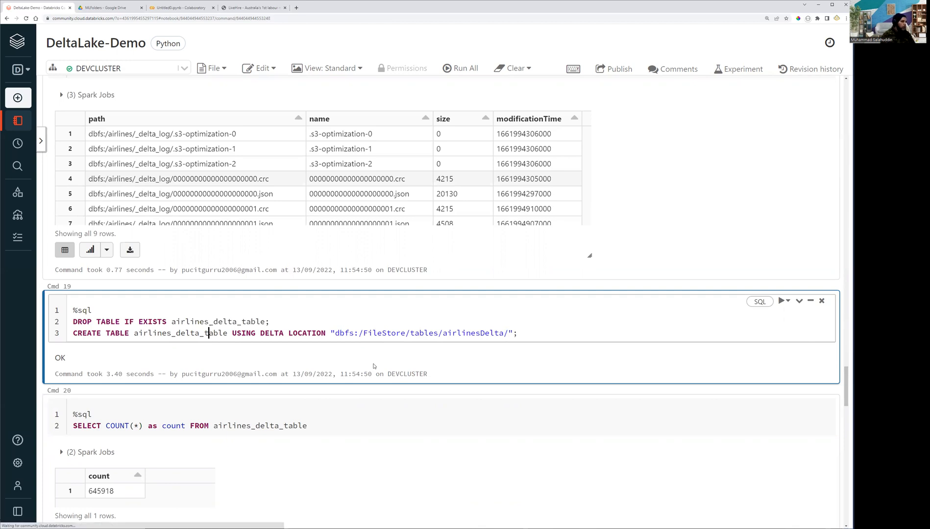
Rerun the DROP and CREATE TABLE airlines_delta_table USING DELTA over the airlinesDelta location
{"action": "left_click", "coordinate": [782, 301]}
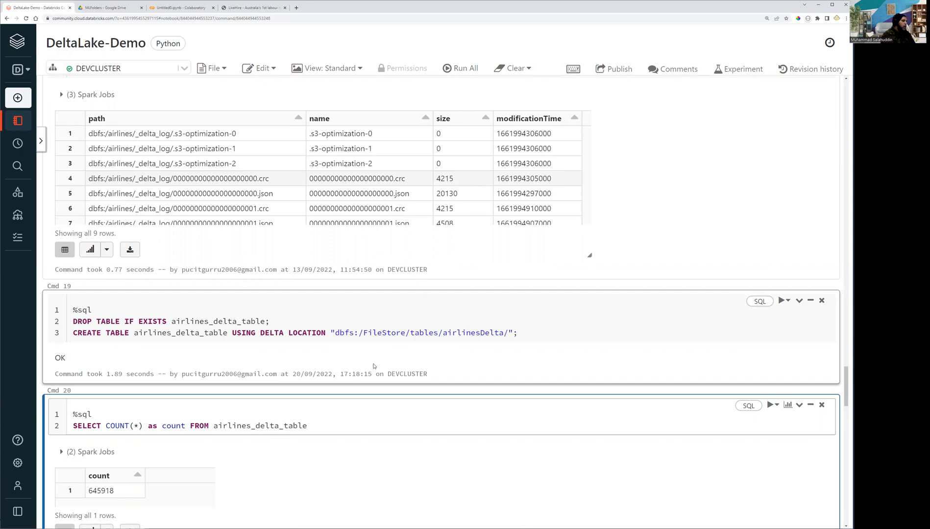
{"action": "scroll", "scroll_direction": "up", "scroll_amount": 3}
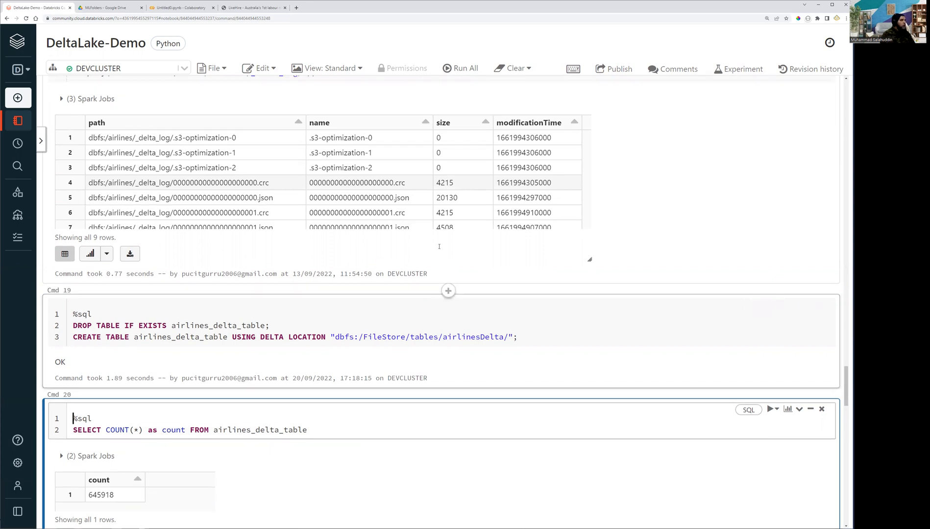
{"action": "scroll", "scroll_direction": "up", "scroll_amount": 3}
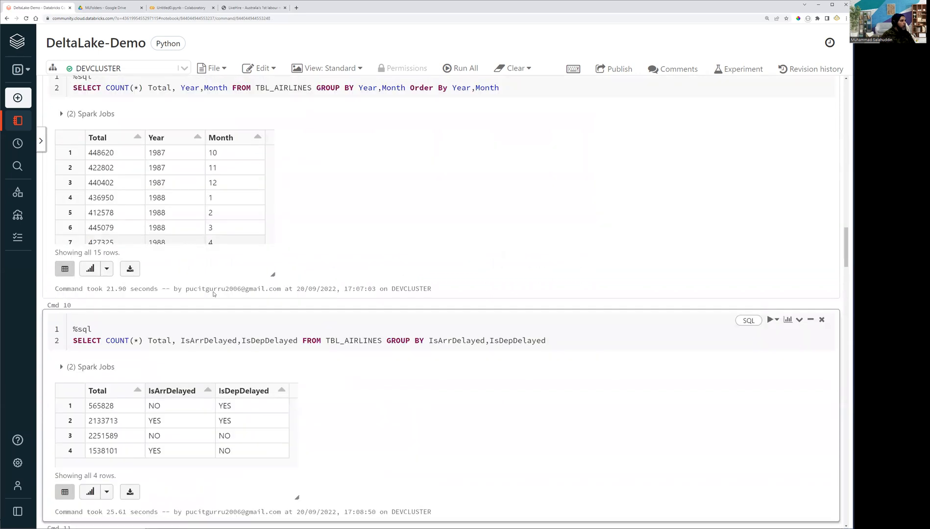
Compare with the TBL_AIRLINES count and rerun SELECT COUNT(*) on airlines_delta_table, returning 6489231 rows
{"action": "scroll", "scroll_direction": "up", "scroll_amount": 3}
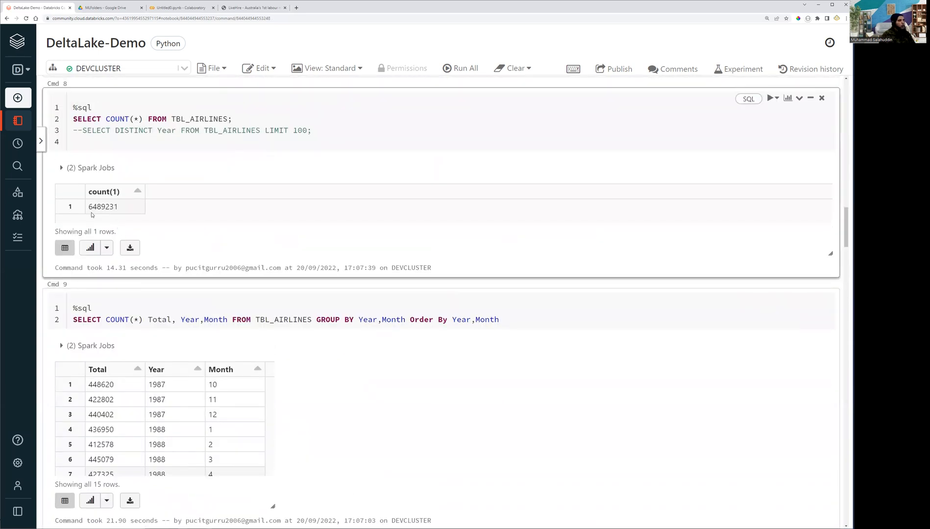
{"action": "scroll", "scroll_direction": "down", "scroll_amount": 3}
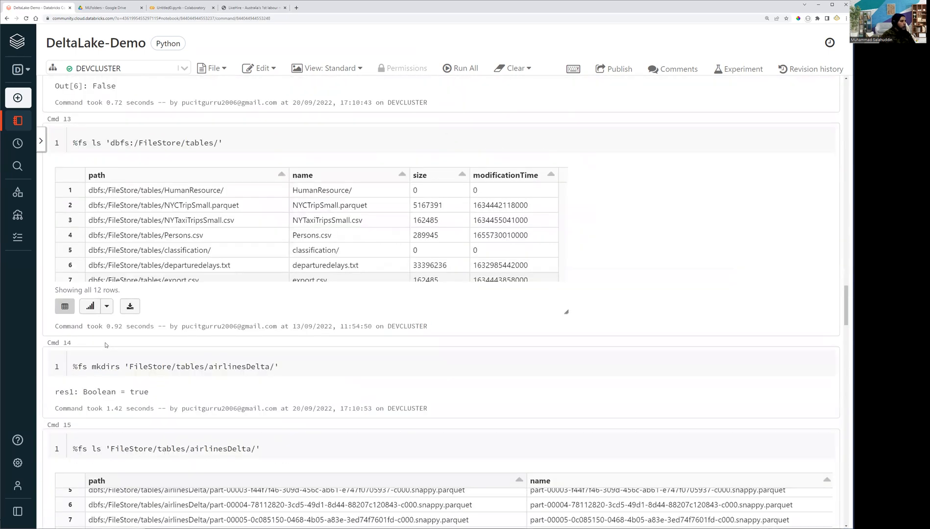
{"action": "scroll", "scroll_direction": "down", "scroll_amount": 3}
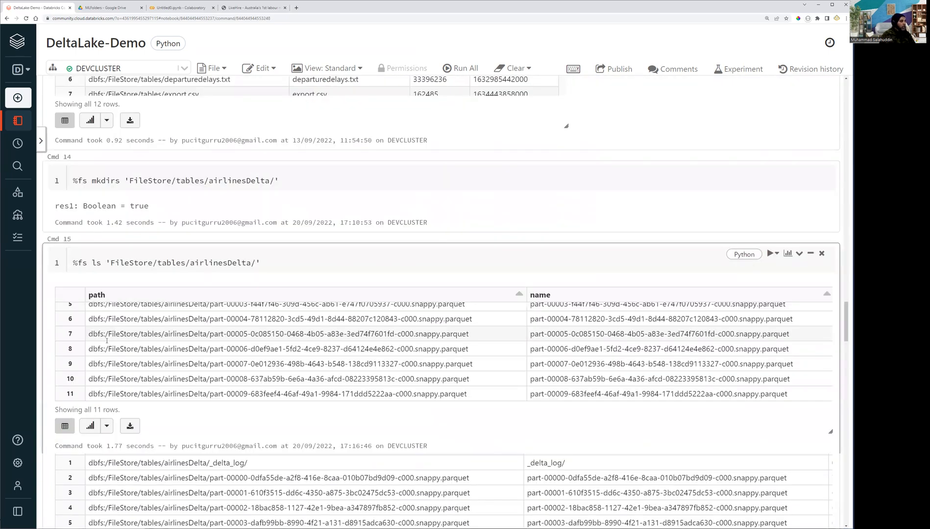
{"action": "scroll", "scroll_direction": "down", "scroll_amount": 3}
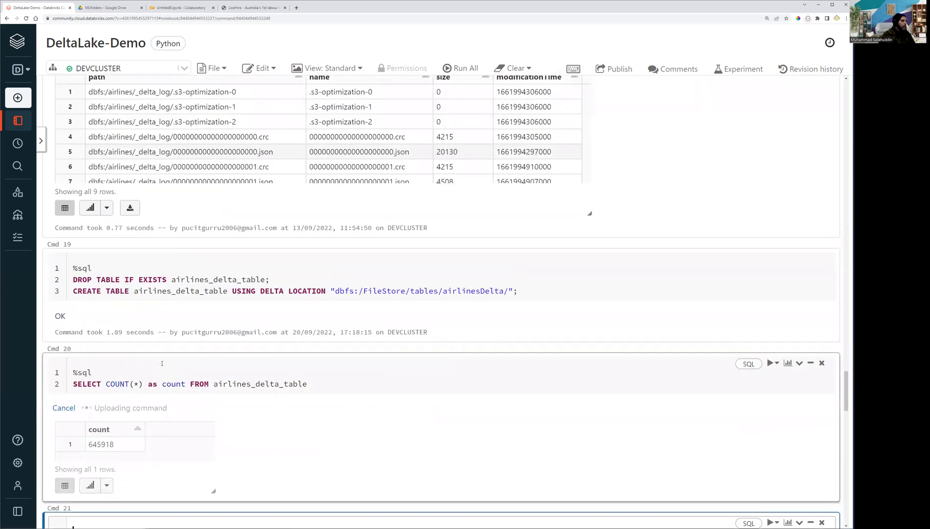
{"action": "left_click", "coordinate": [460, 68]}
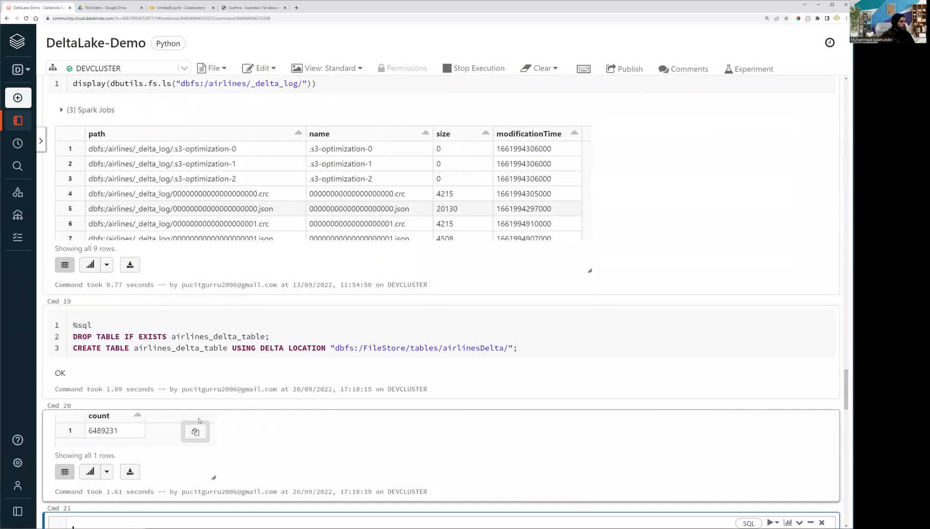